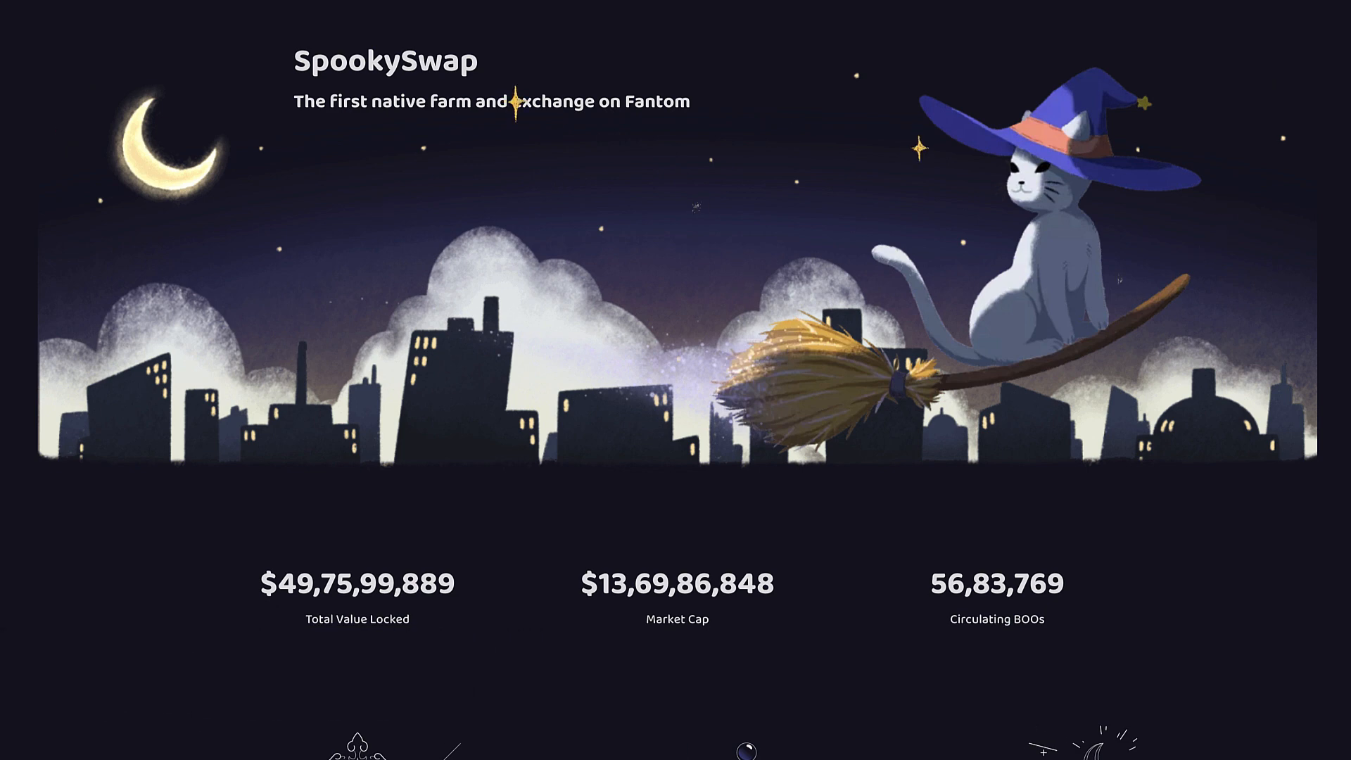
- Open MetaMask's network list, with XDAI mainnet current and Fantom Opera Mainnet listed
{"action": "scroll", "scroll_direction": "up", "scroll_amount": 3}
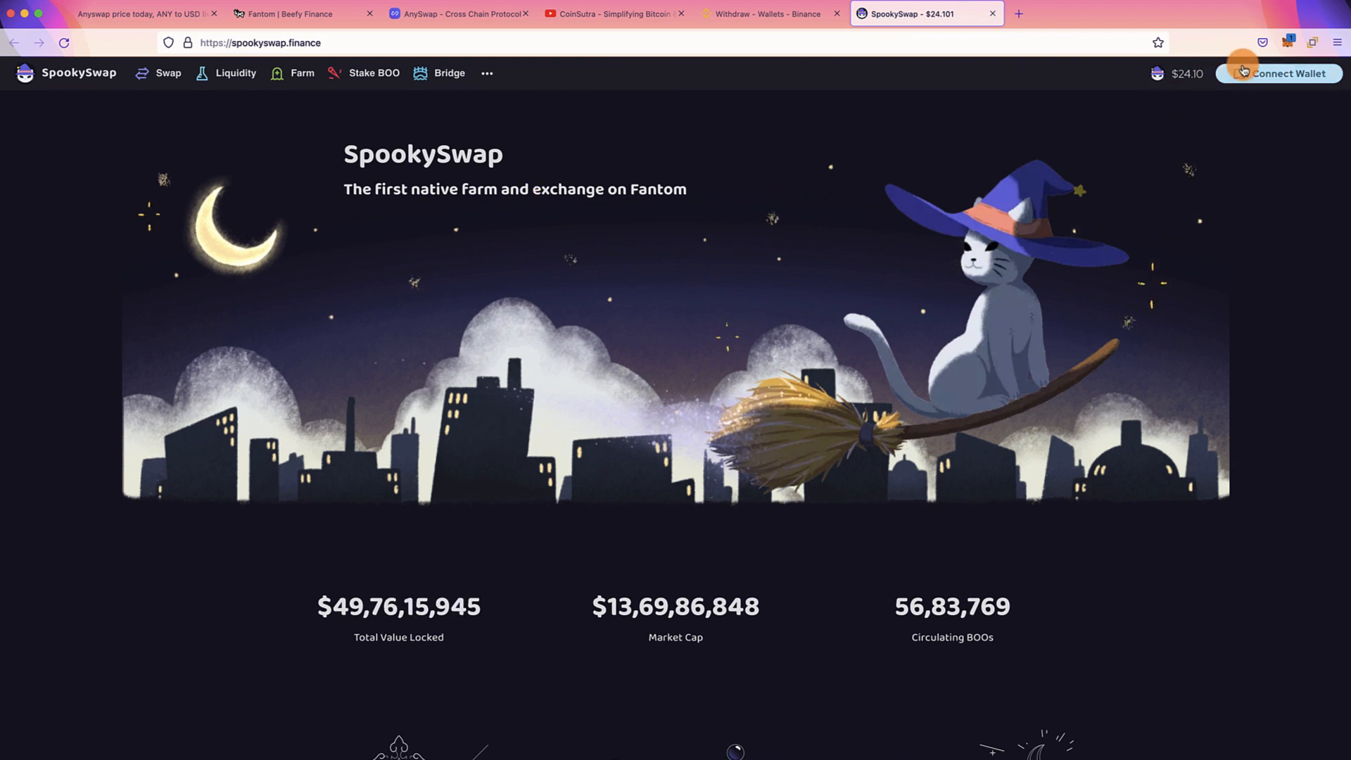
{"action": "mouse_move", "coordinate": [1283, 42]}
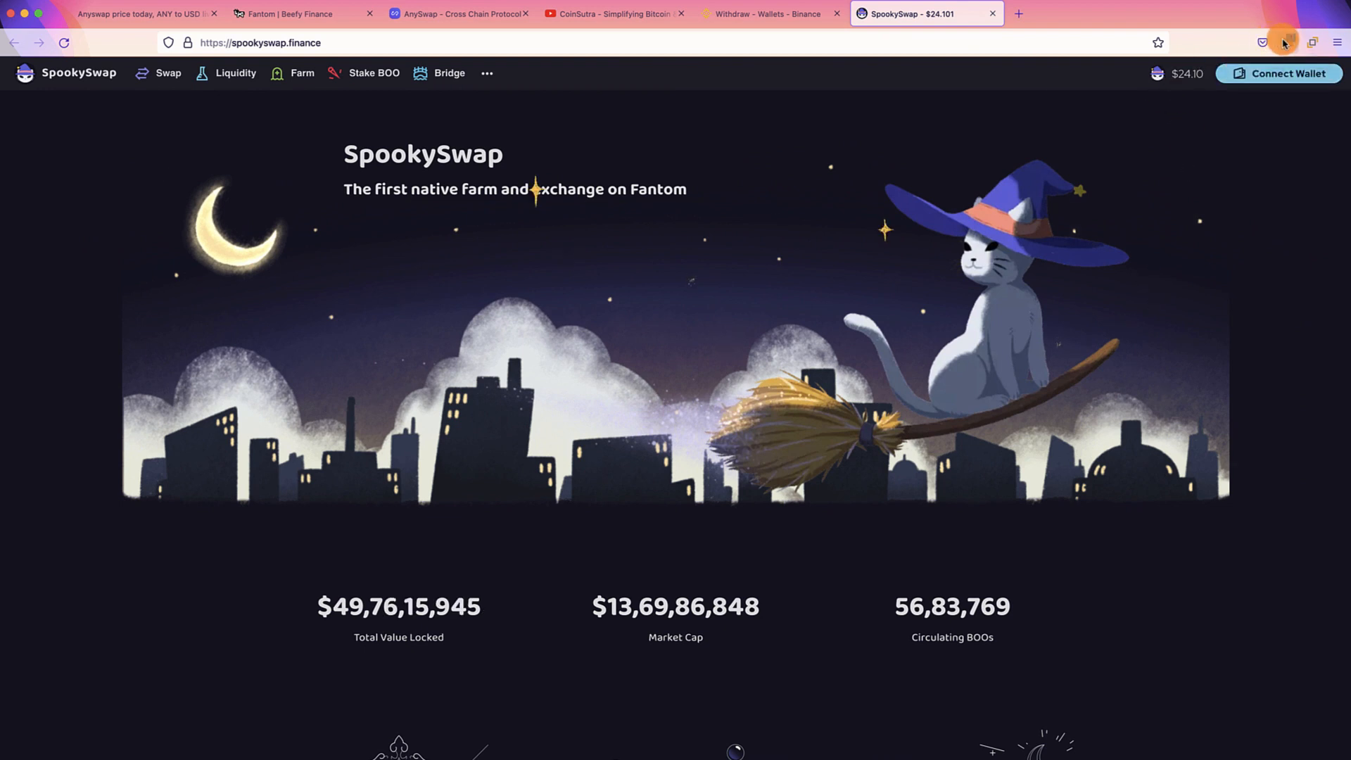
{"action": "mouse_move", "coordinate": [1282, 42]}
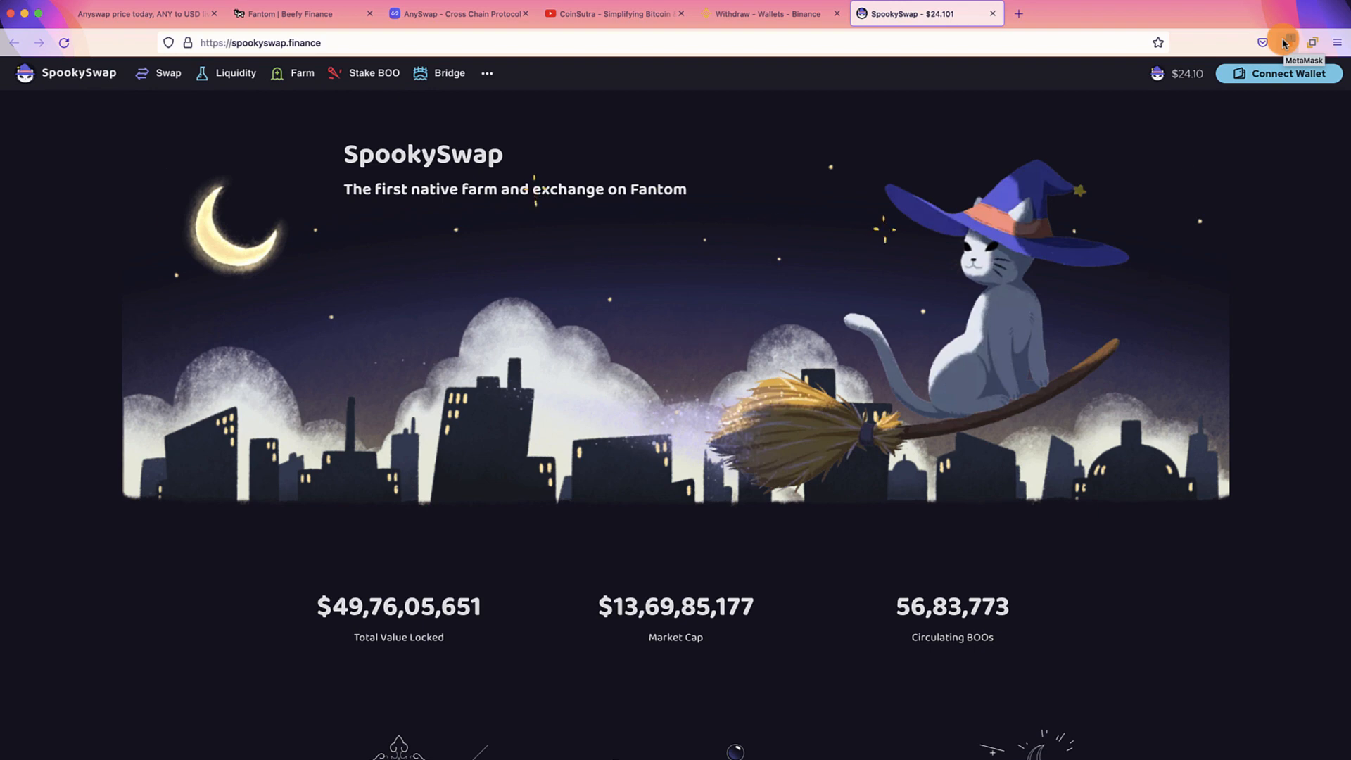
{"action": "left_click", "coordinate": [1262, 42]}
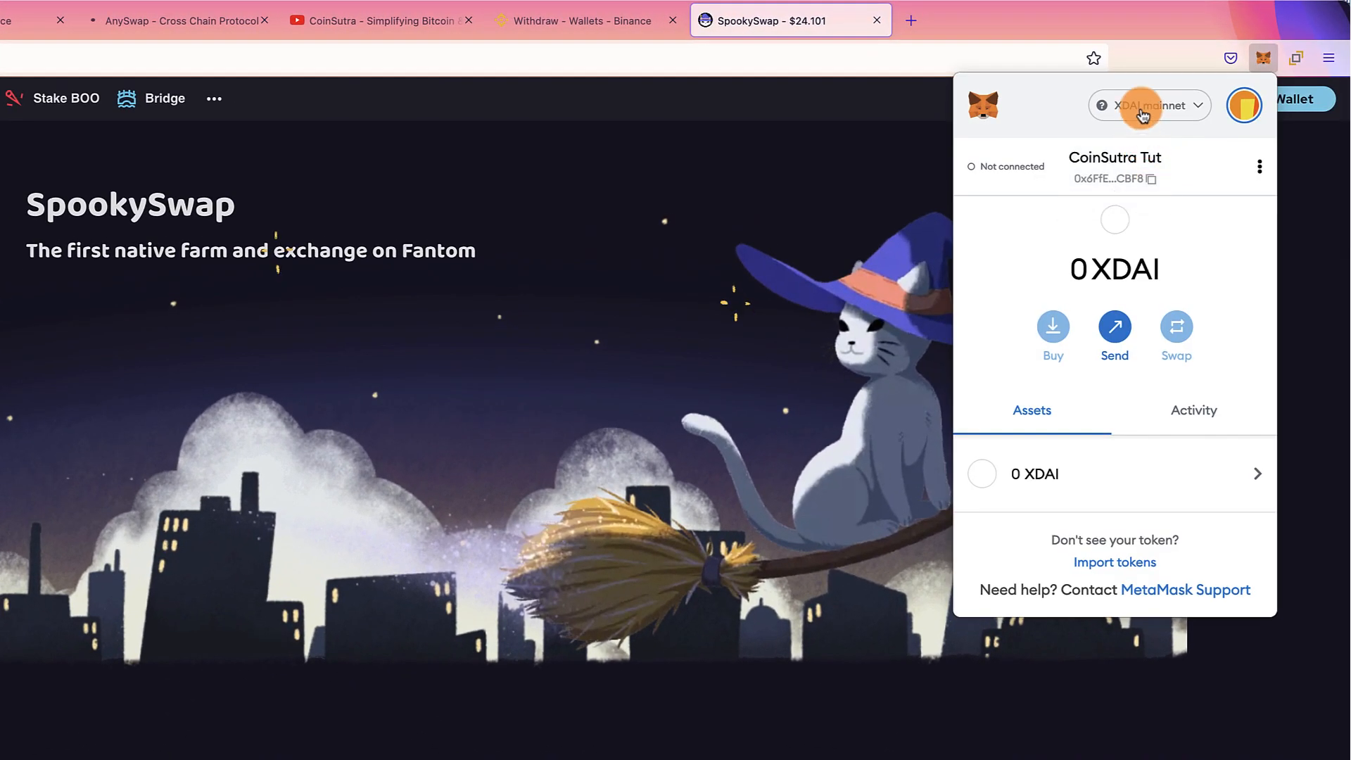
{"action": "left_click", "coordinate": [1147, 105]}
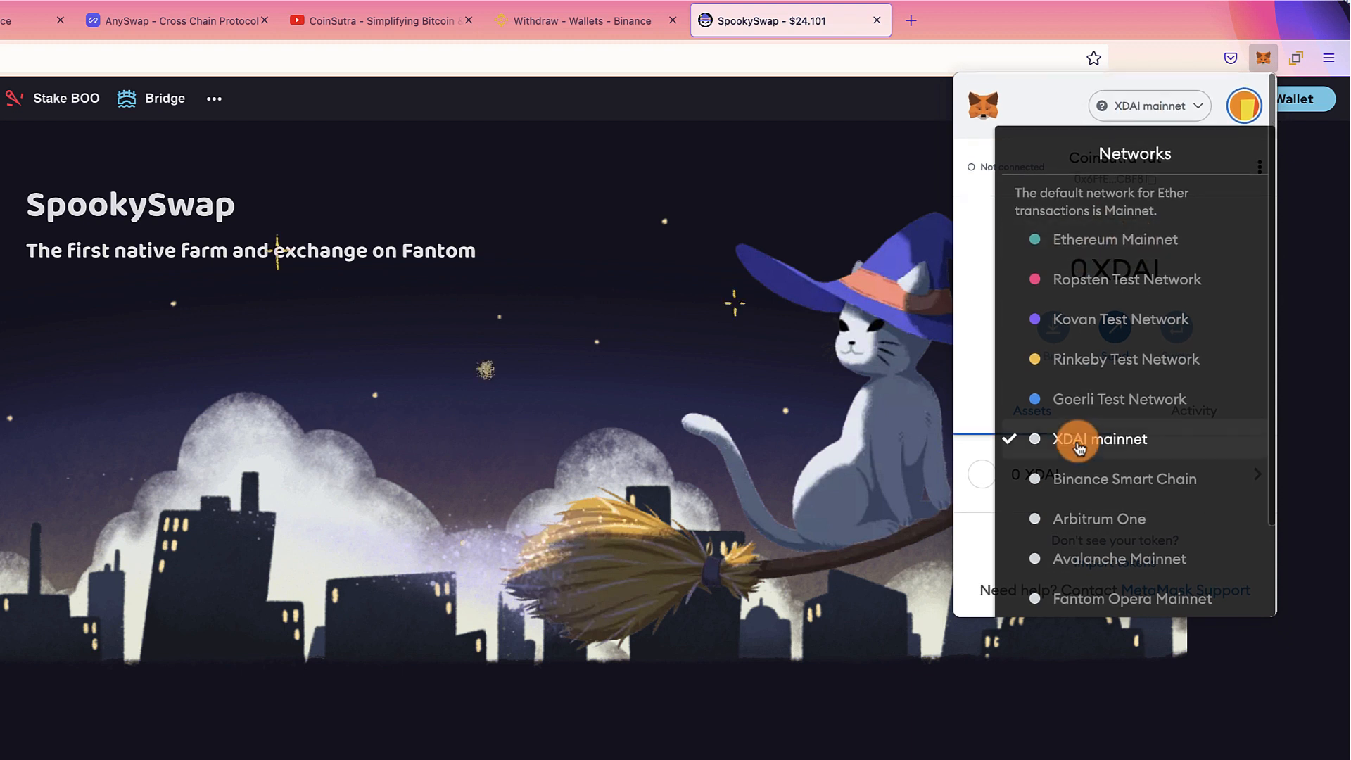
{"action": "scroll", "scroll_direction": "down", "scroll_amount": 3}
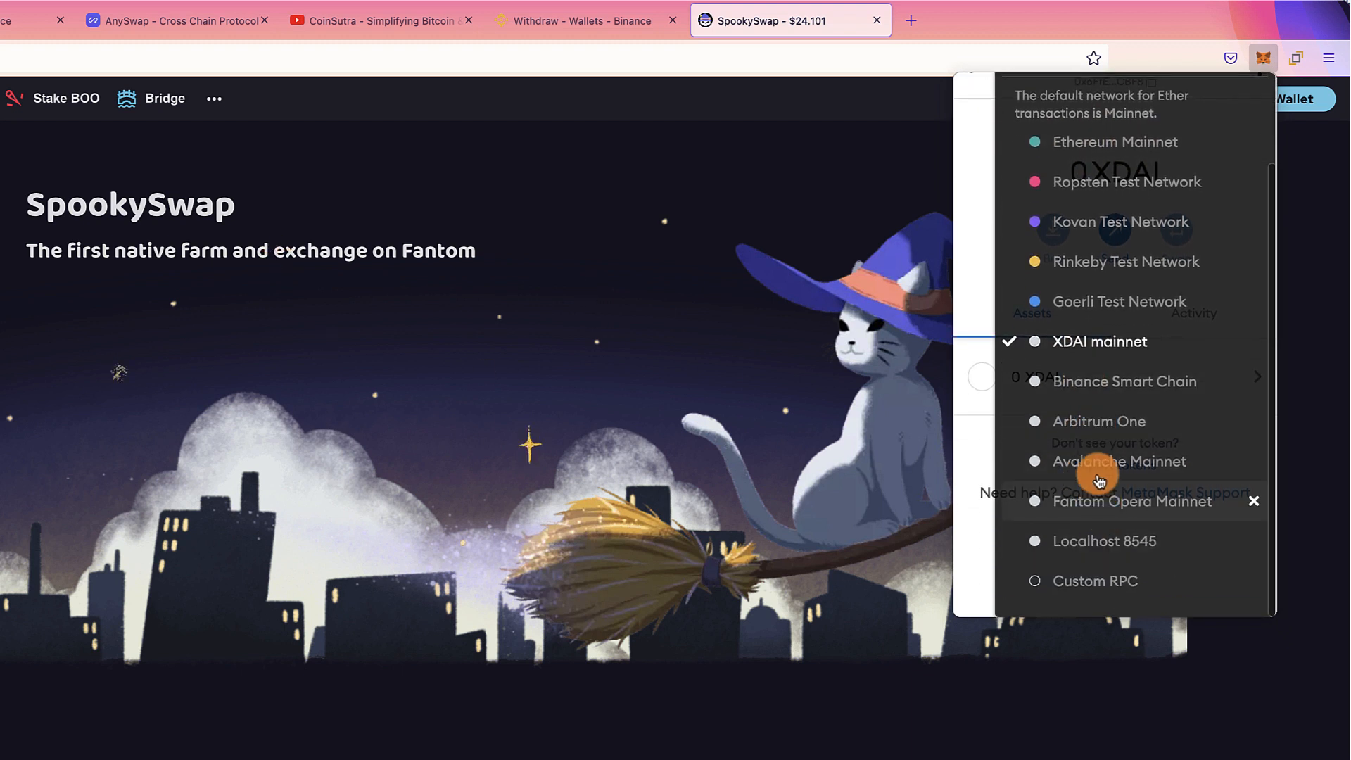
{"action": "mouse_move", "coordinate": [1090, 217]}
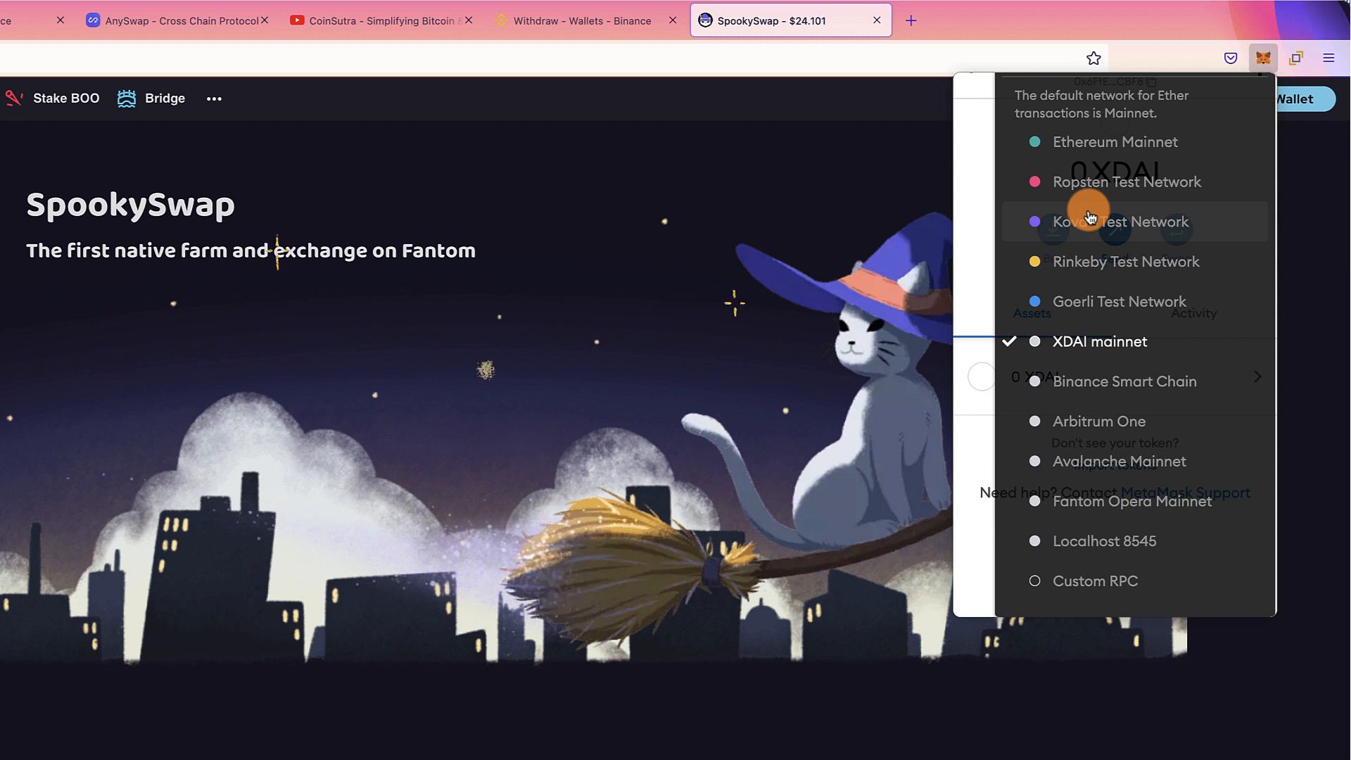
{"action": "mouse_move", "coordinate": [1112, 522]}
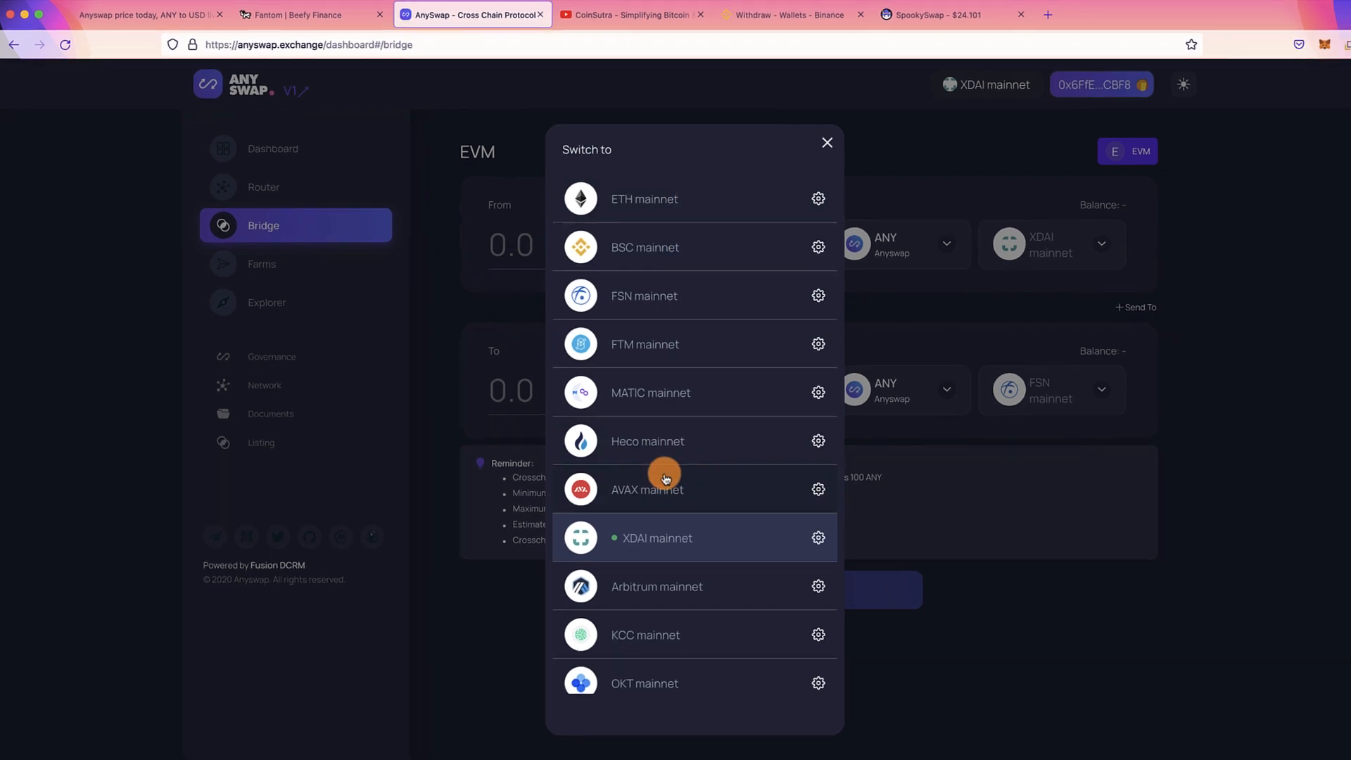
- Switch the AnySwap bridge and wallet to FTM mainnet, routing ANY to FSN mainnet
{"action": "scroll", "scroll_direction": "down", "scroll_amount": 3}
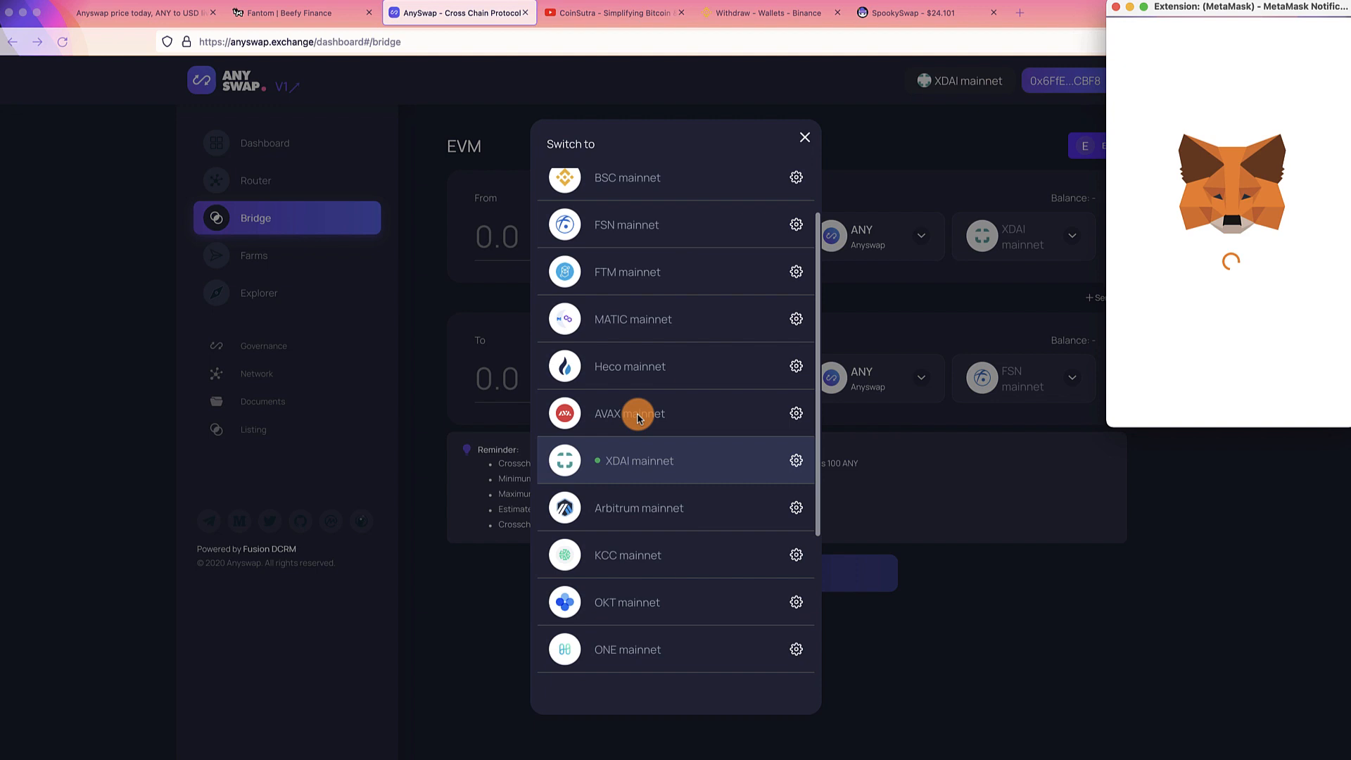
{"action": "left_click", "coordinate": [628, 413]}
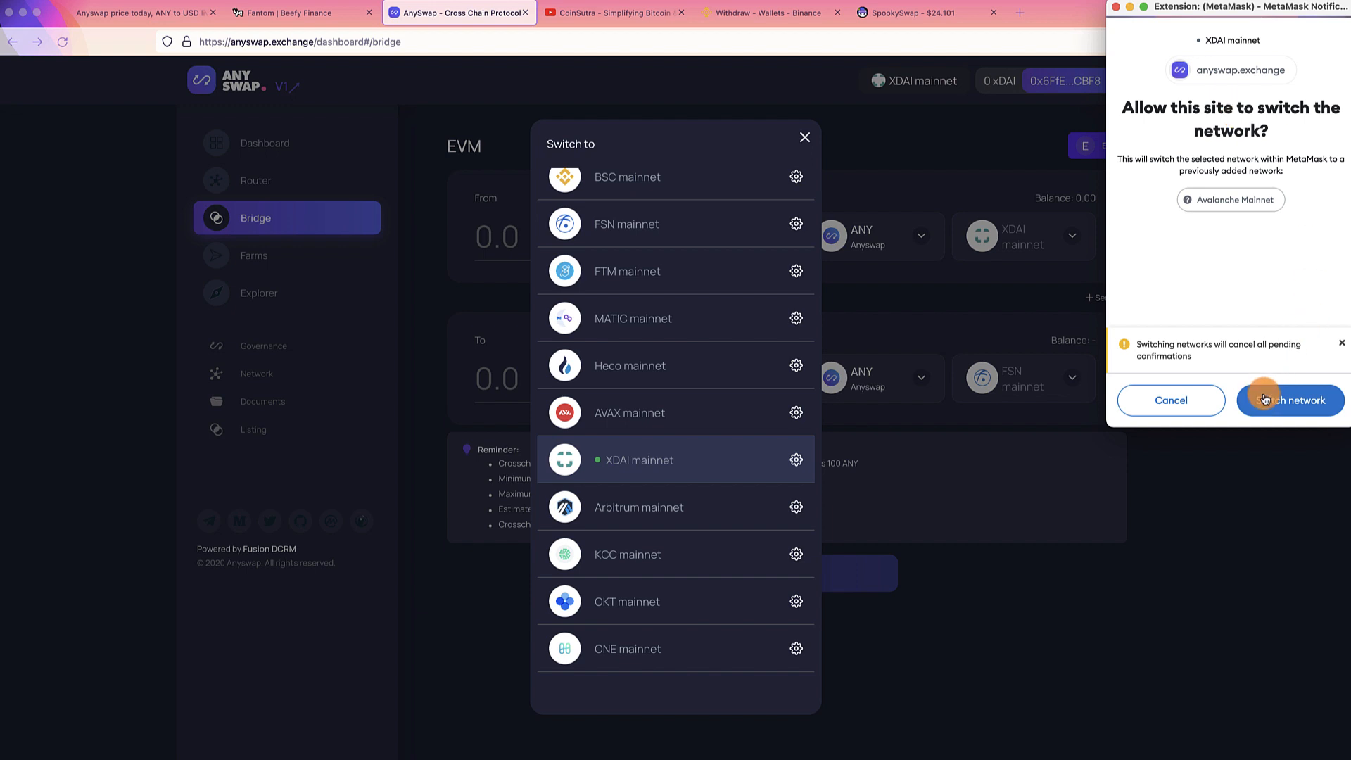
{"action": "left_click", "coordinate": [1289, 399]}
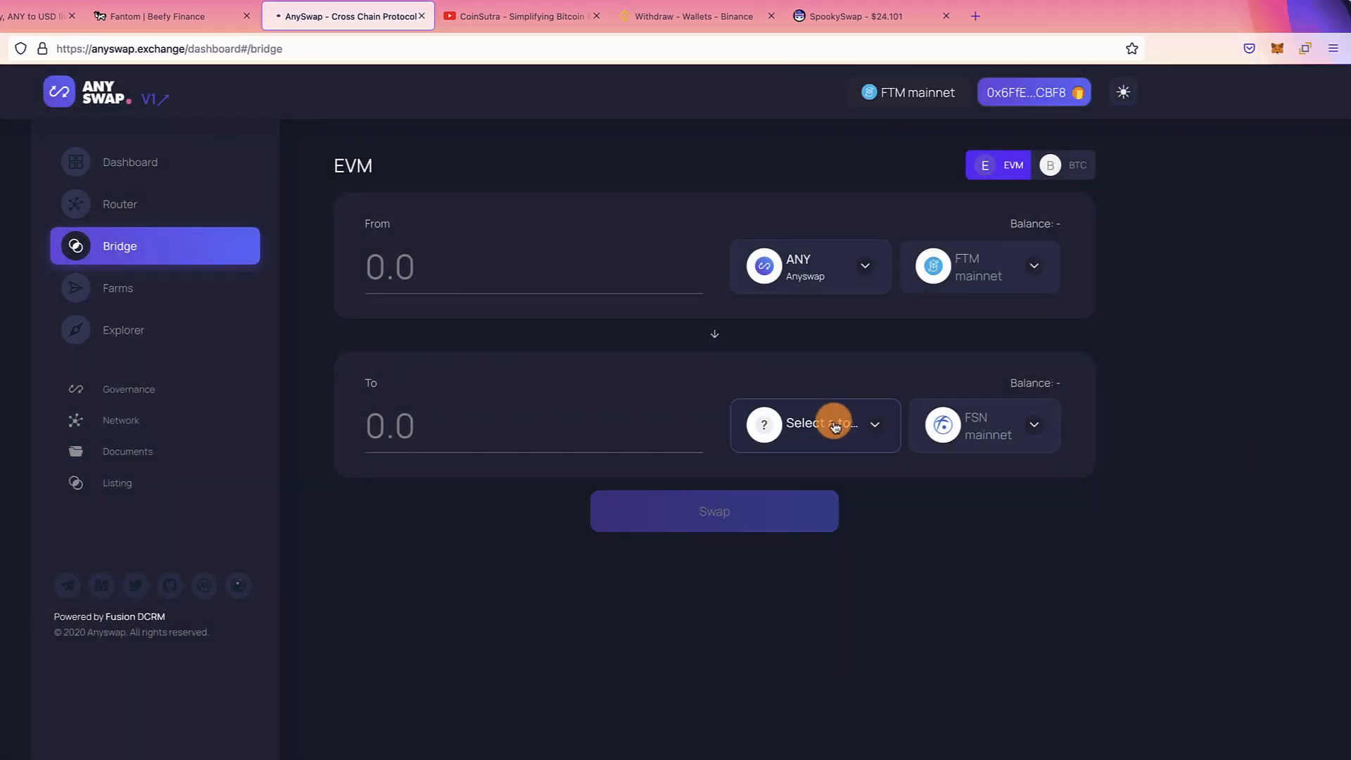
{"action": "left_click", "coordinate": [813, 423]}
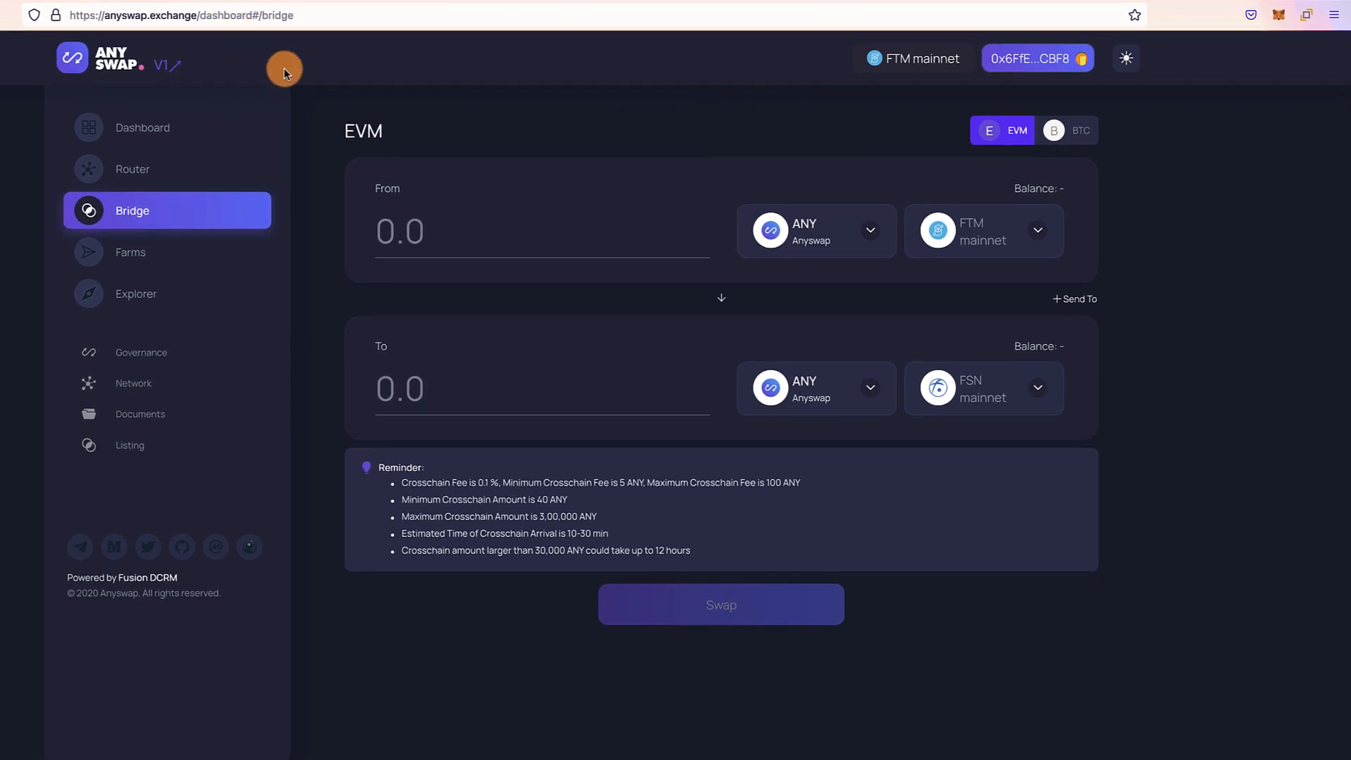
{"action": "mouse_move", "coordinate": [539, 50]}
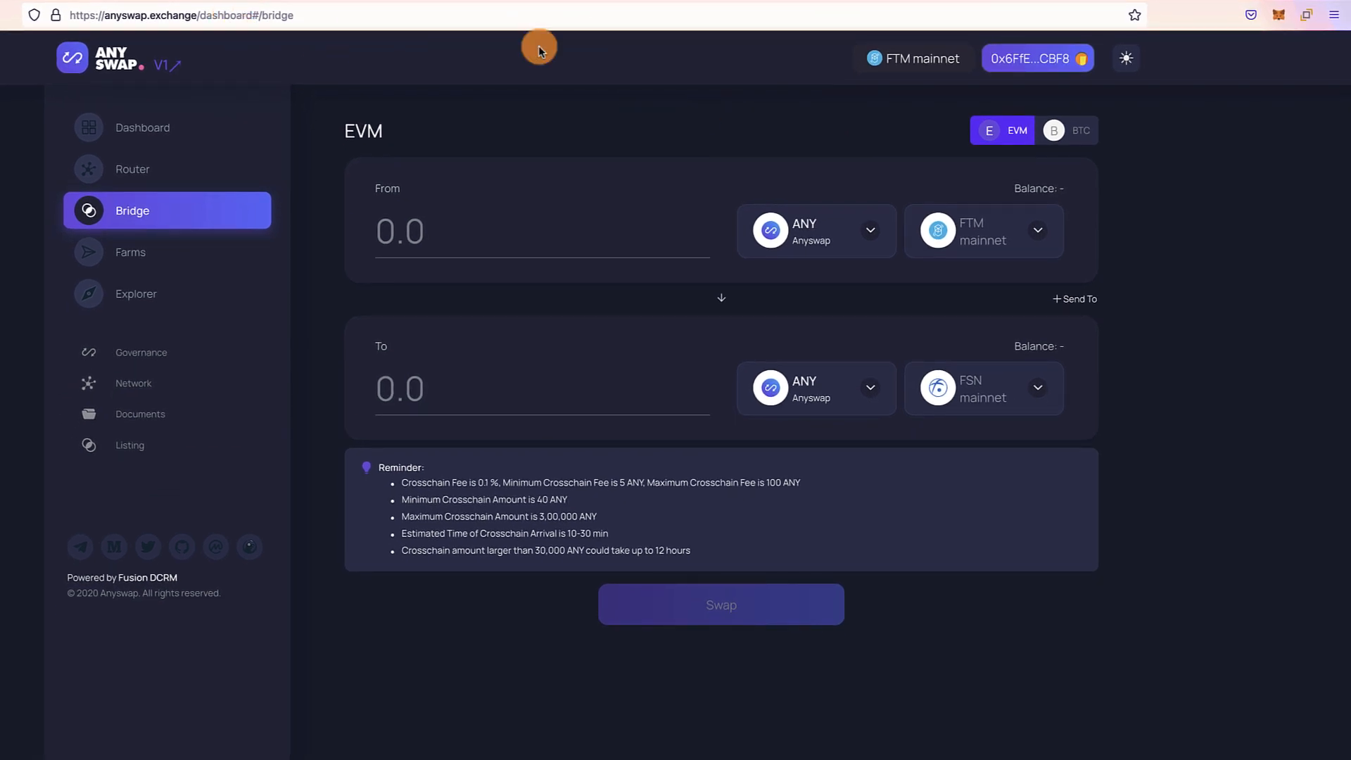
{"action": "left_click", "coordinate": [1278, 15]}
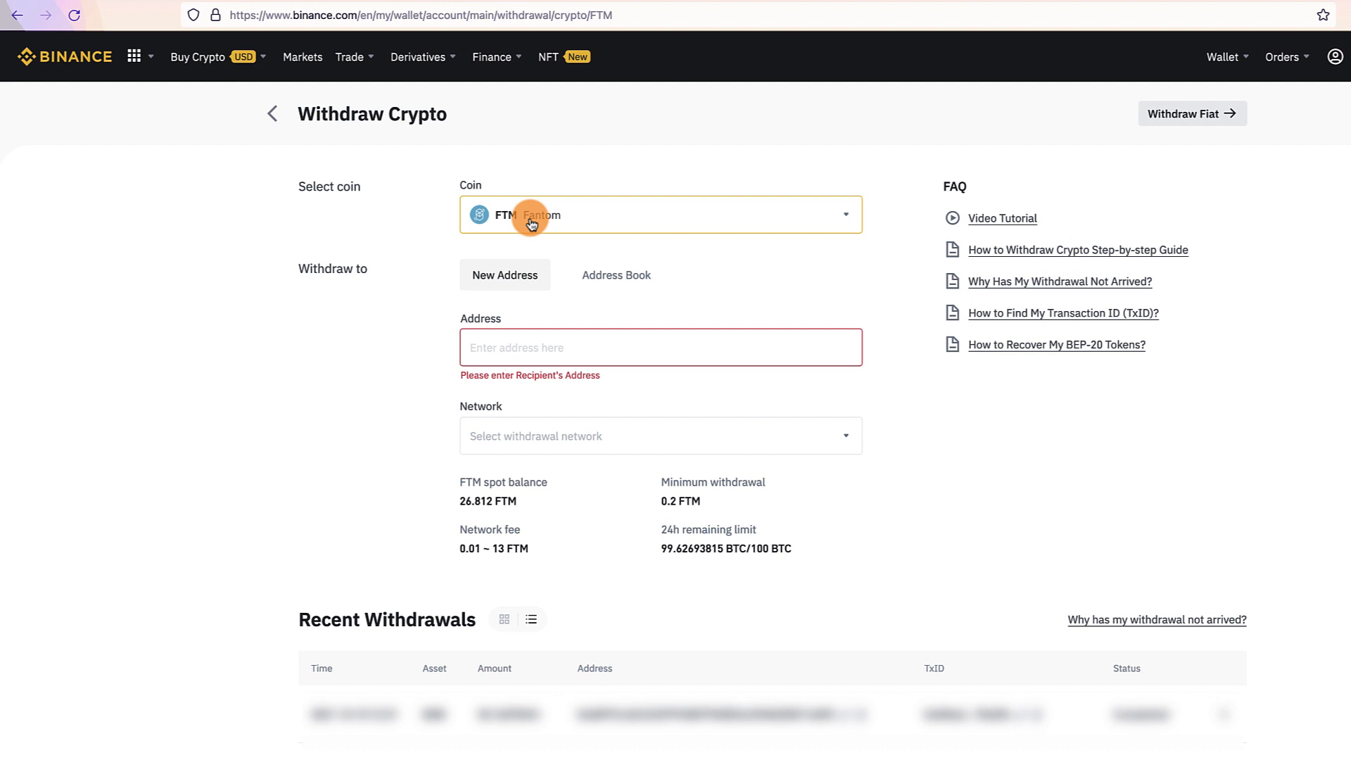
- Fill Binance's FTM withdrawal with the wallet address, Fantom network and 25 FTM, then withdraw
{"action": "left_click", "coordinate": [660, 347]}
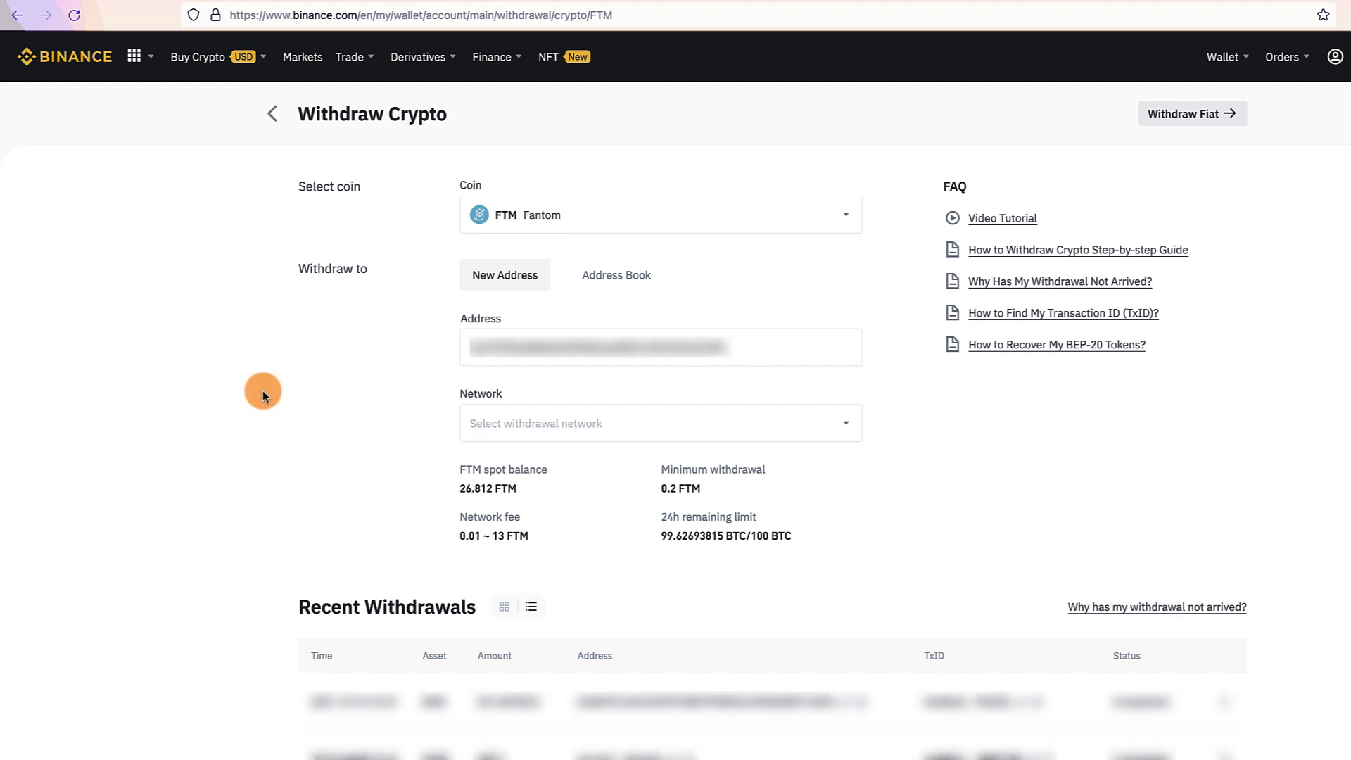
{"action": "left_click", "coordinate": [659, 423]}
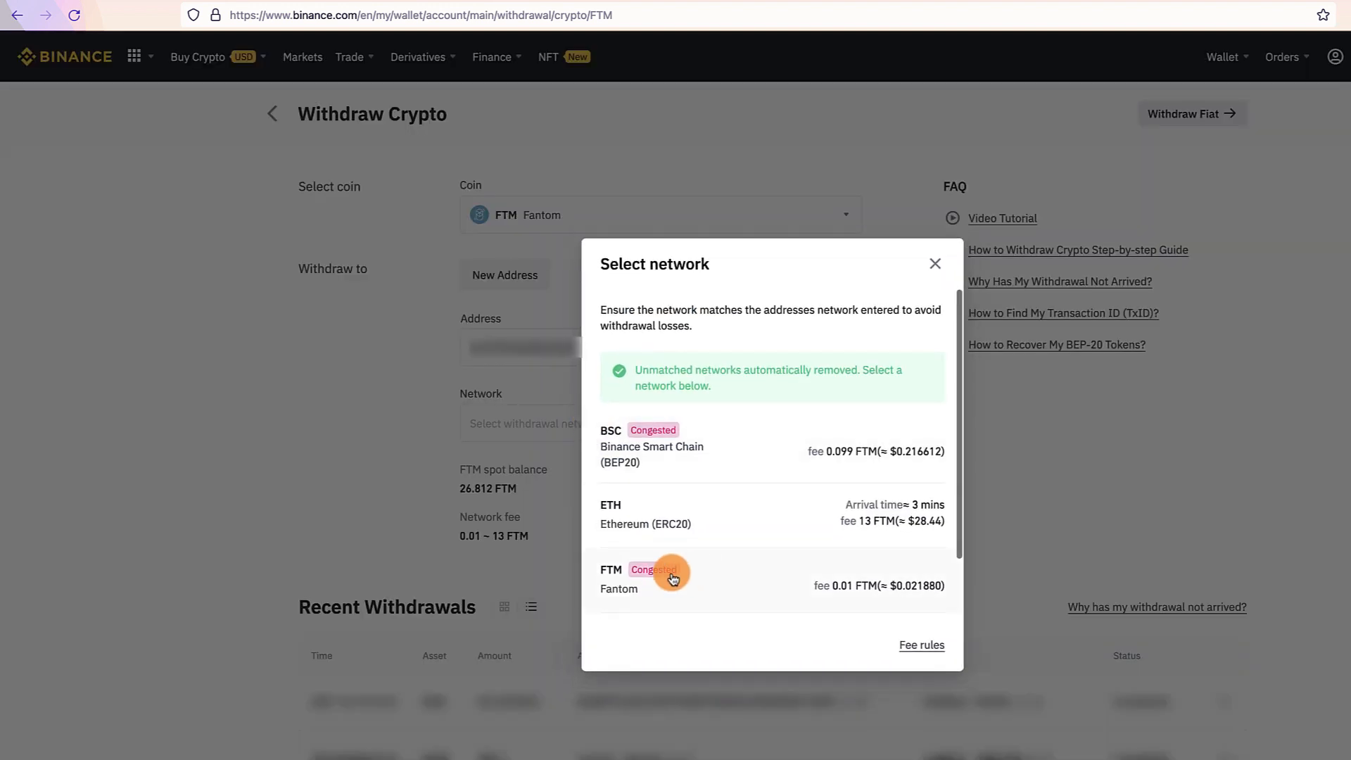
{"action": "left_click", "coordinate": [646, 579]}
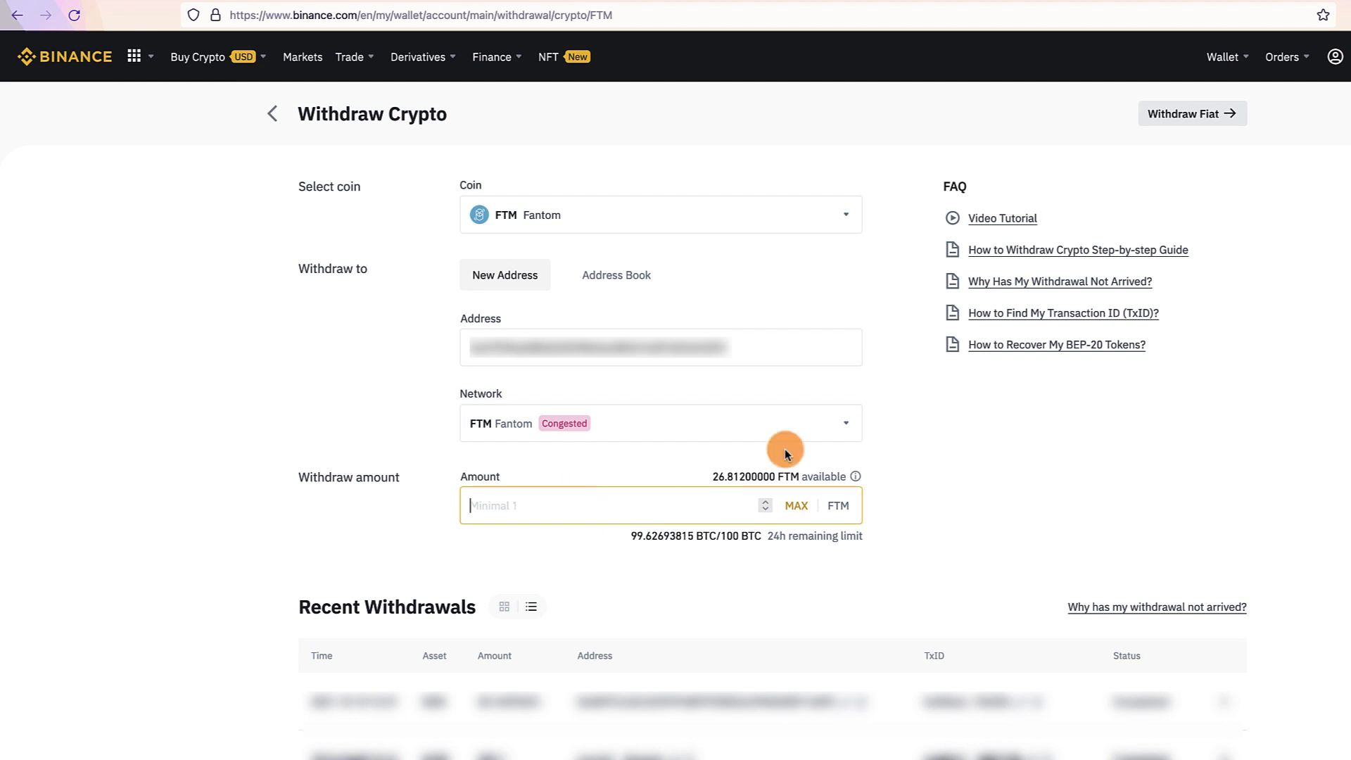
{"action": "type", "text": "25"}
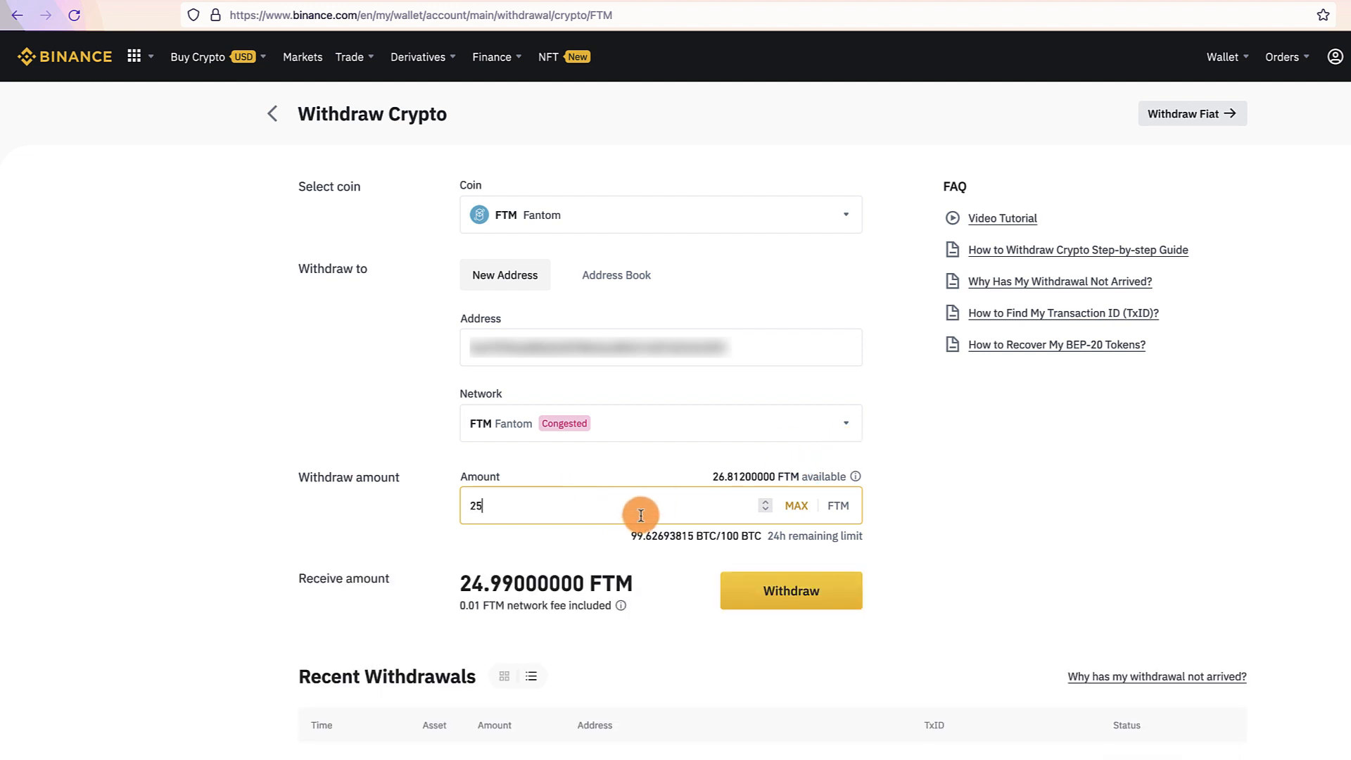
{"action": "mouse_move", "coordinate": [808, 540]}
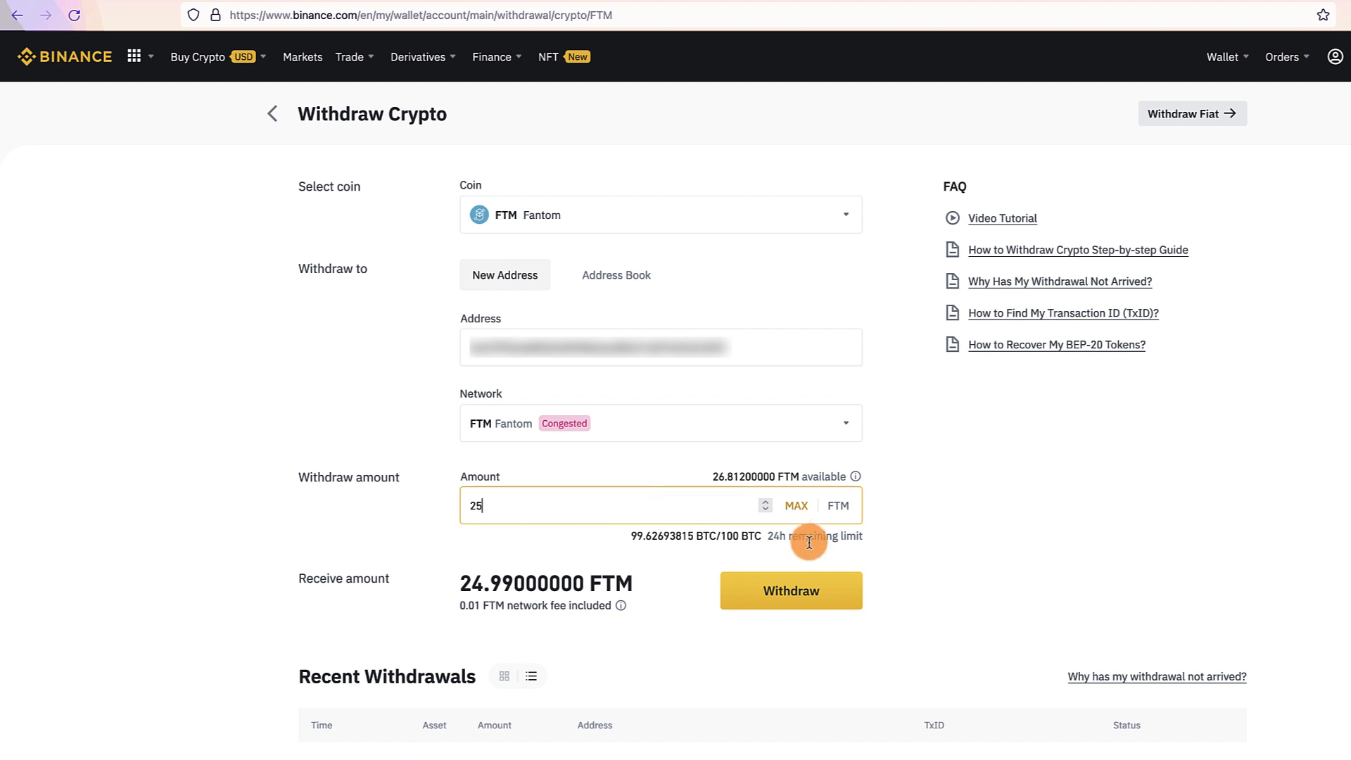
{"action": "left_click", "coordinate": [790, 591]}
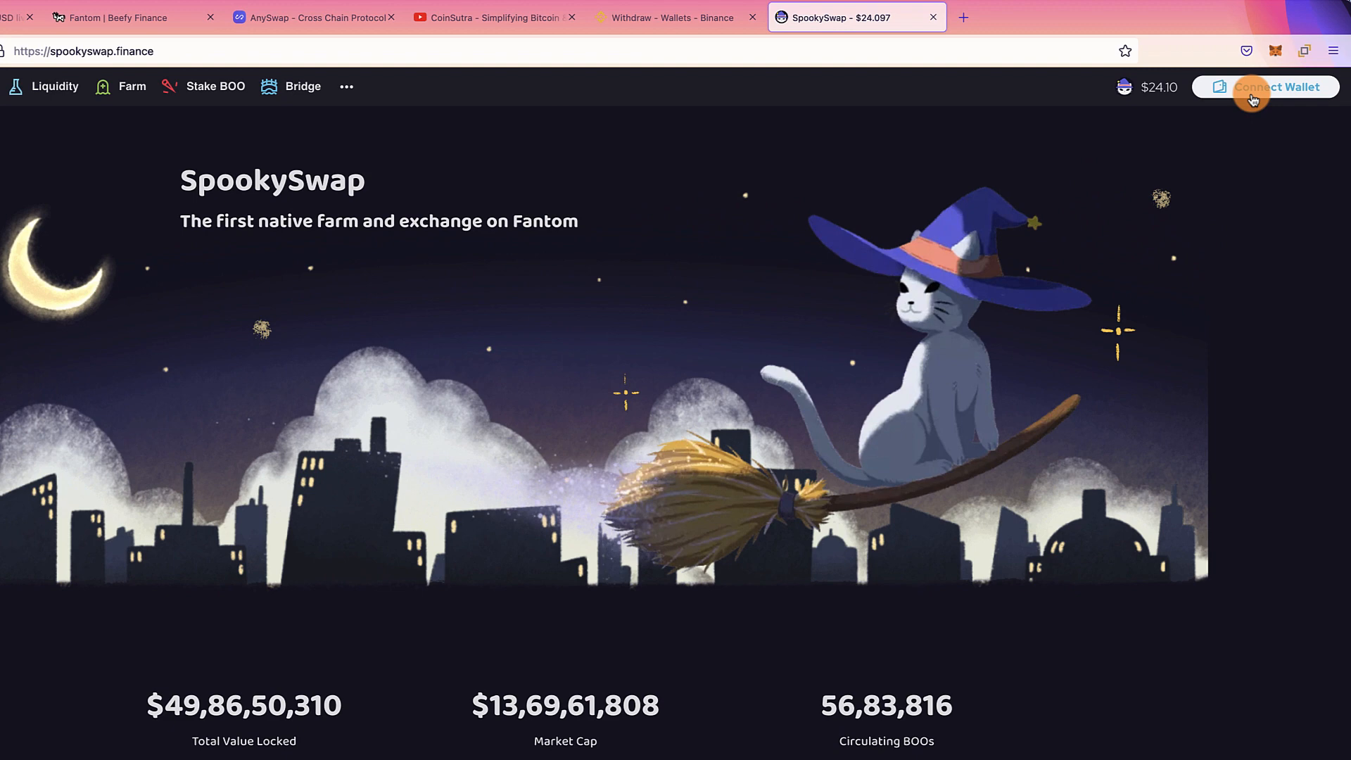
- Connect the MetaMask account to SpookySwap and view its $7,449.77 portfolio
{"action": "left_click", "coordinate": [1274, 86]}
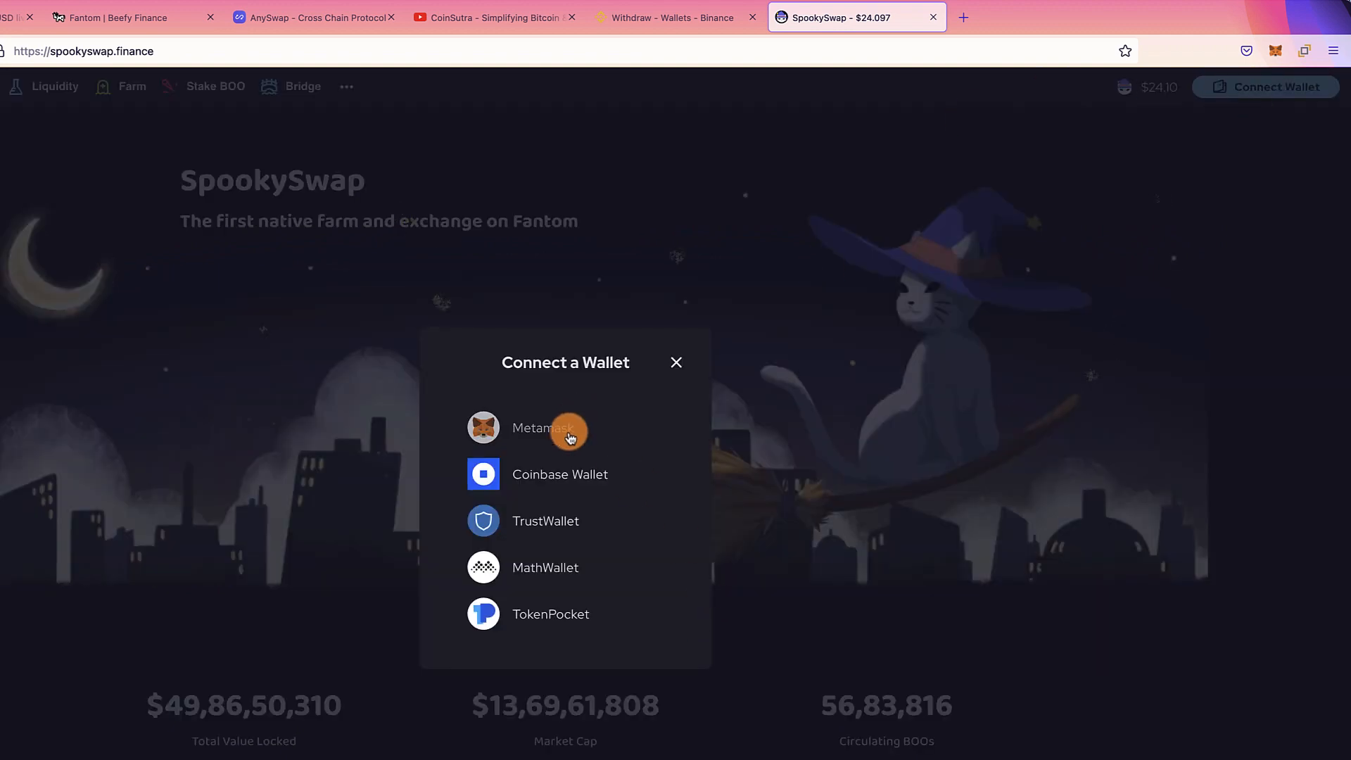
{"action": "left_click", "coordinate": [541, 427]}
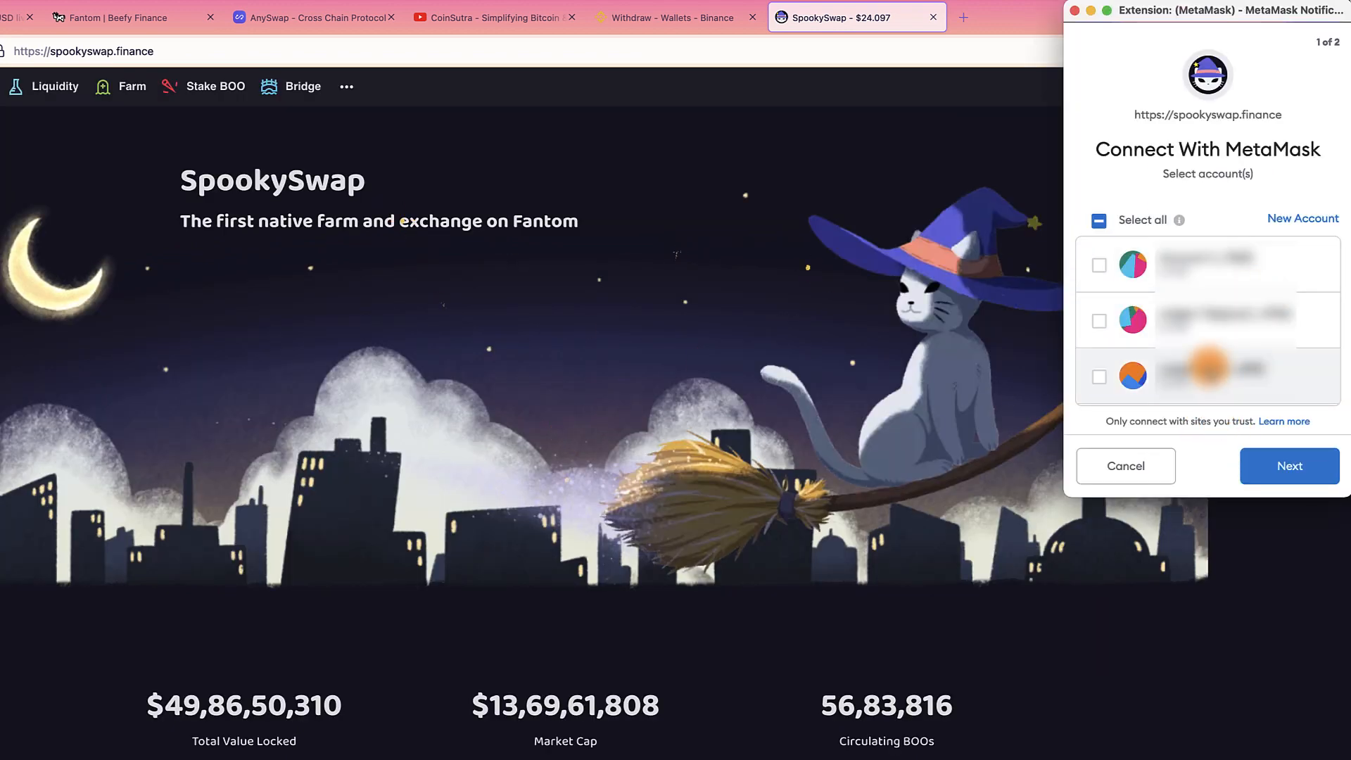
{"action": "left_click", "coordinate": [1289, 465]}
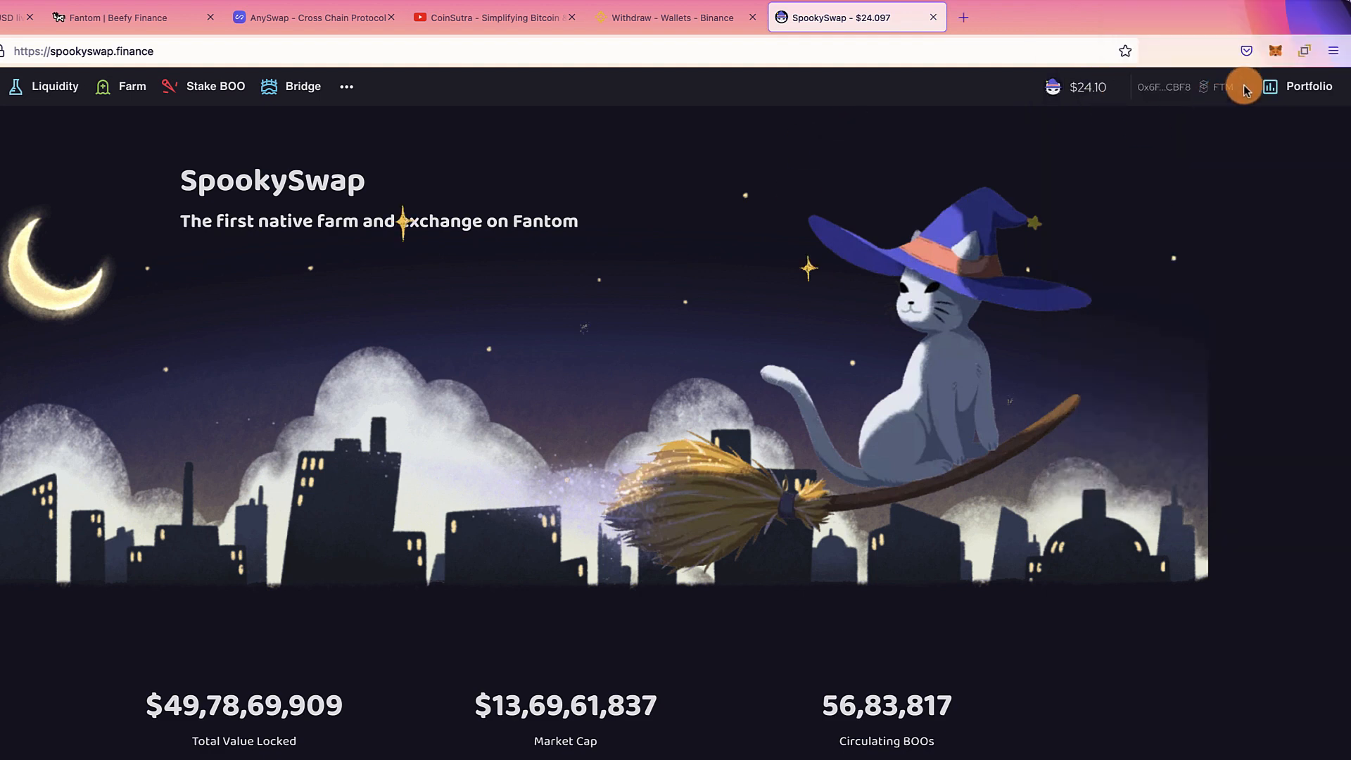
{"action": "left_click", "coordinate": [1303, 86]}
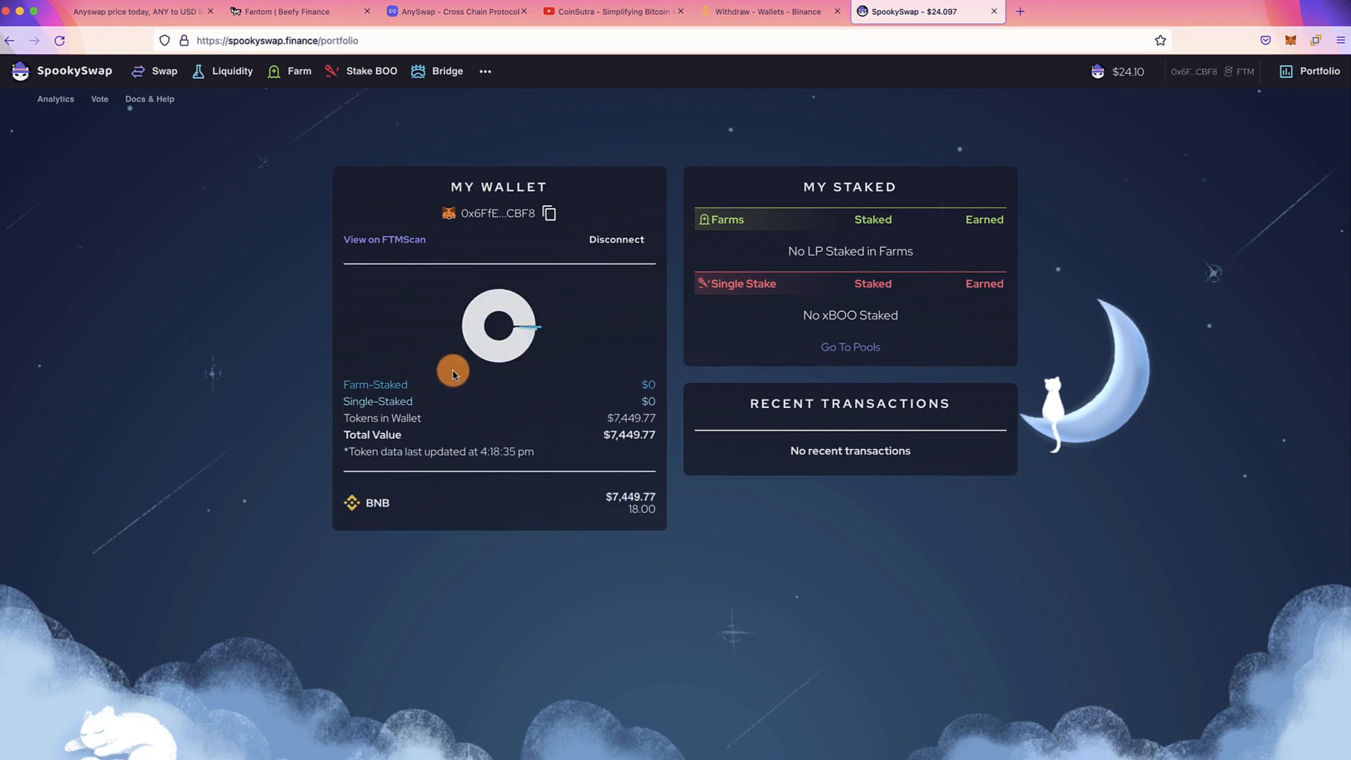
{"action": "mouse_move", "coordinate": [560, 506]}
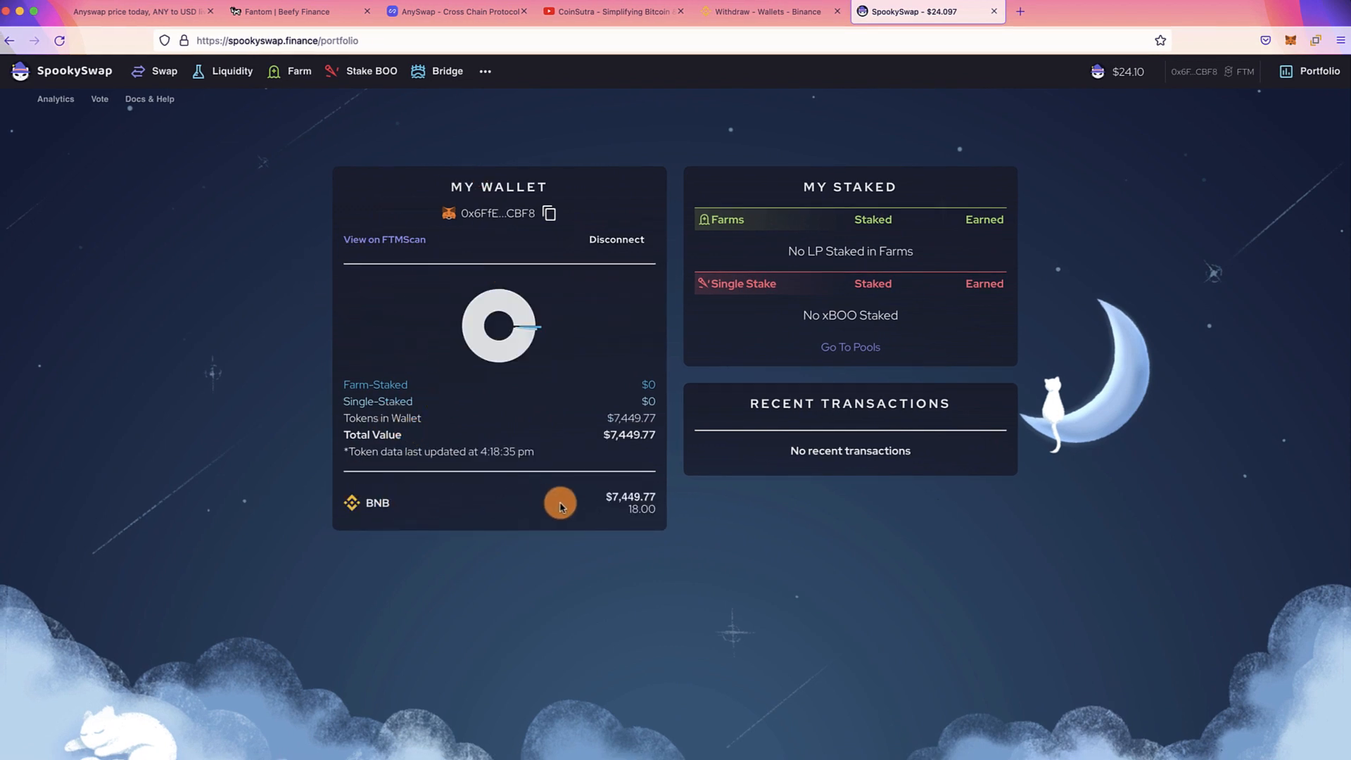
{"action": "mouse_move", "coordinate": [582, 505]}
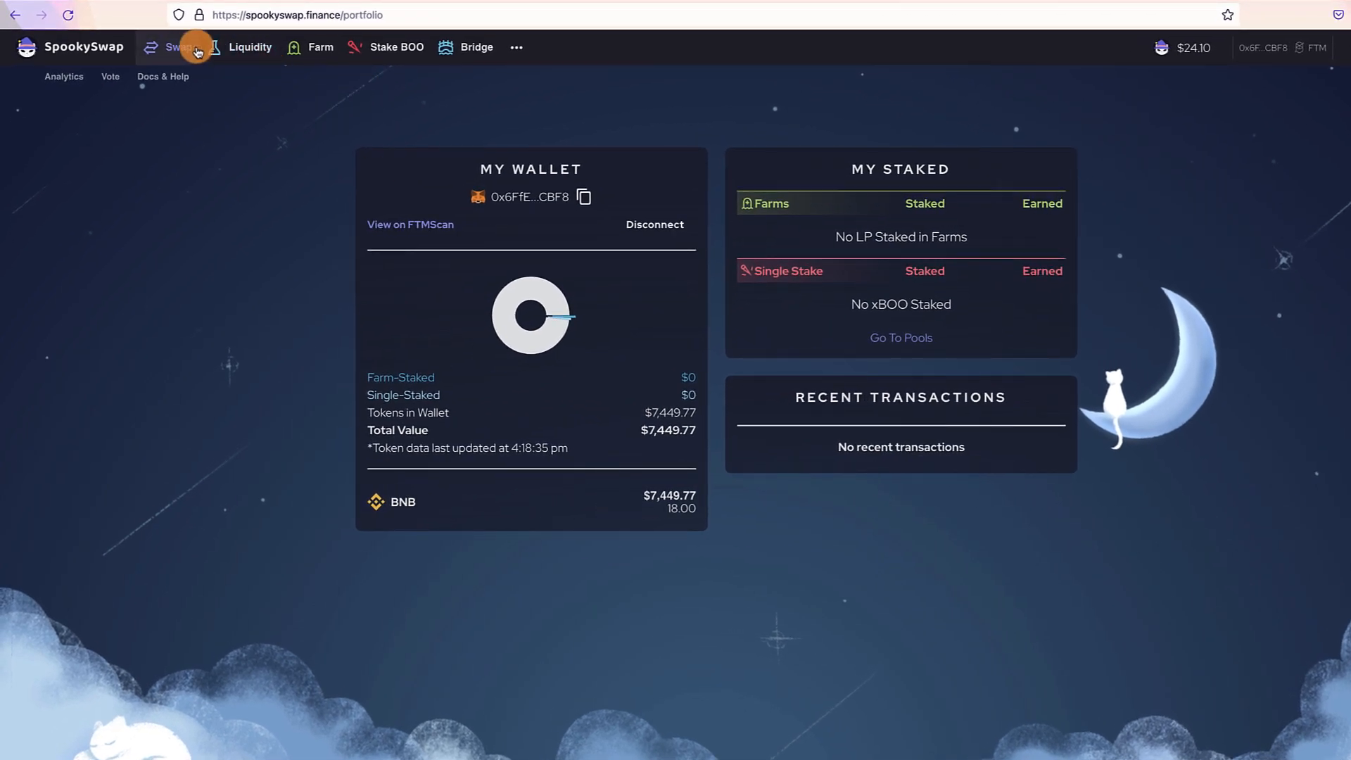
- Pass through the Liquidity page to the Swap page, set to trade FTM for BOO
{"action": "left_click", "coordinate": [249, 46]}
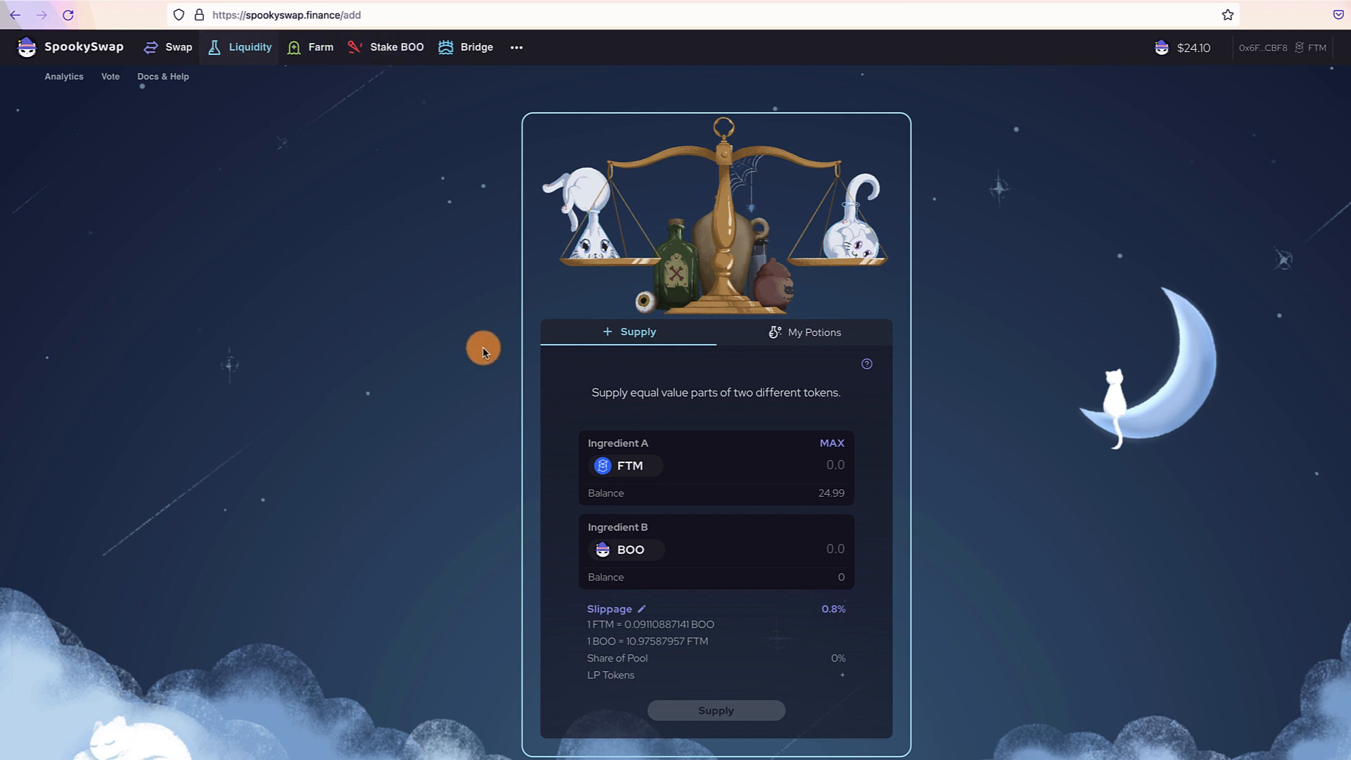
{"action": "mouse_move", "coordinate": [542, 288]}
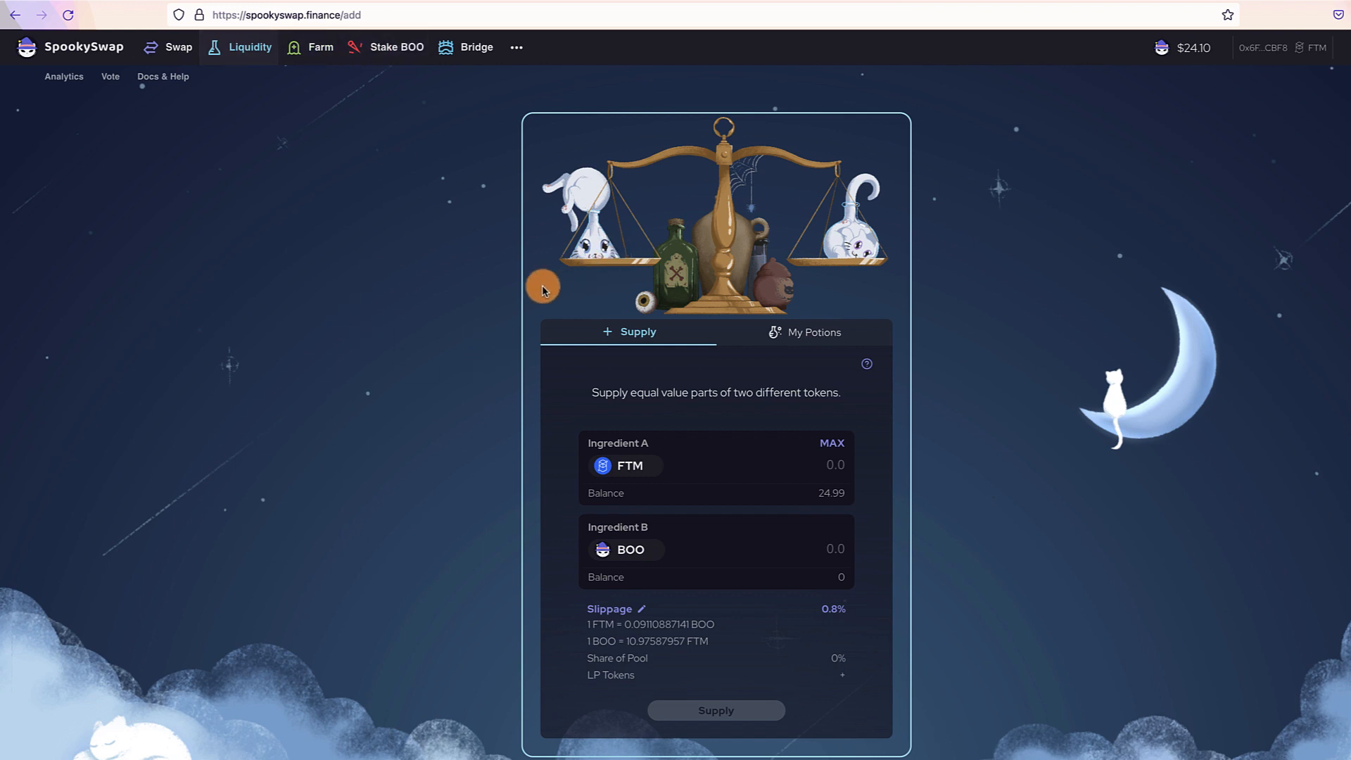
{"action": "left_click", "coordinate": [177, 46]}
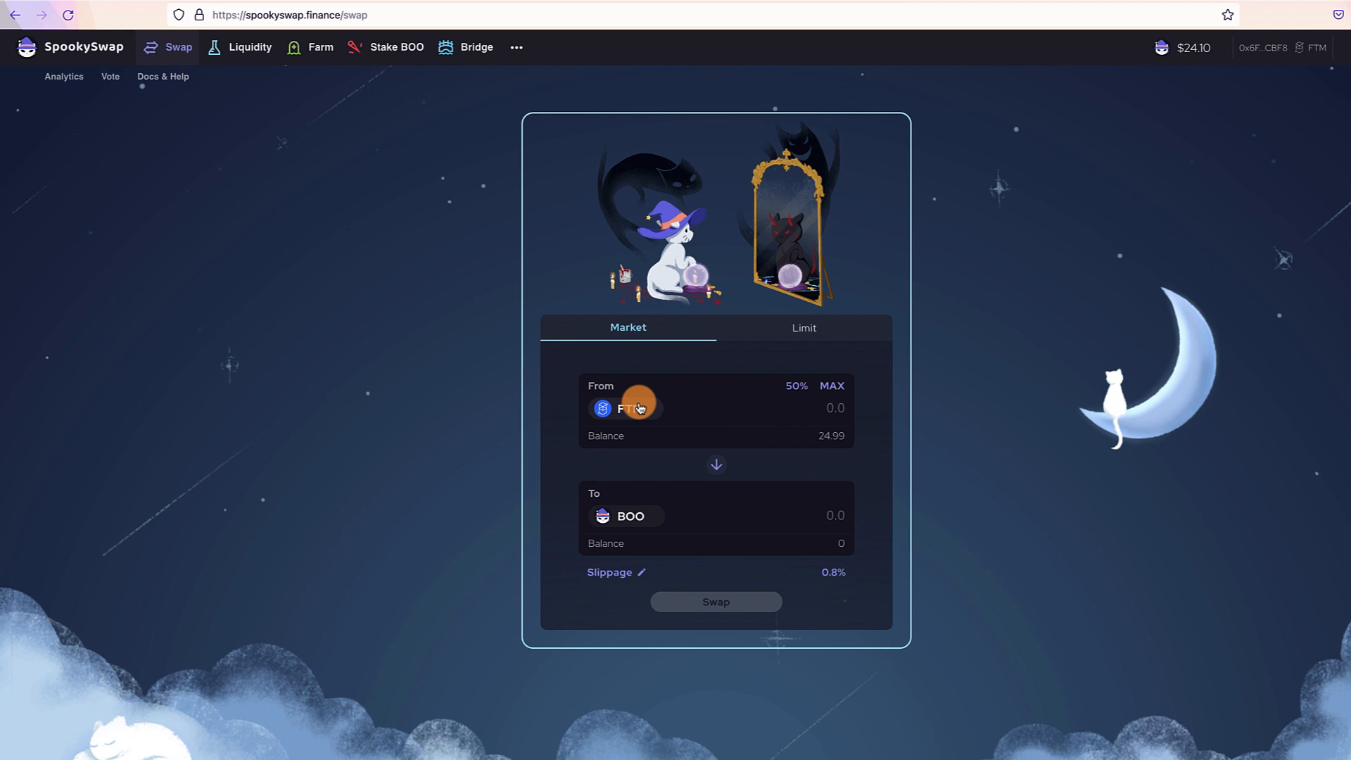
{"action": "mouse_move", "coordinate": [782, 414]}
{"action": "type", "text": "1"}
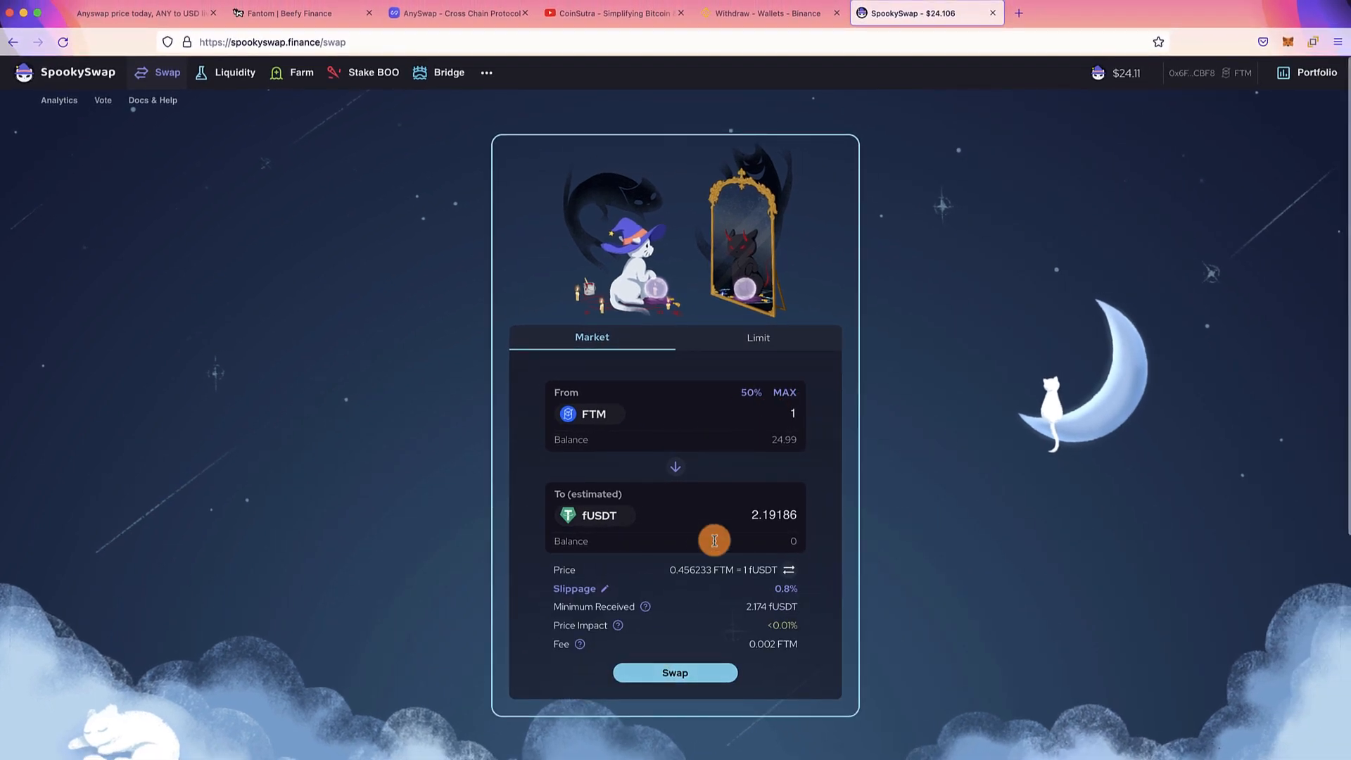
- Swap 1 FTM for 2.19186 fUSDT, confirm in MetaMask, and dismiss the waiting notice
{"action": "left_click", "coordinate": [675, 672]}
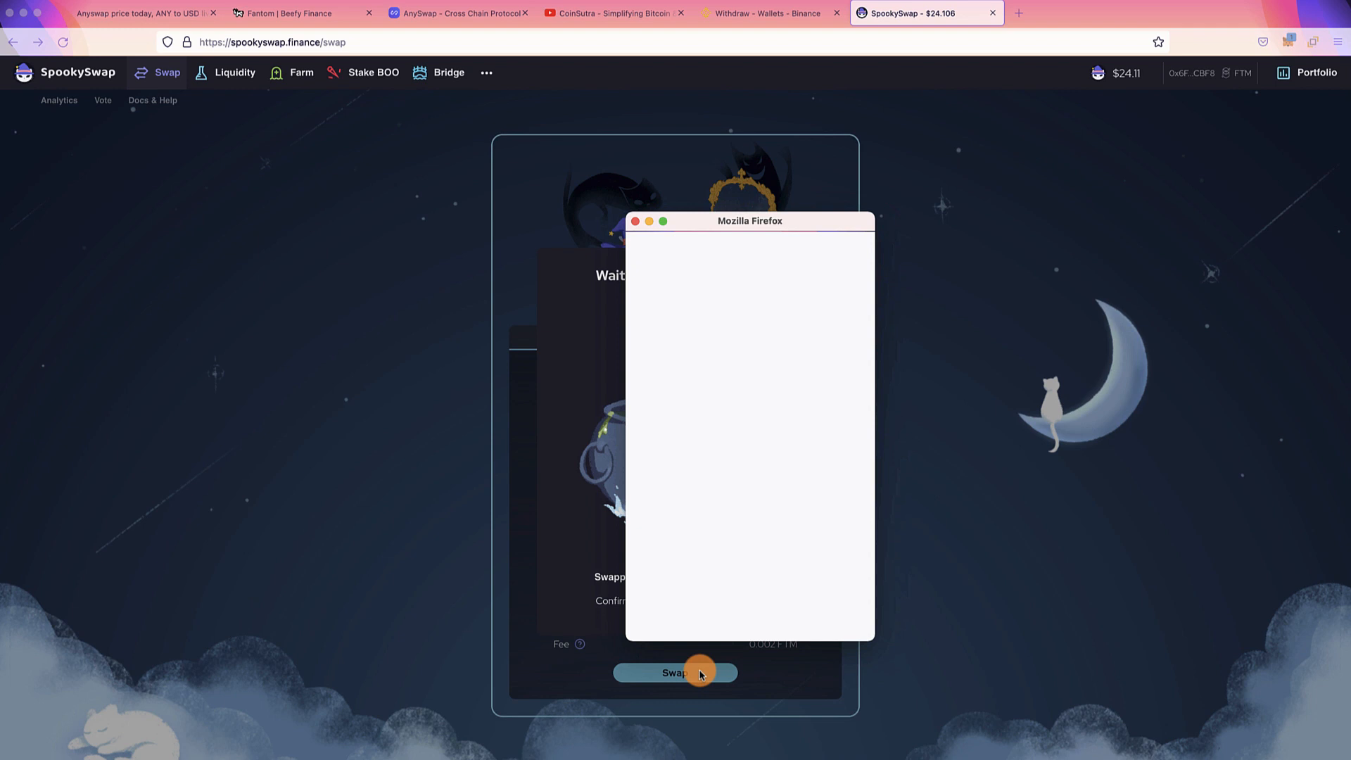
{"action": "left_click", "coordinate": [674, 671]}
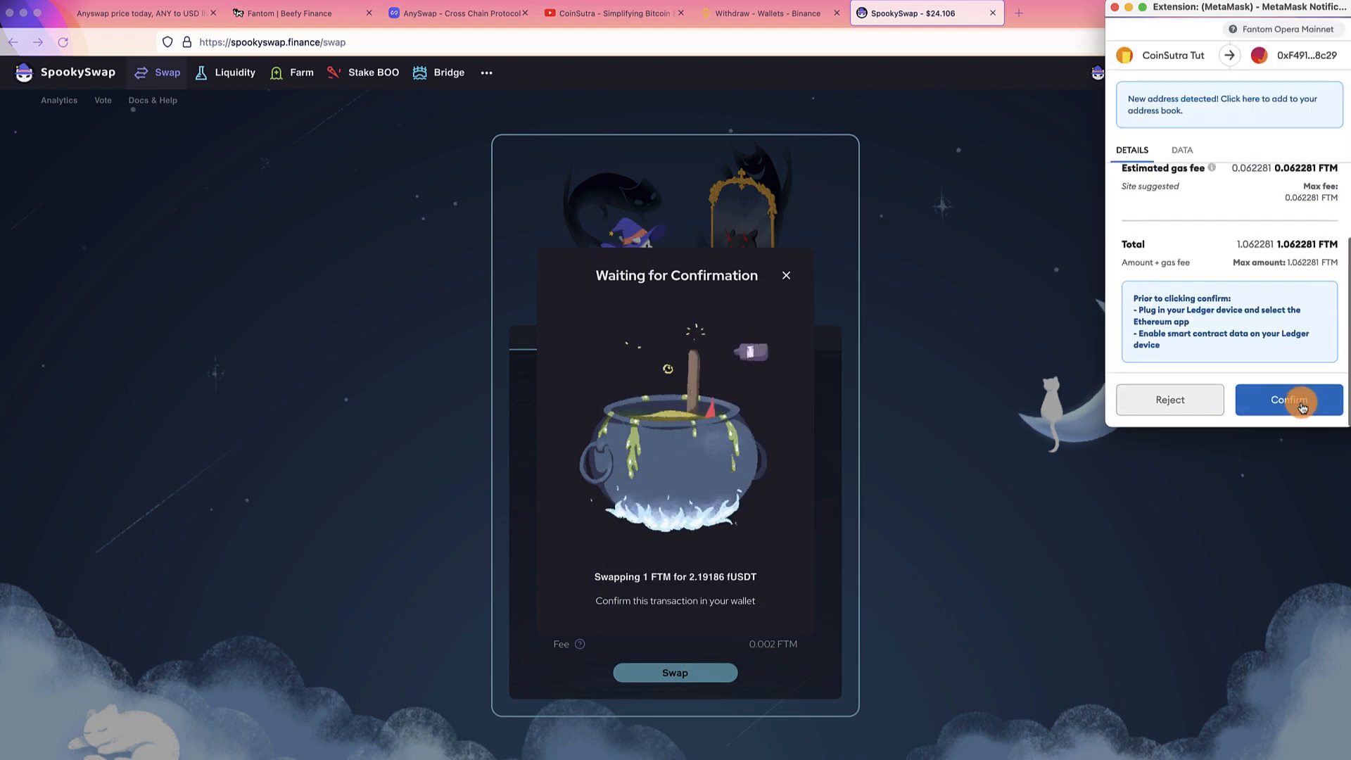
{"action": "left_click", "coordinate": [1288, 399]}
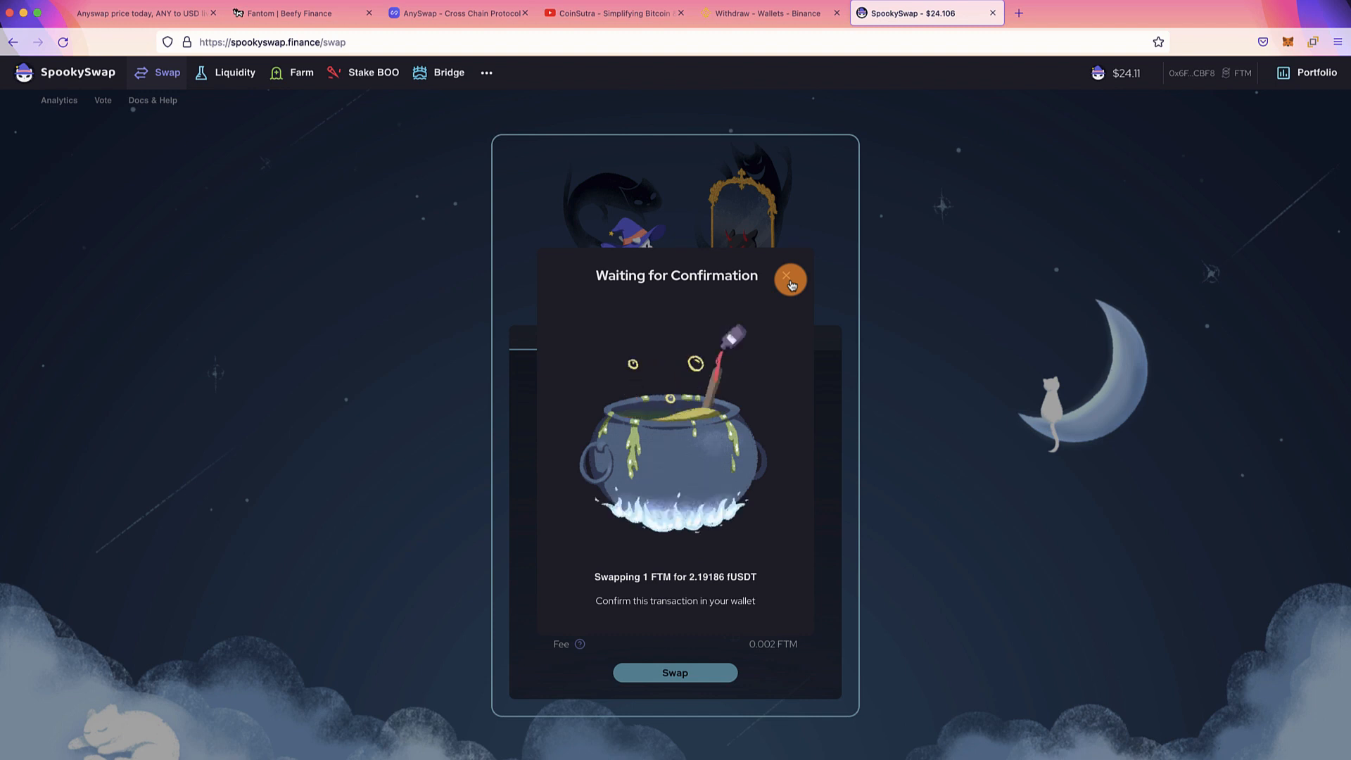
{"action": "left_click", "coordinate": [788, 280]}
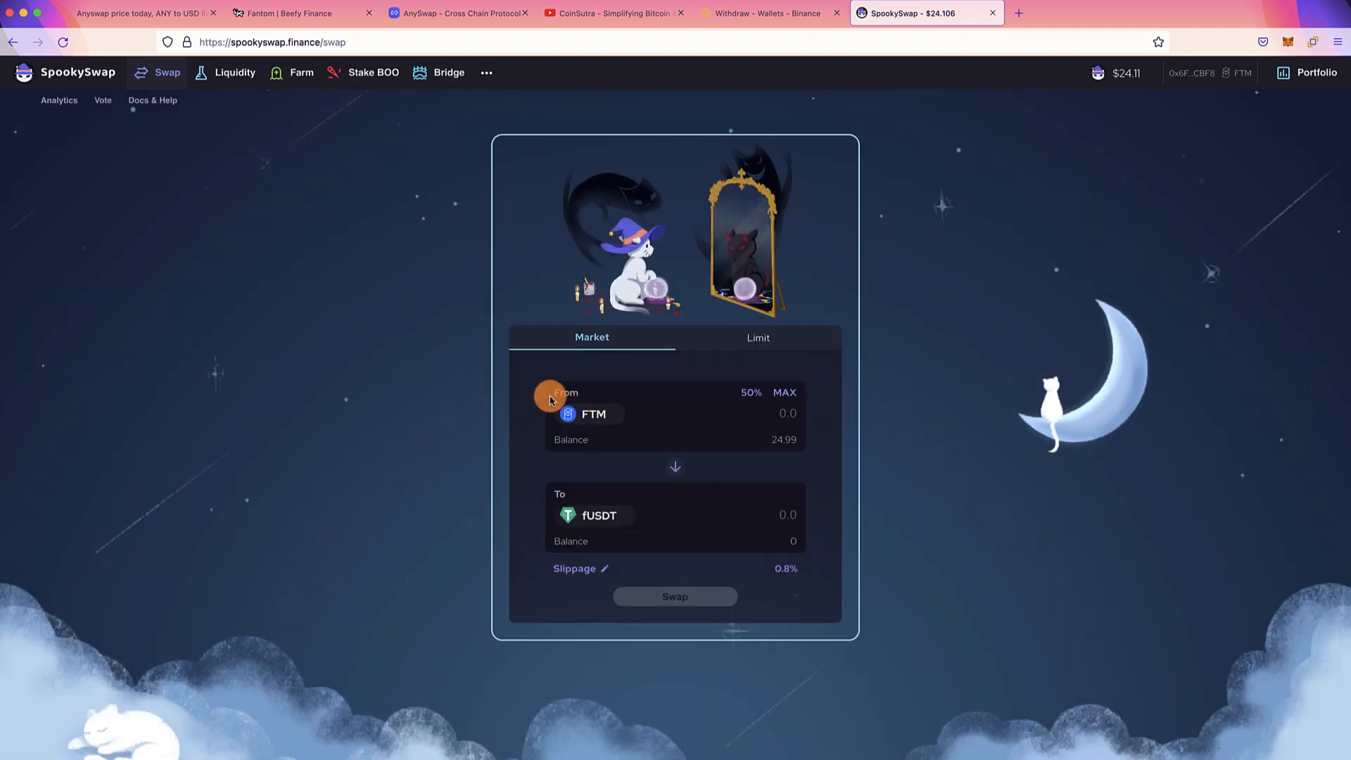
- Pair 20 FTM with 0.104859 BNB for liquidity and approve BNB spending in MetaMask
{"action": "left_click", "coordinate": [234, 72]}
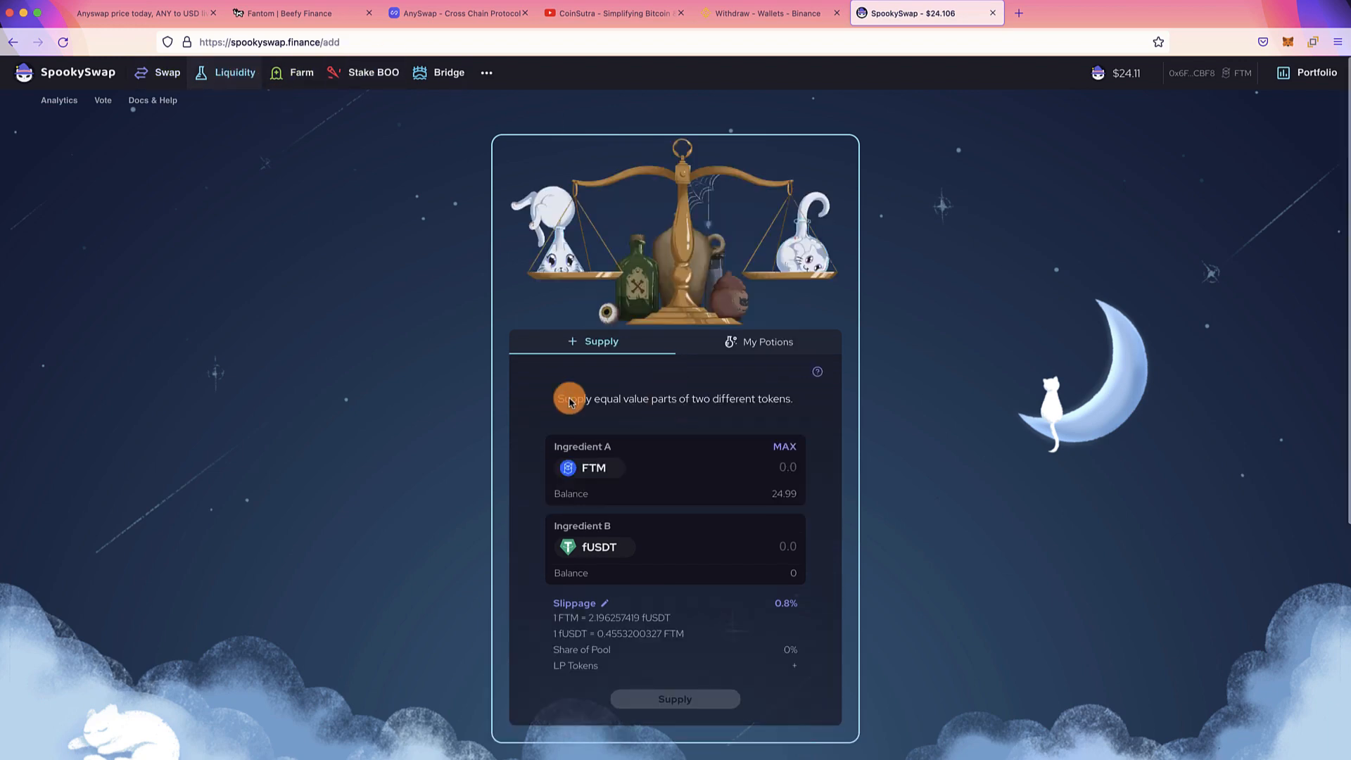
{"action": "left_click", "coordinate": [594, 546]}
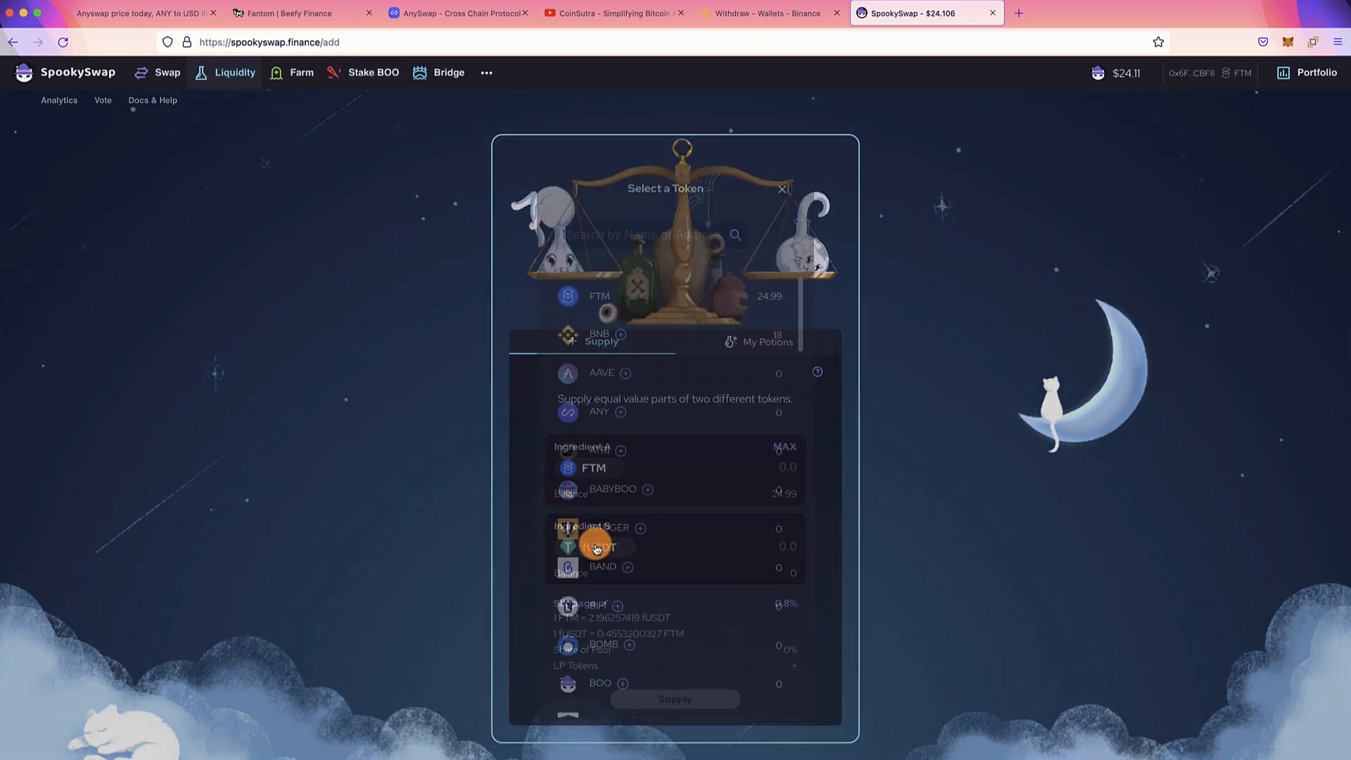
{"action": "left_click", "coordinate": [598, 336]}
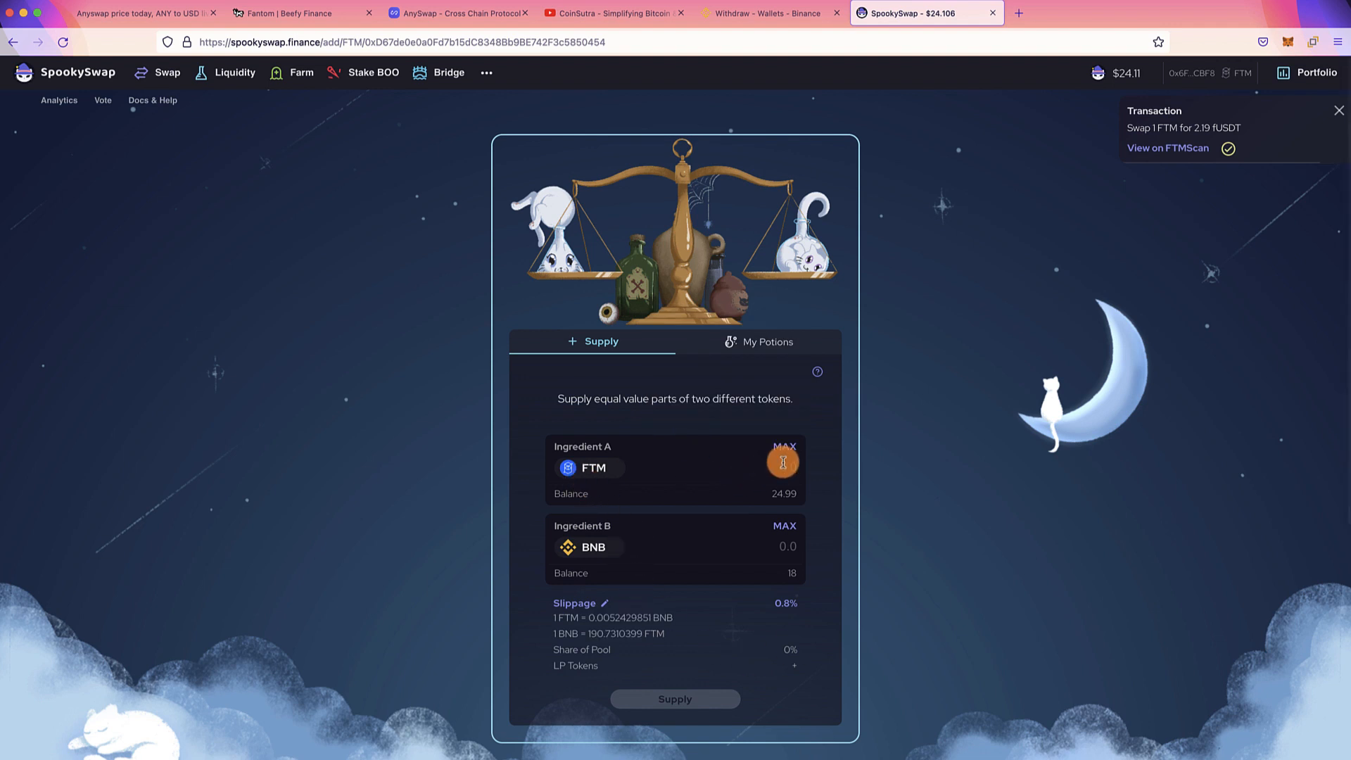
{"action": "left_click", "coordinate": [782, 446]}
{"action": "type", "text": "20"}
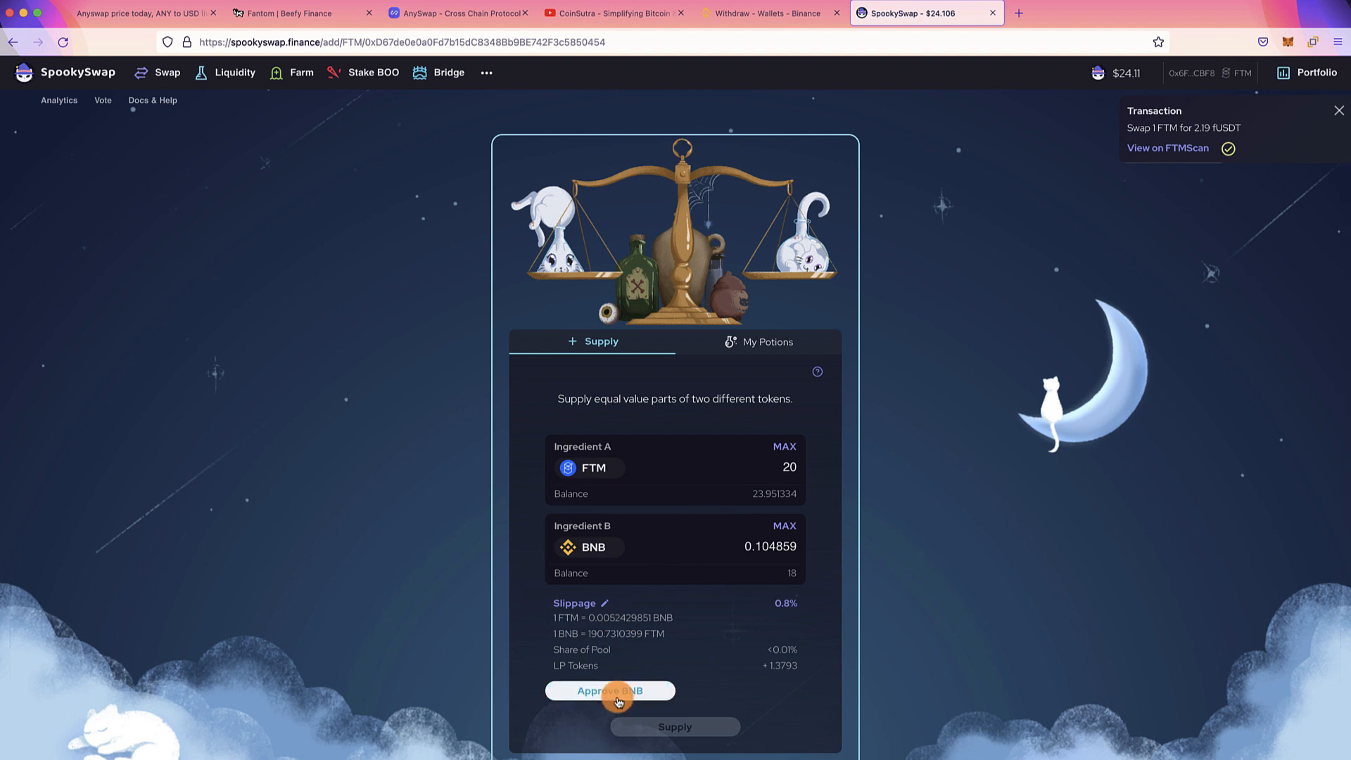
{"action": "left_click", "coordinate": [609, 690]}
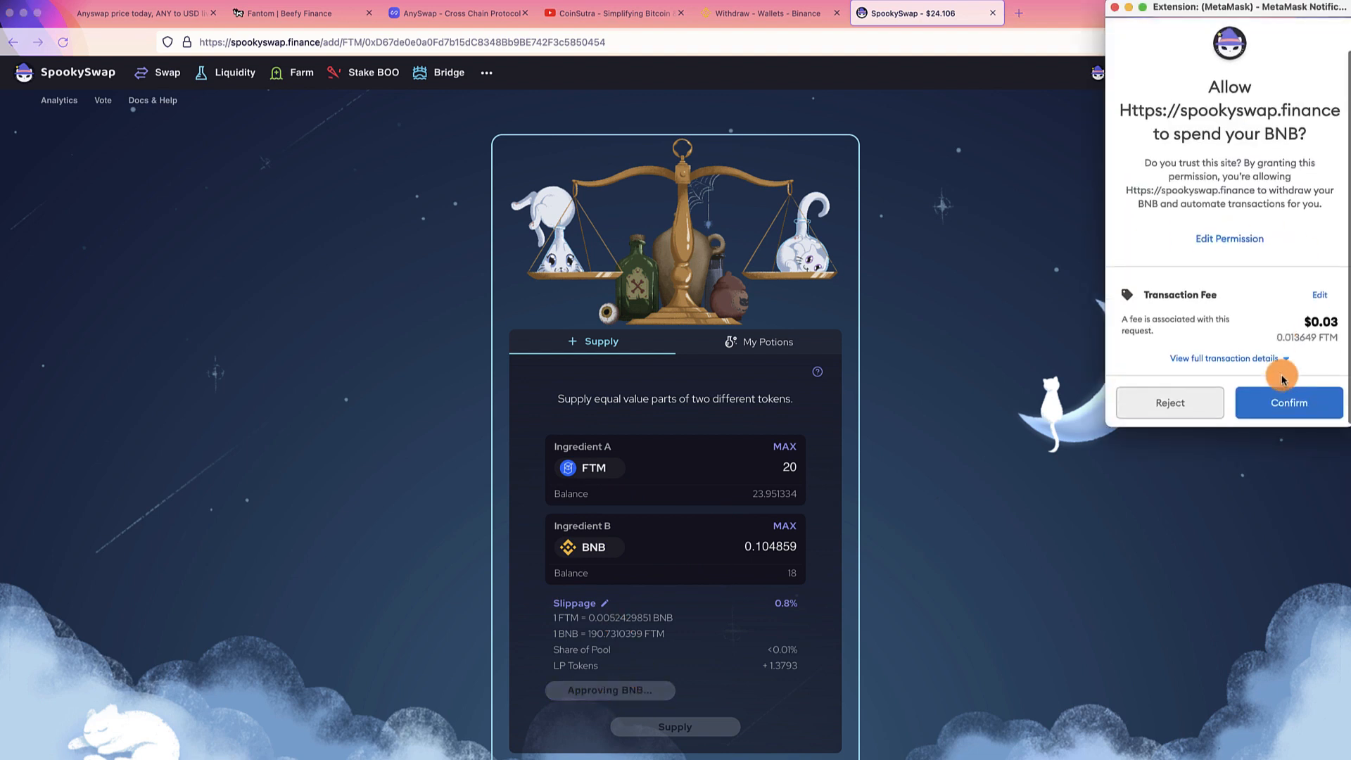
{"action": "left_click", "coordinate": [1288, 402]}
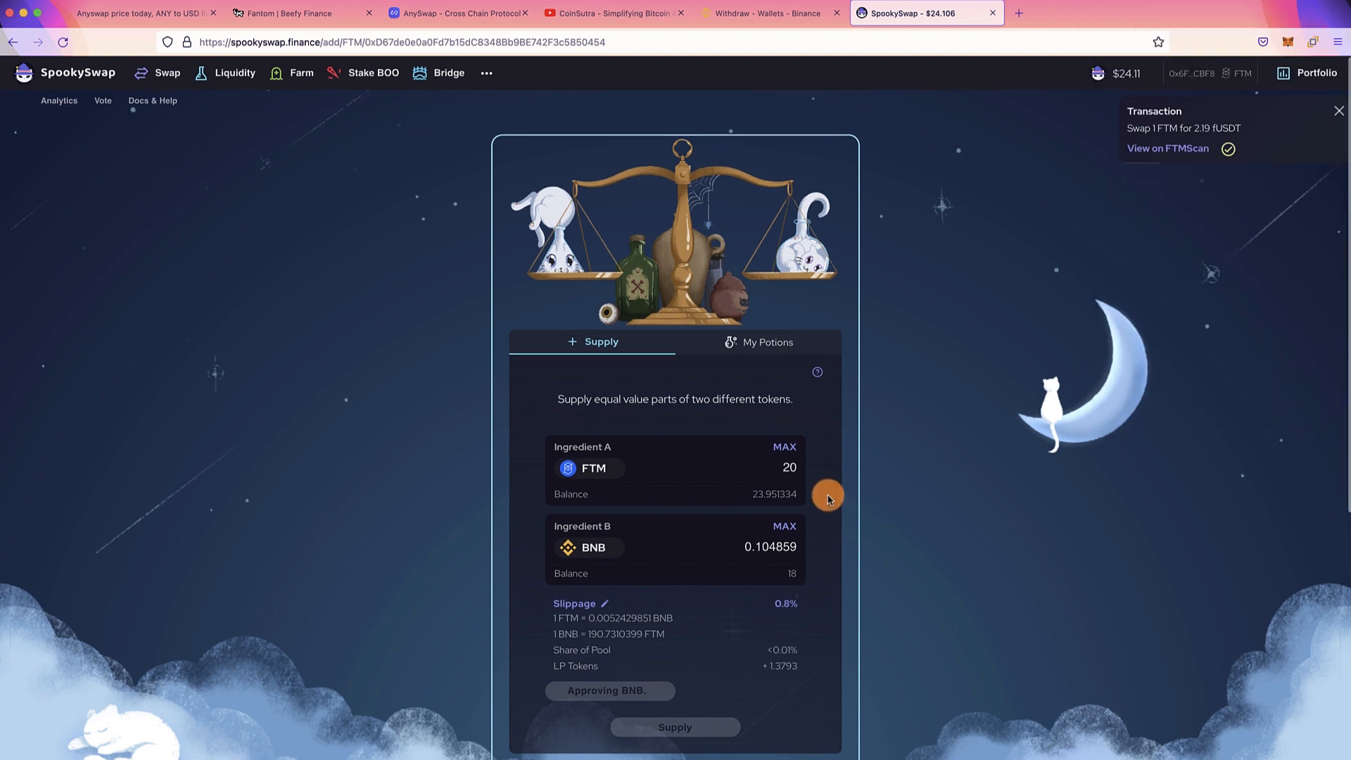
{"action": "left_click", "coordinate": [1338, 110]}
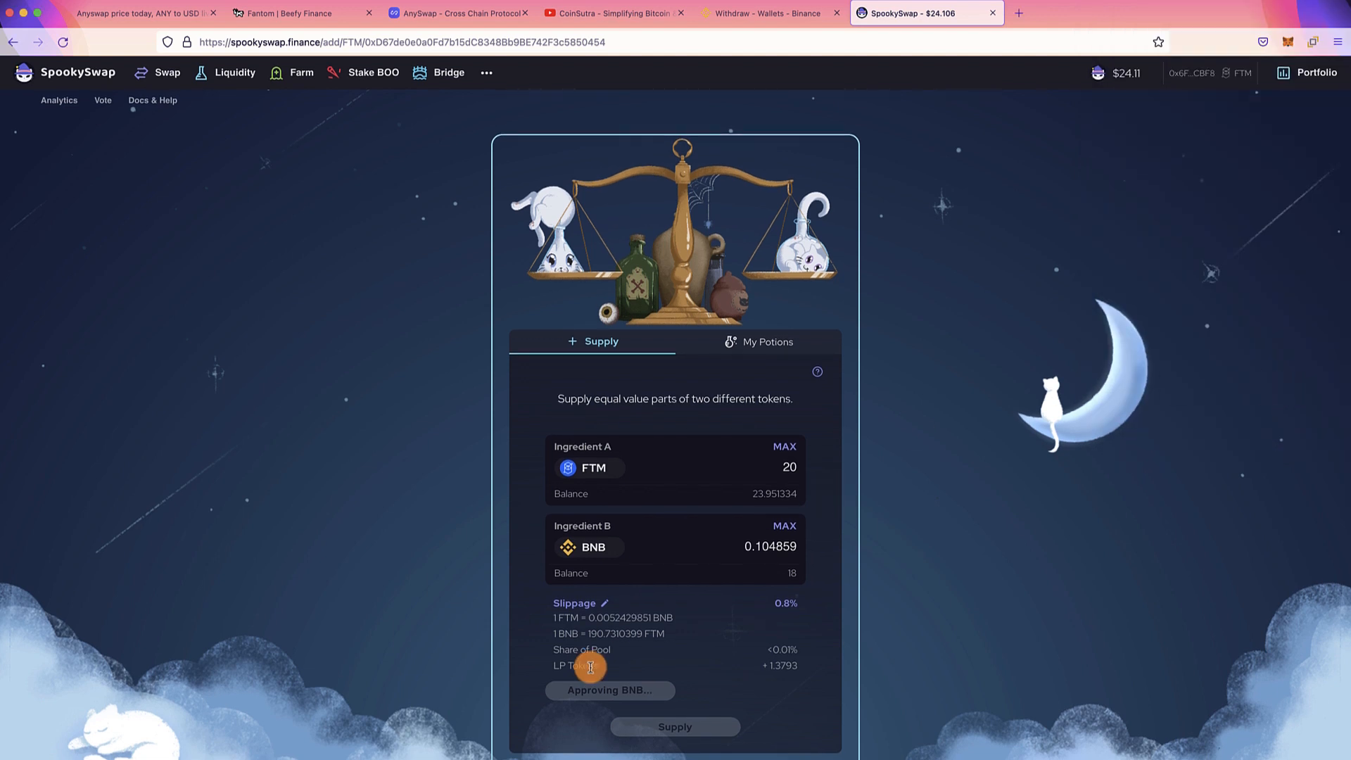
{"action": "mouse_move", "coordinate": [621, 621]}
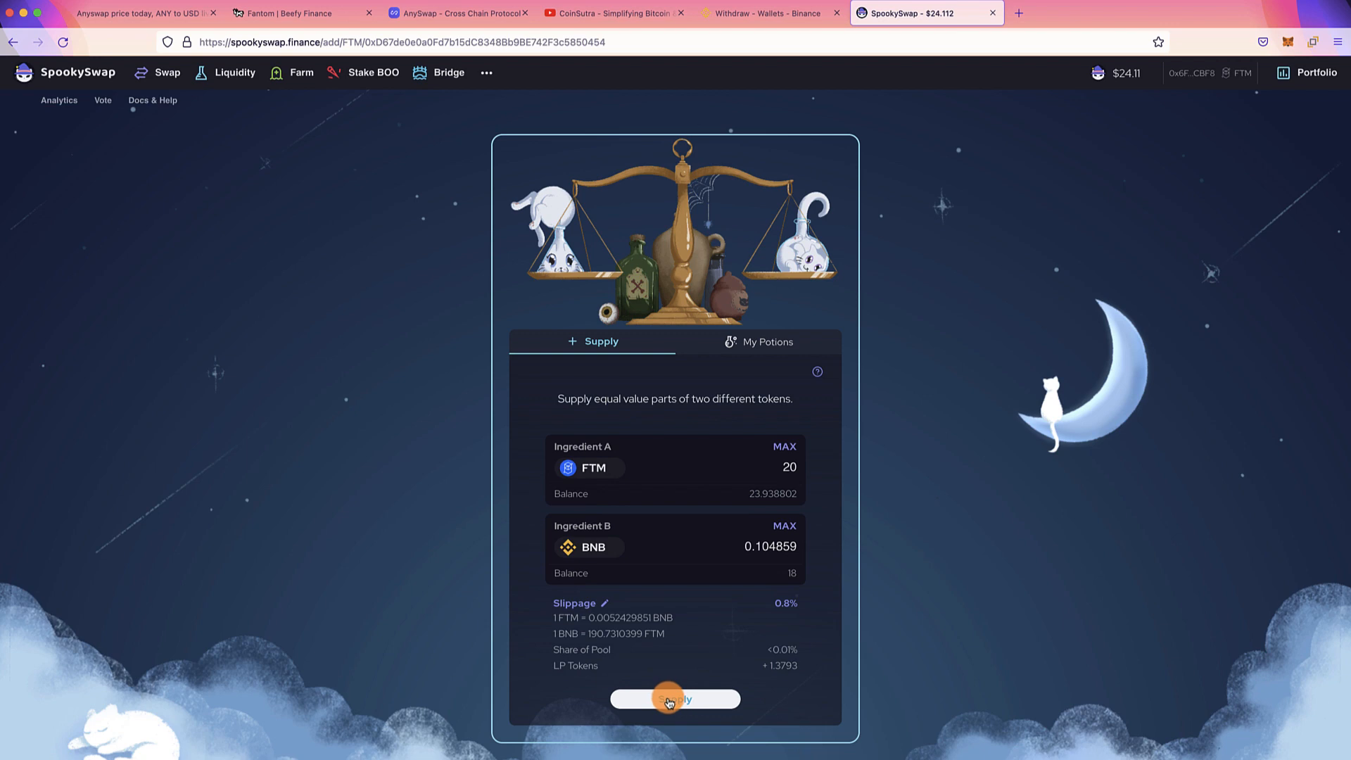
- Supply the 20 FTM and 0.104859 BNB to the pool, then go to Farms
{"action": "left_click", "coordinate": [675, 699]}
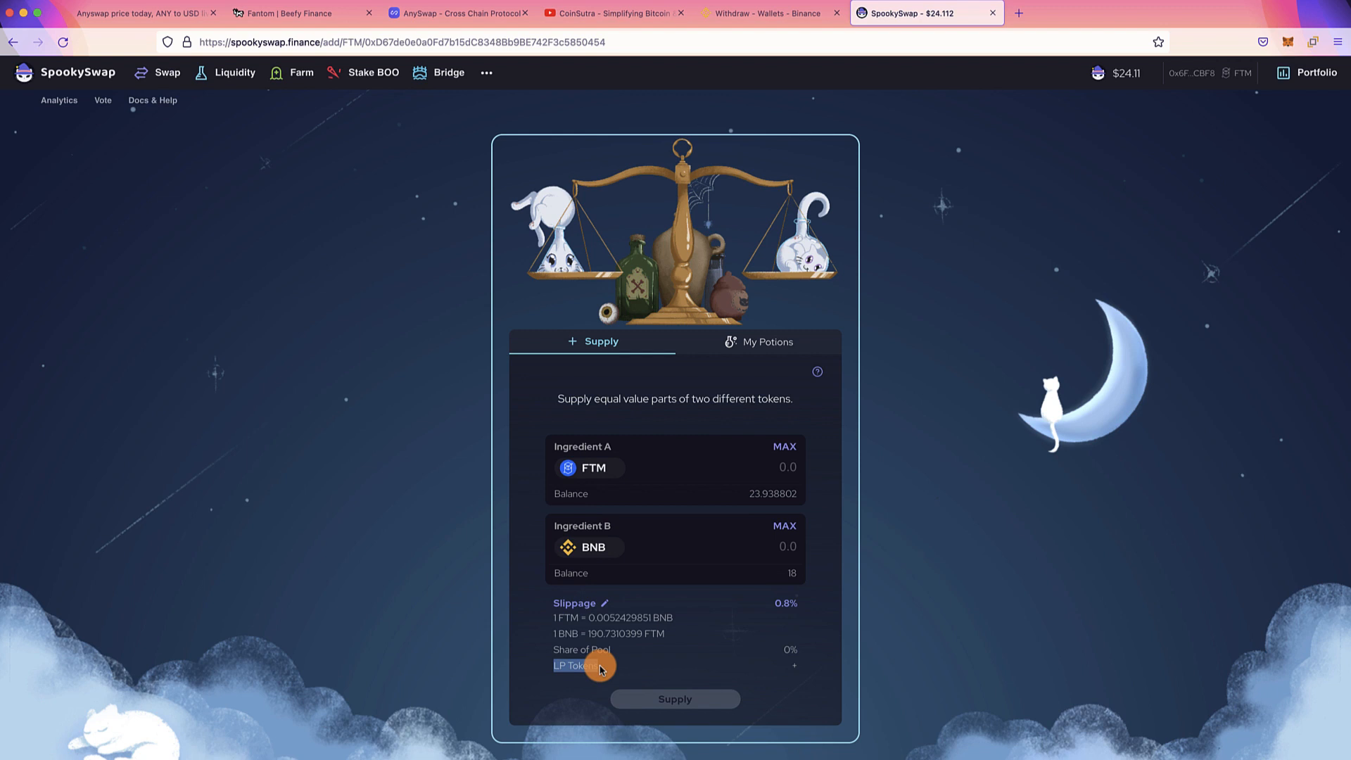
{"action": "left_click", "coordinate": [300, 72]}
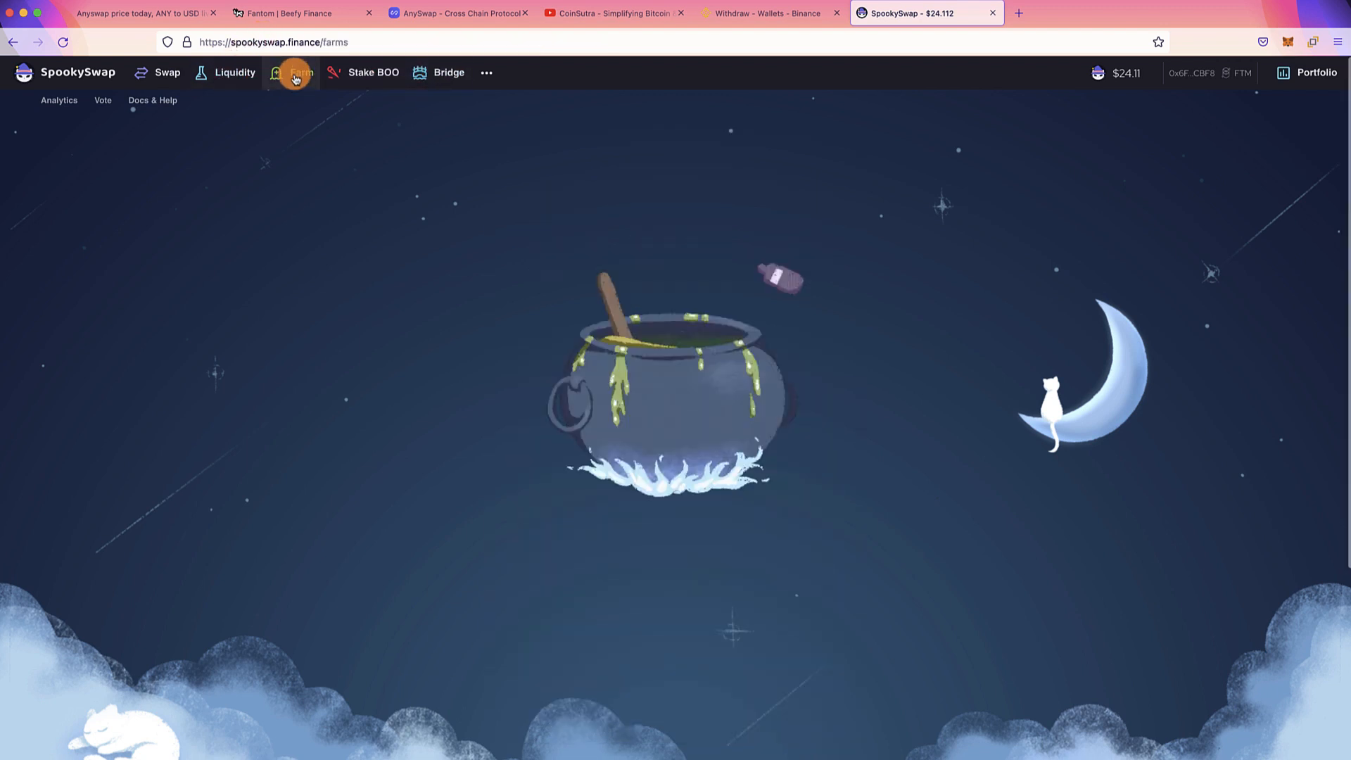
- Expand the FTM-BNB farm's APR breakdown, then view Beefy's BNB-FTM LP vault at 89.53% APY
{"action": "left_click", "coordinate": [300, 73]}
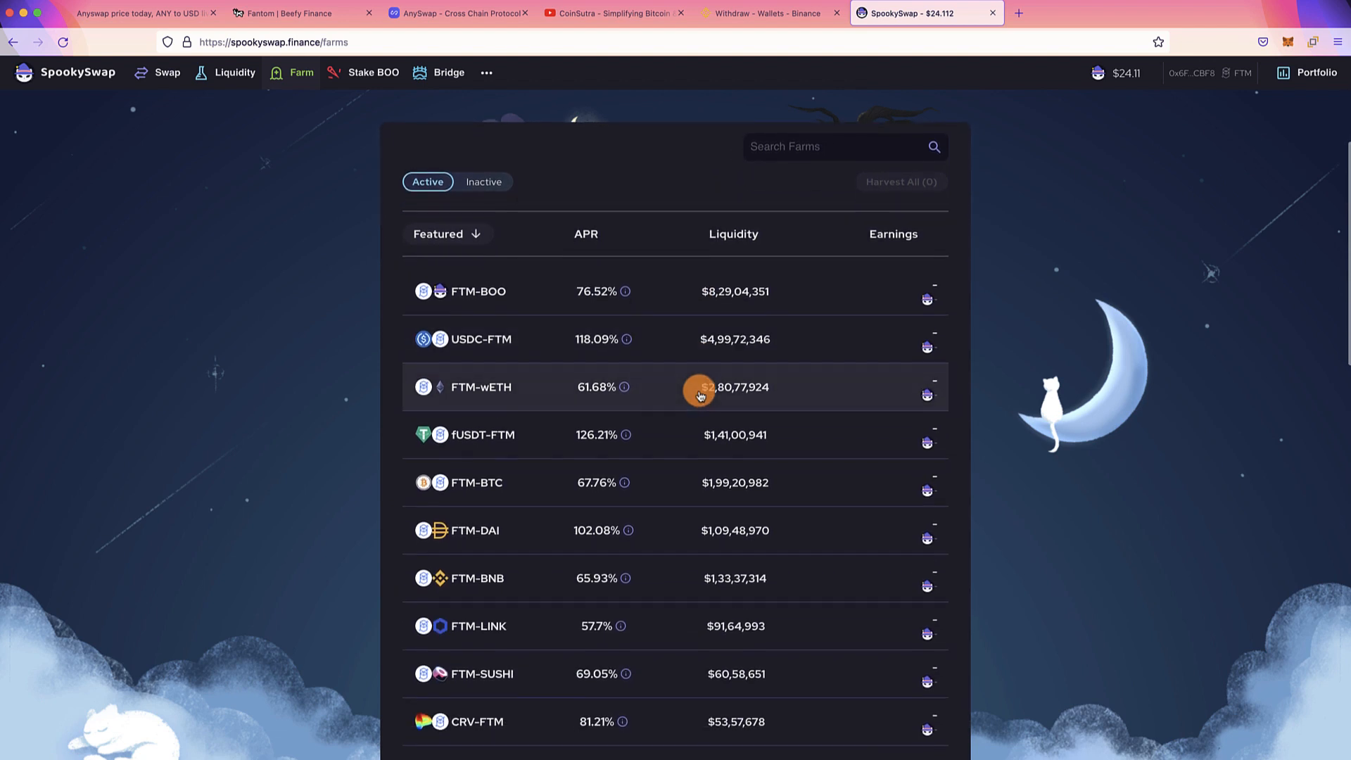
{"action": "mouse_move", "coordinate": [522, 582]}
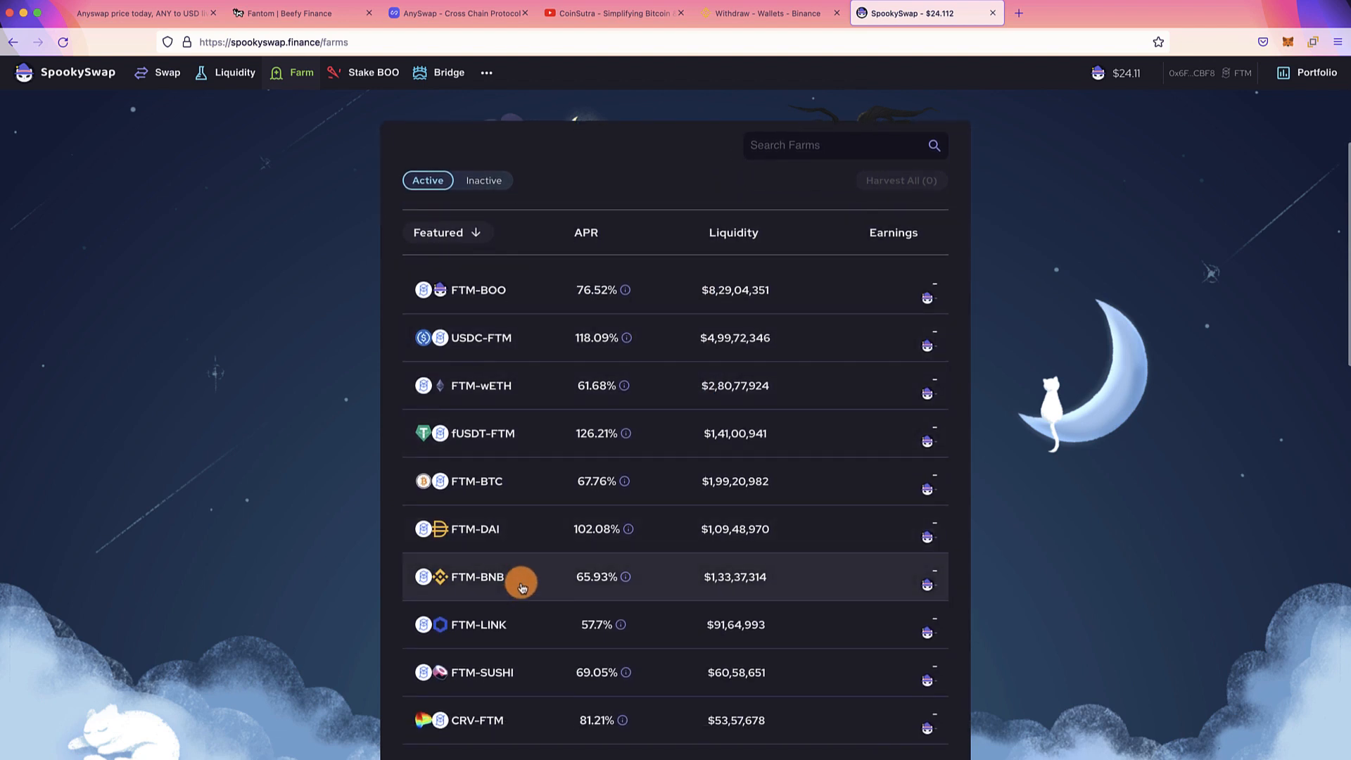
{"action": "left_click", "coordinate": [476, 576]}
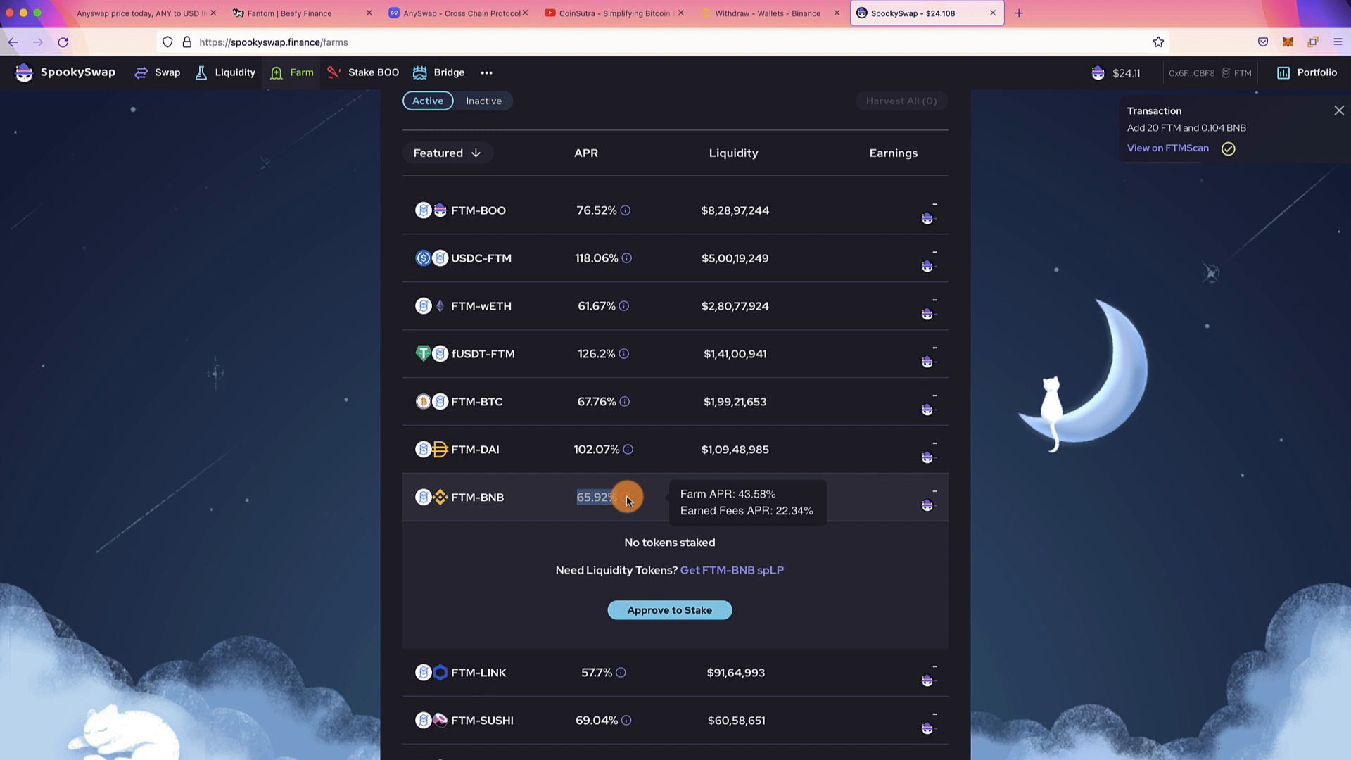
{"action": "mouse_move", "coordinate": [616, 497]}
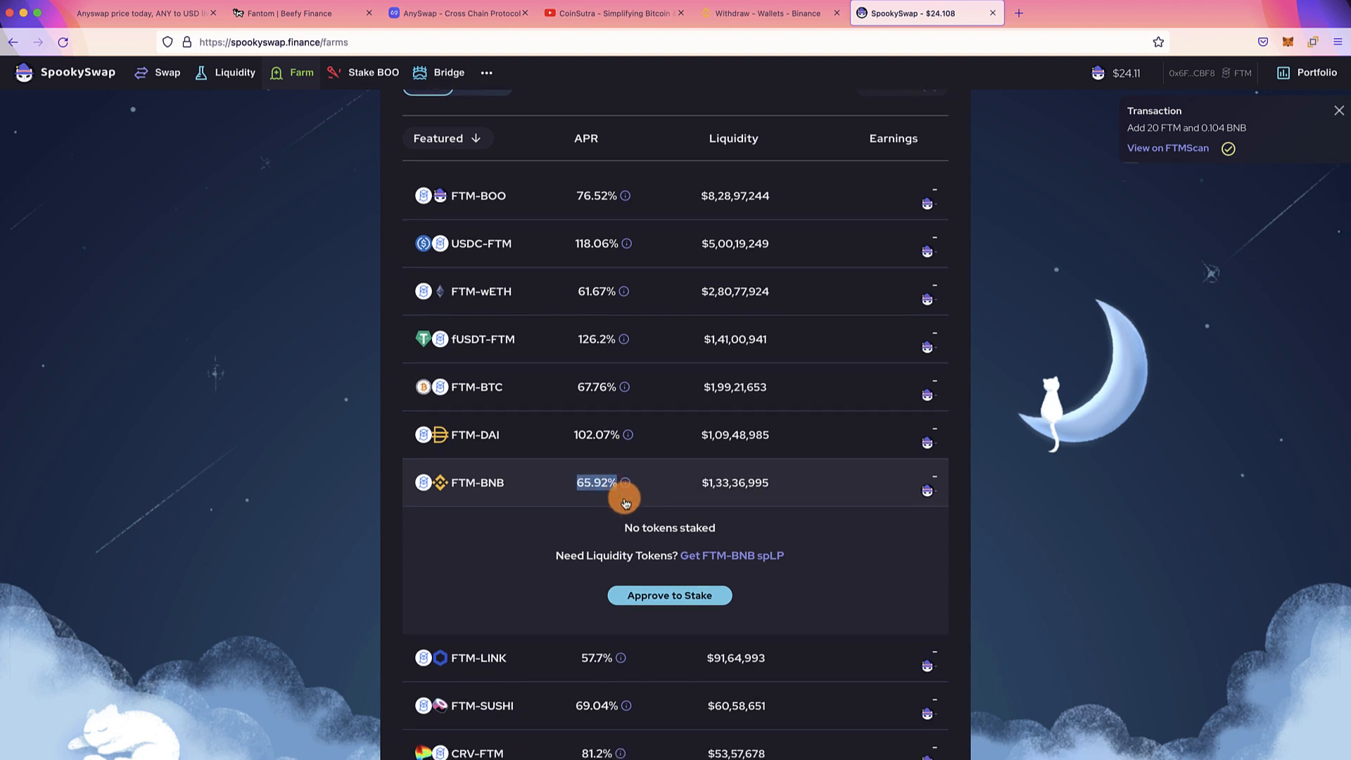
{"action": "left_click", "coordinate": [1336, 111]}
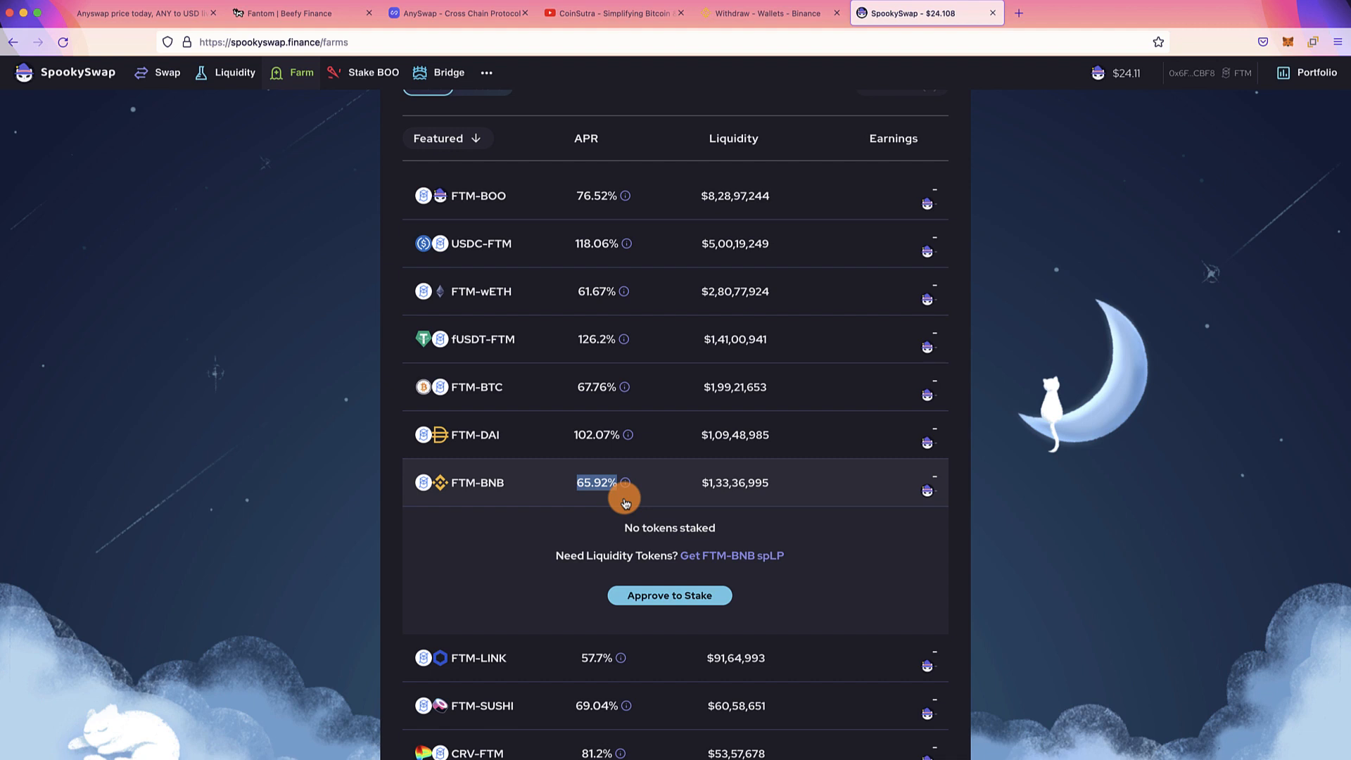
{"action": "mouse_move", "coordinate": [626, 490]}
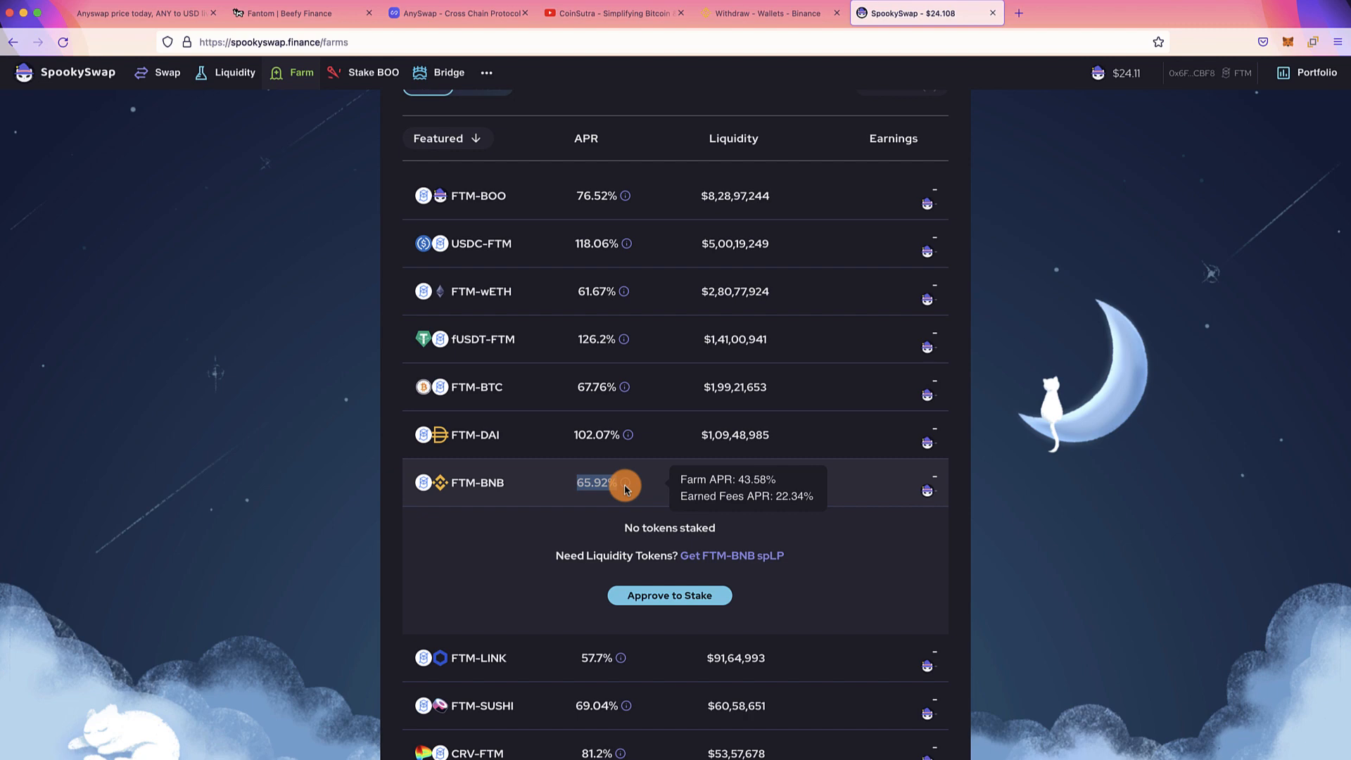
{"action": "left_click", "coordinate": [297, 13]}
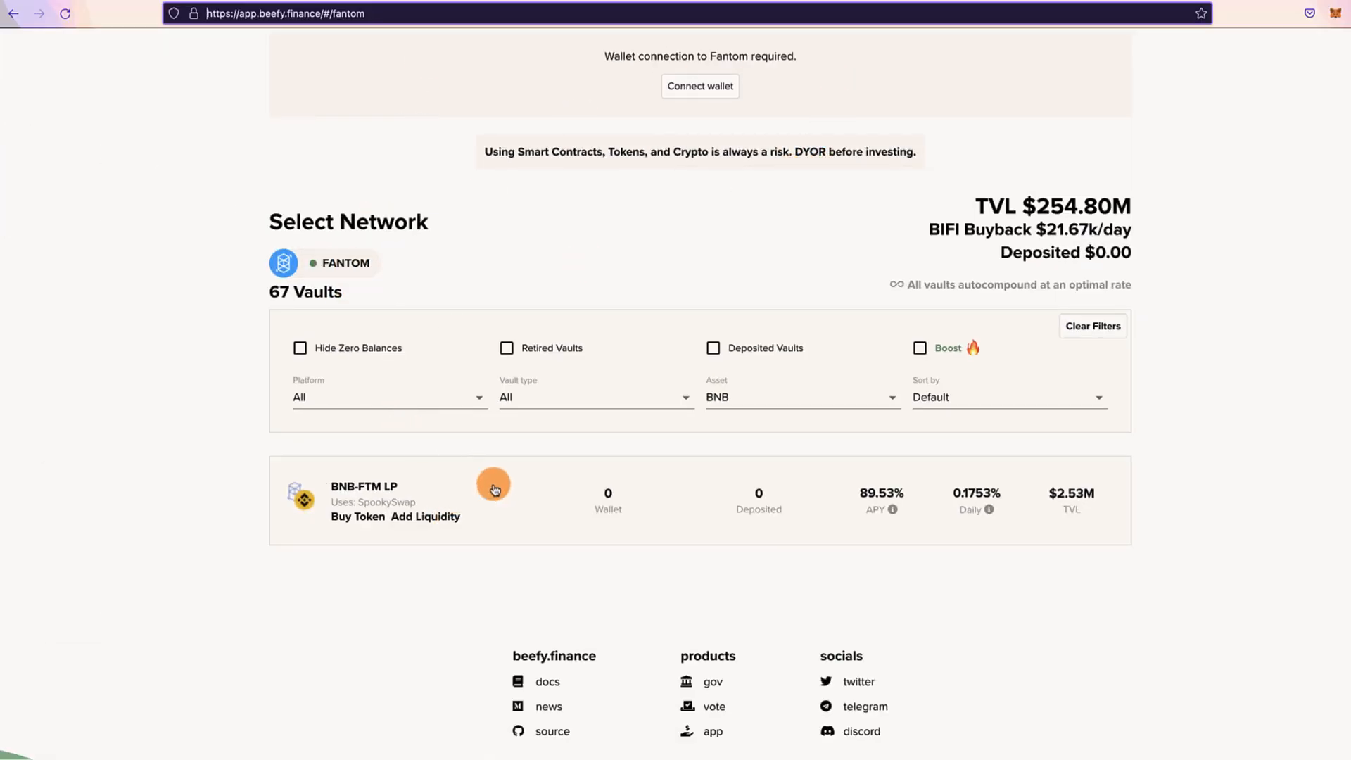
{"action": "mouse_move", "coordinate": [776, 526]}
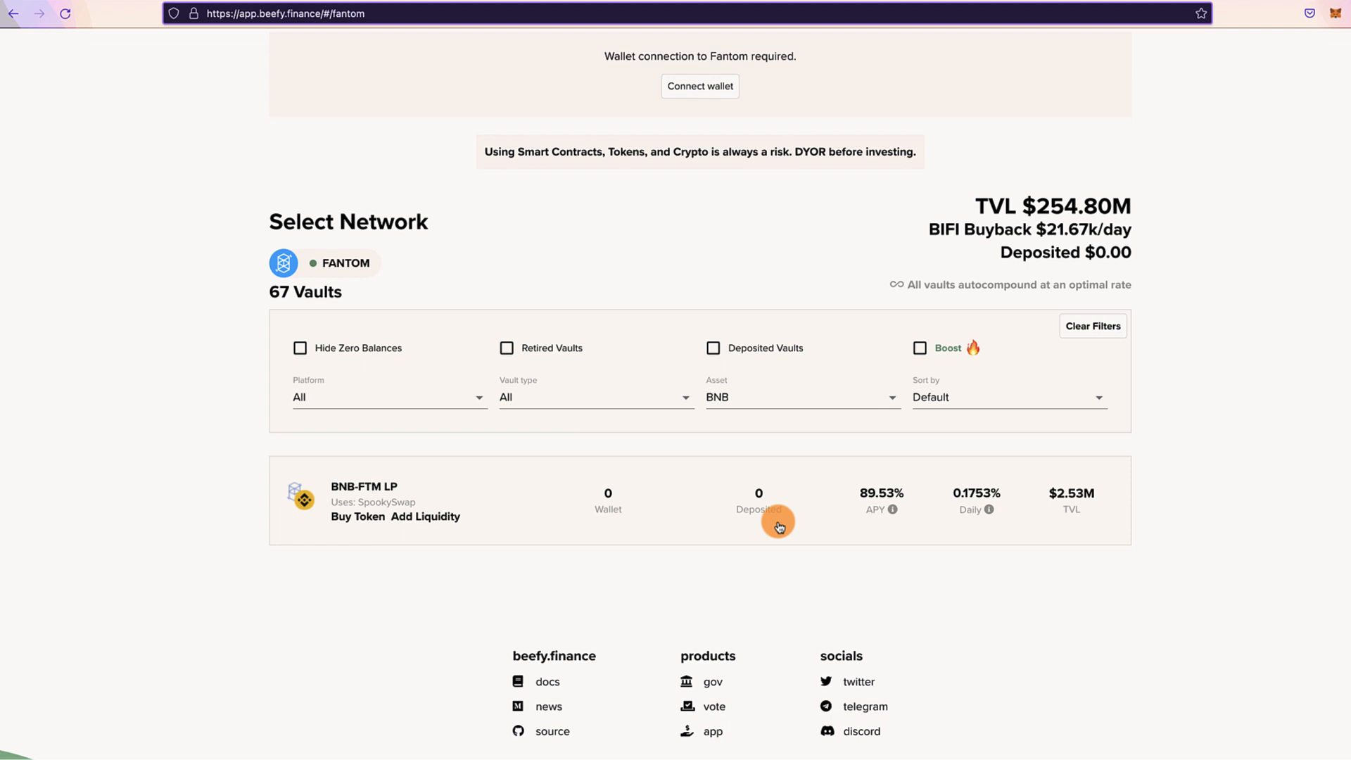
{"action": "mouse_move", "coordinate": [860, 525]}
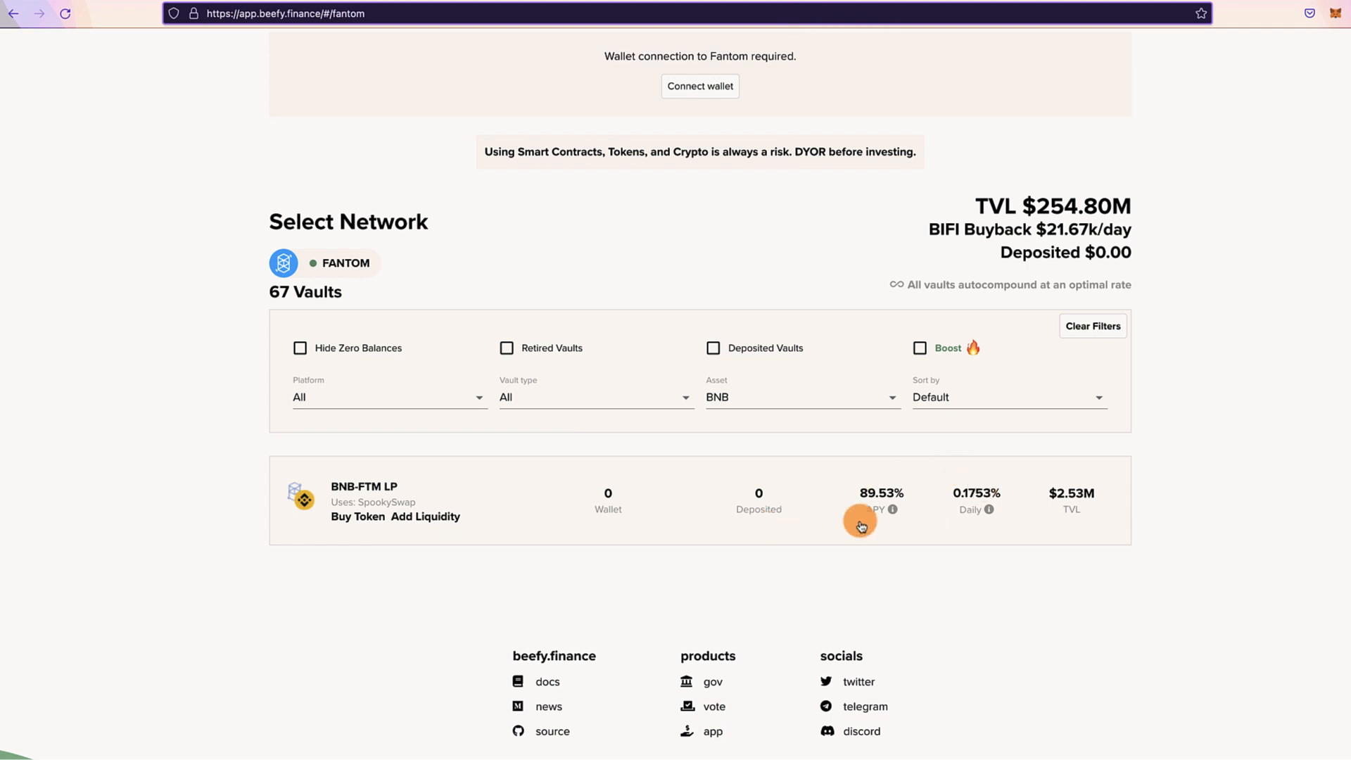
{"action": "mouse_move", "coordinate": [790, 54]}
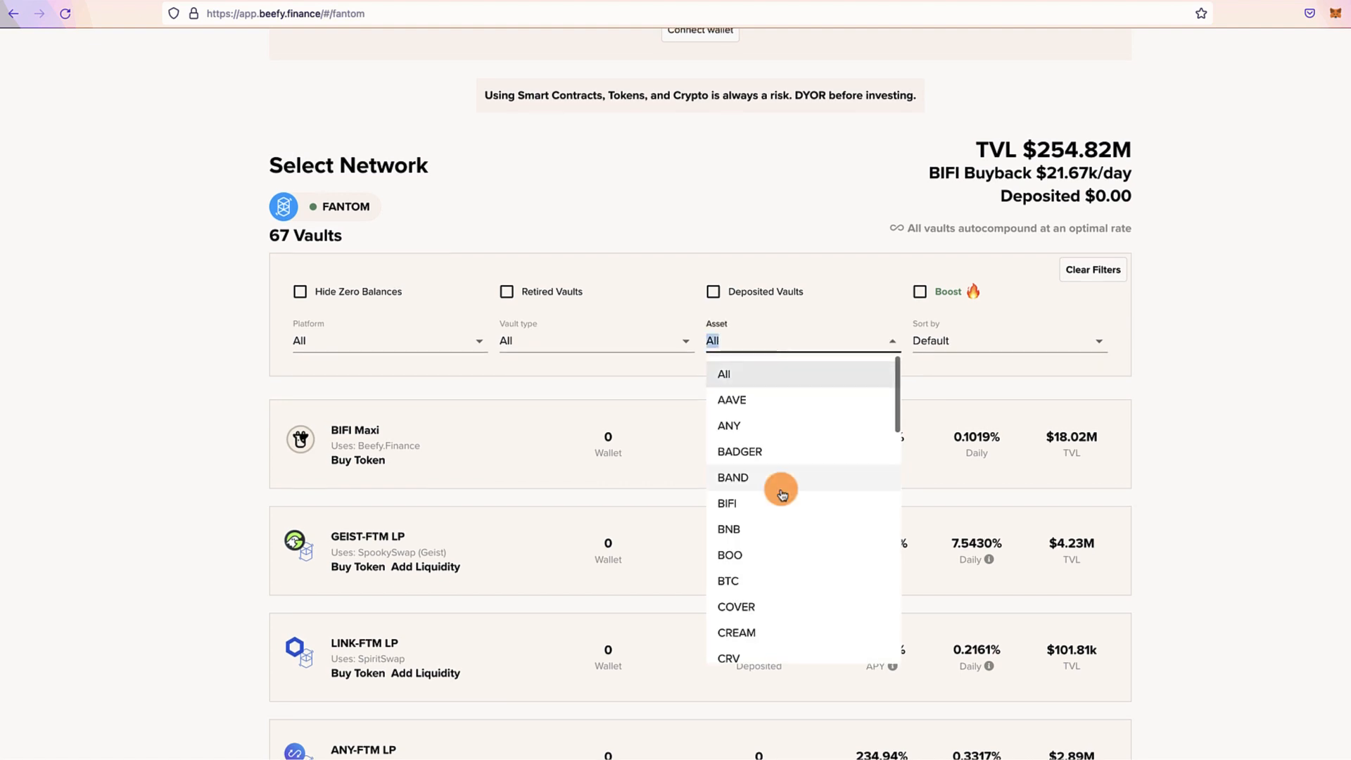
- Filter Beefy's Fantom vaults to fUSDT and browse TriCrypto, fUSDT-FTM LP and fUSDT-USDC LP
{"action": "scroll", "scroll_direction": "down", "scroll_amount": 3}
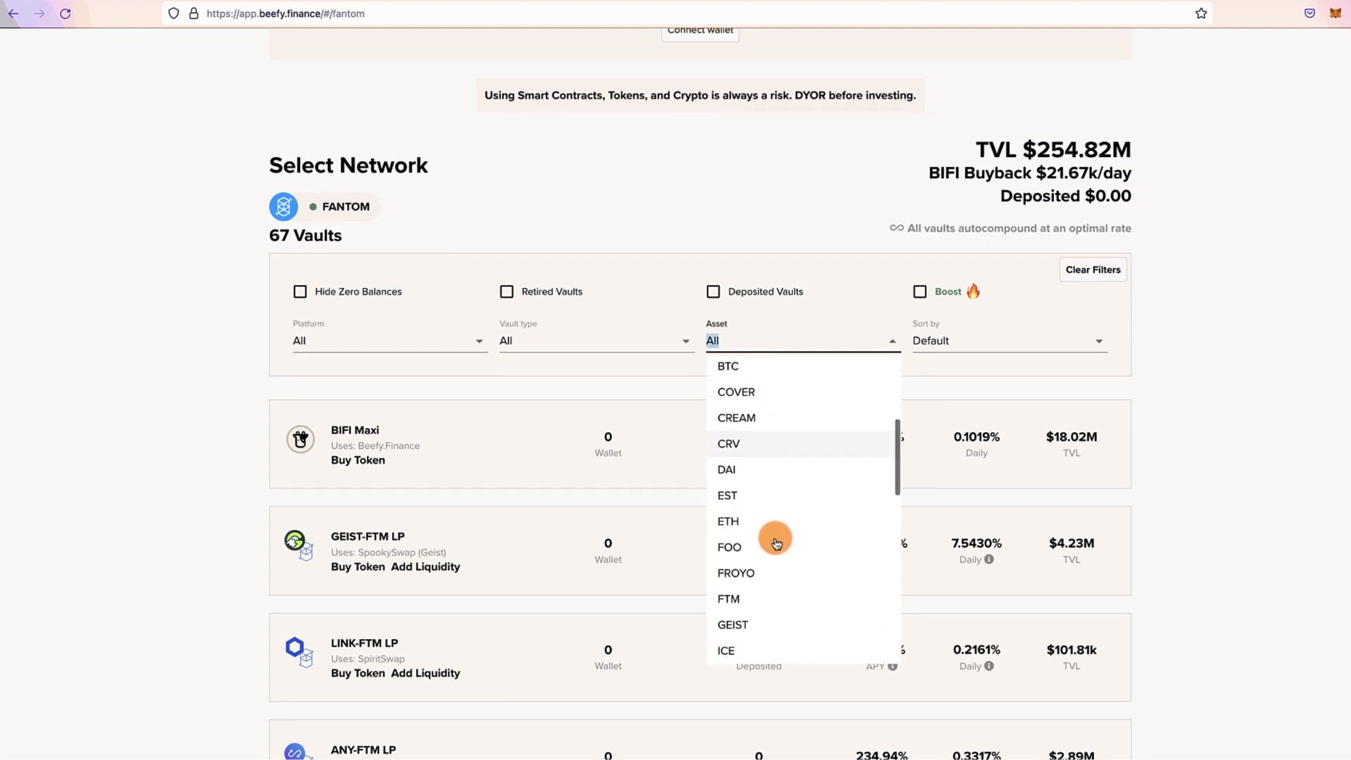
{"action": "scroll", "scroll_direction": "down", "scroll_amount": 3}
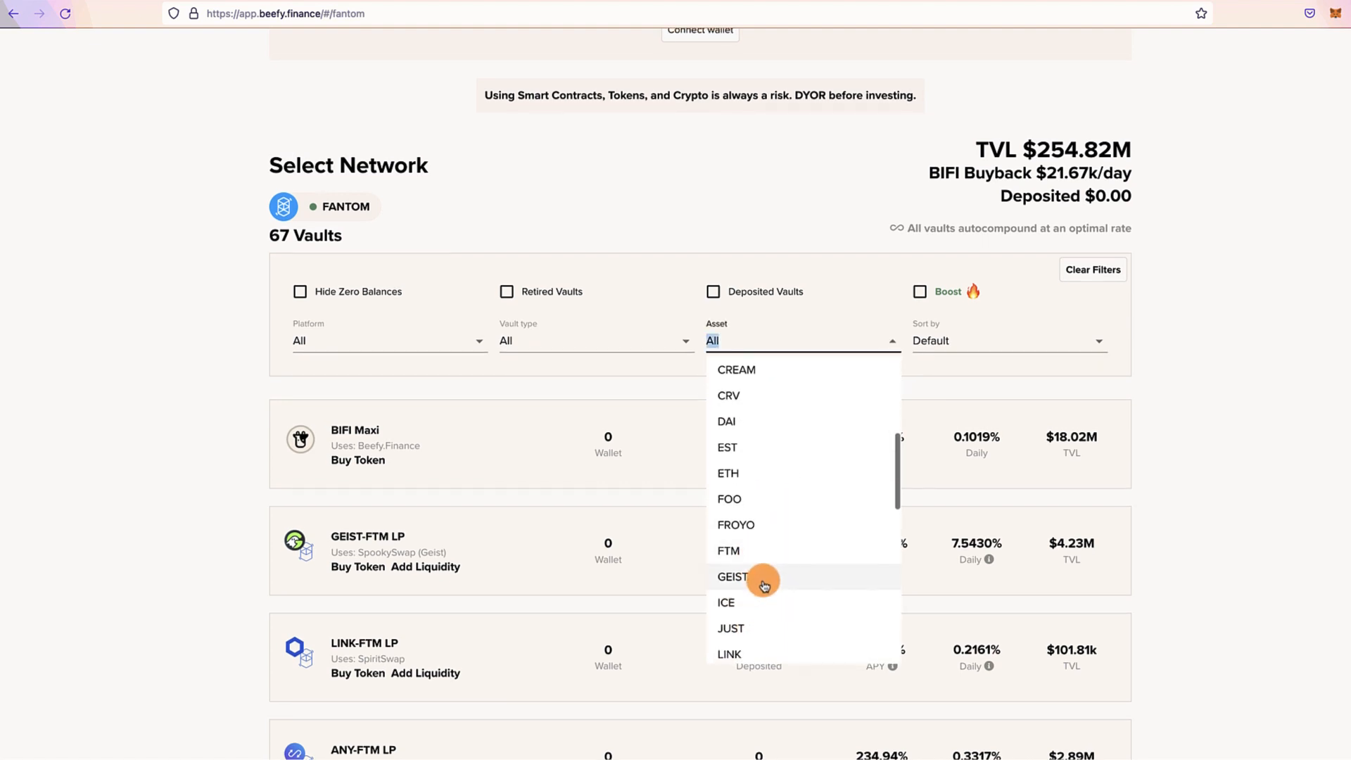
{"action": "type", "text": "fus"}
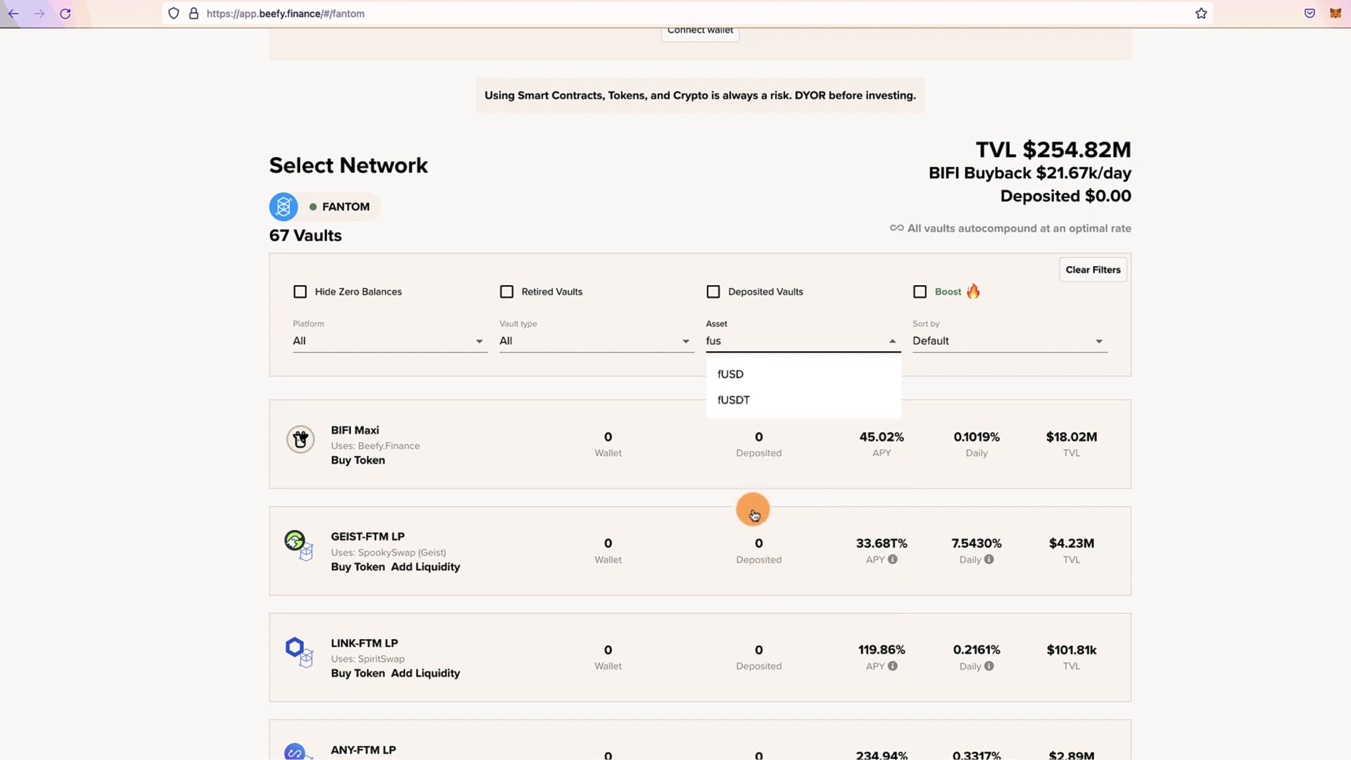
{"action": "left_click", "coordinate": [732, 399]}
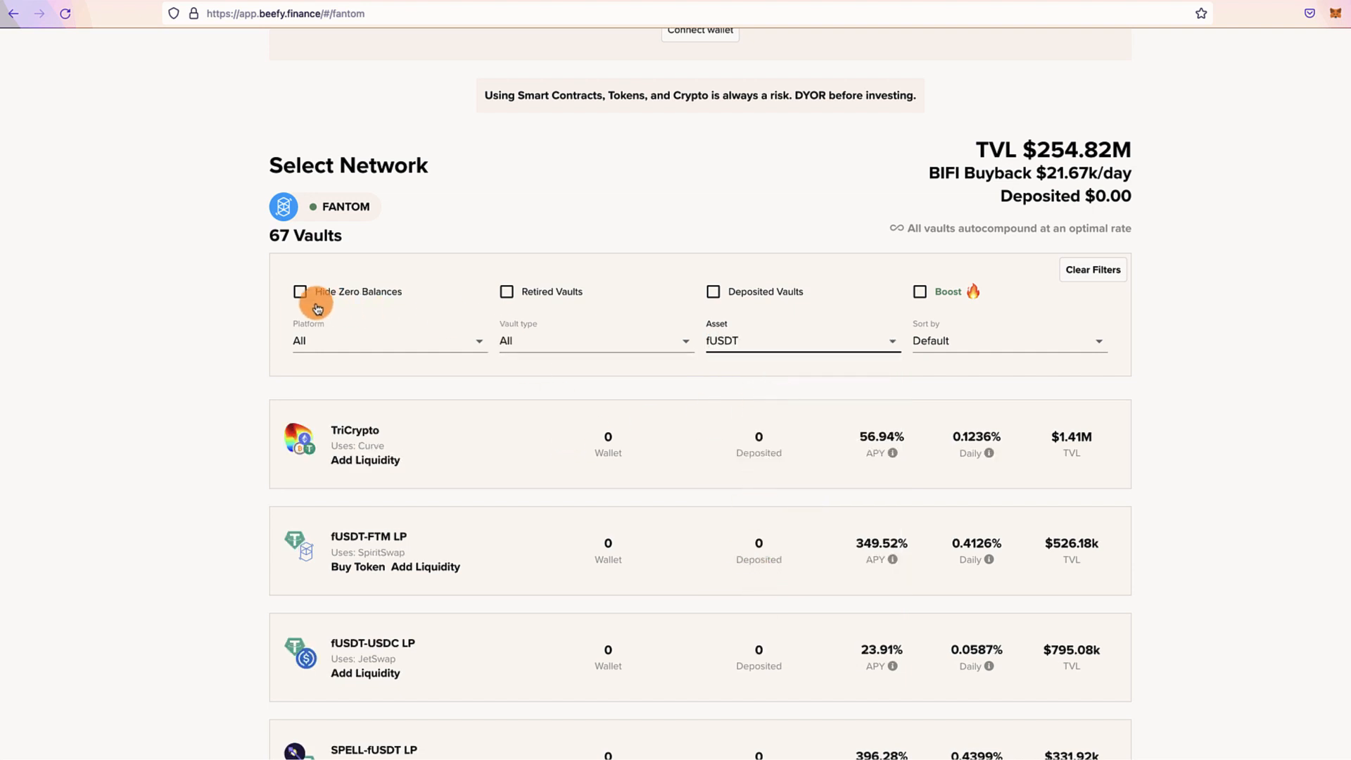
{"action": "scroll", "scroll_direction": "down", "scroll_amount": 3}
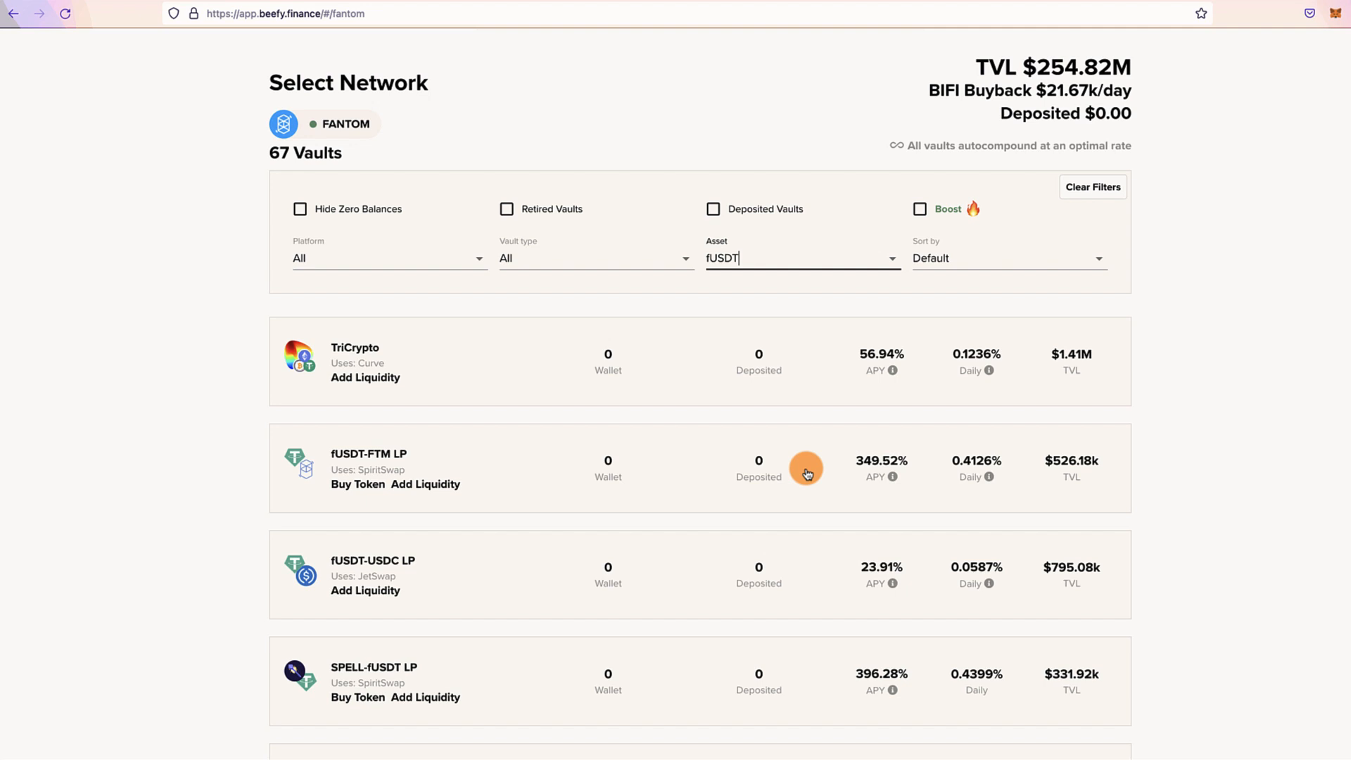
{"action": "mouse_move", "coordinate": [882, 453]}
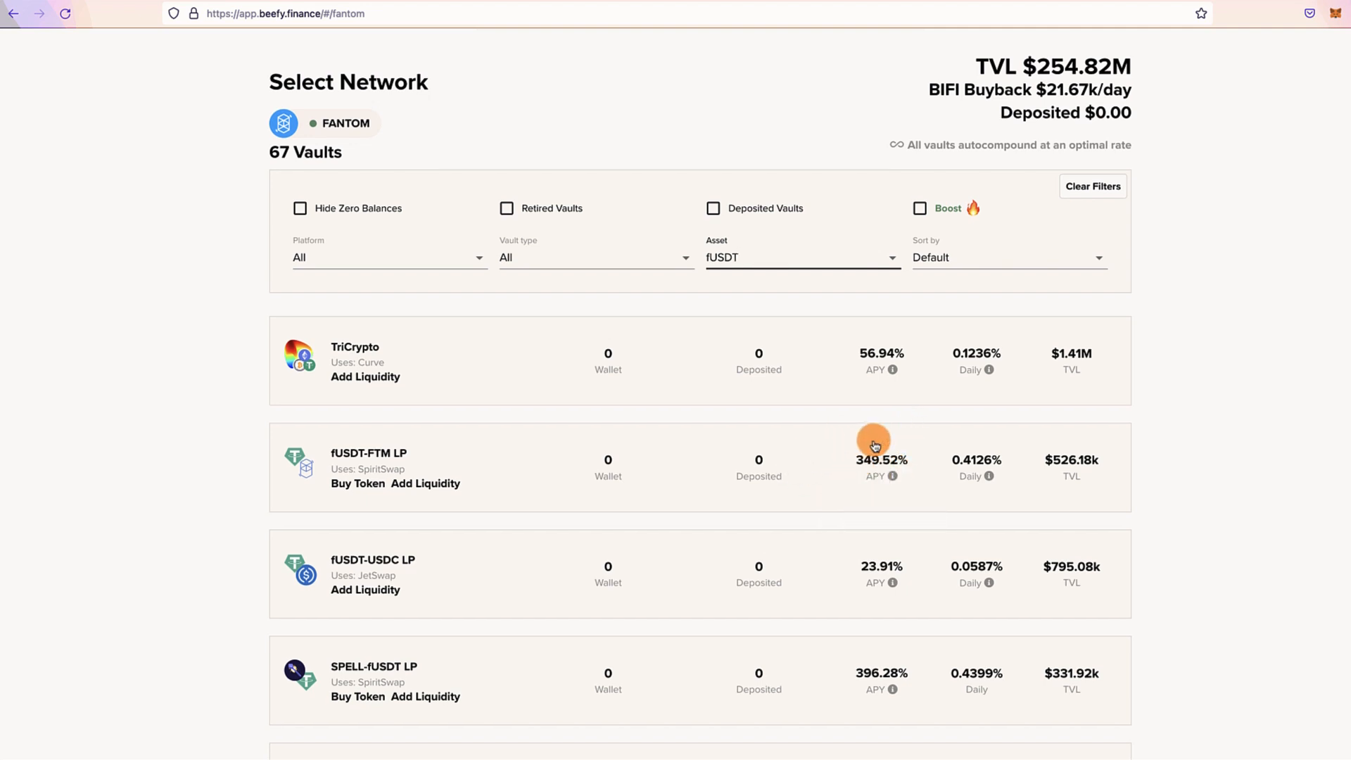
{"action": "left_click", "coordinate": [801, 257]}
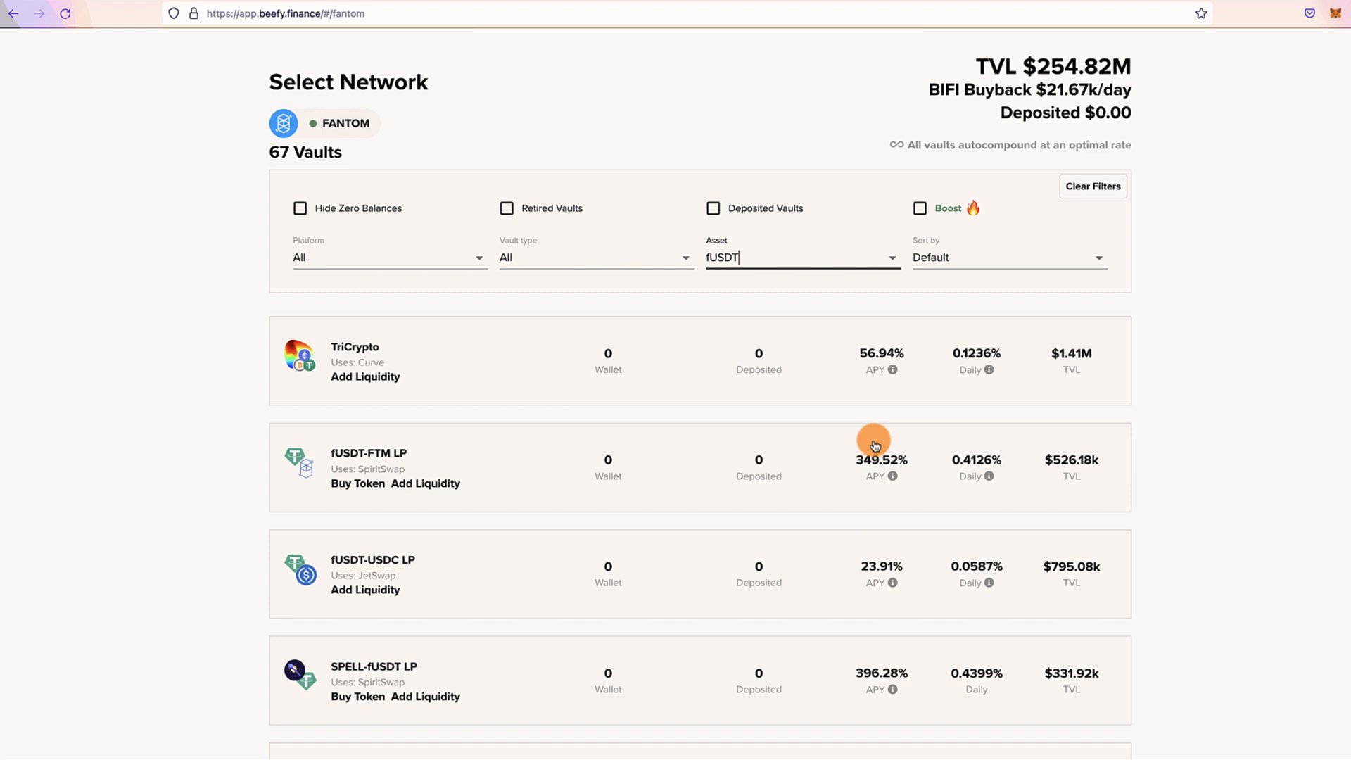
{"action": "scroll", "scroll_direction": "down", "scroll_amount": 3}
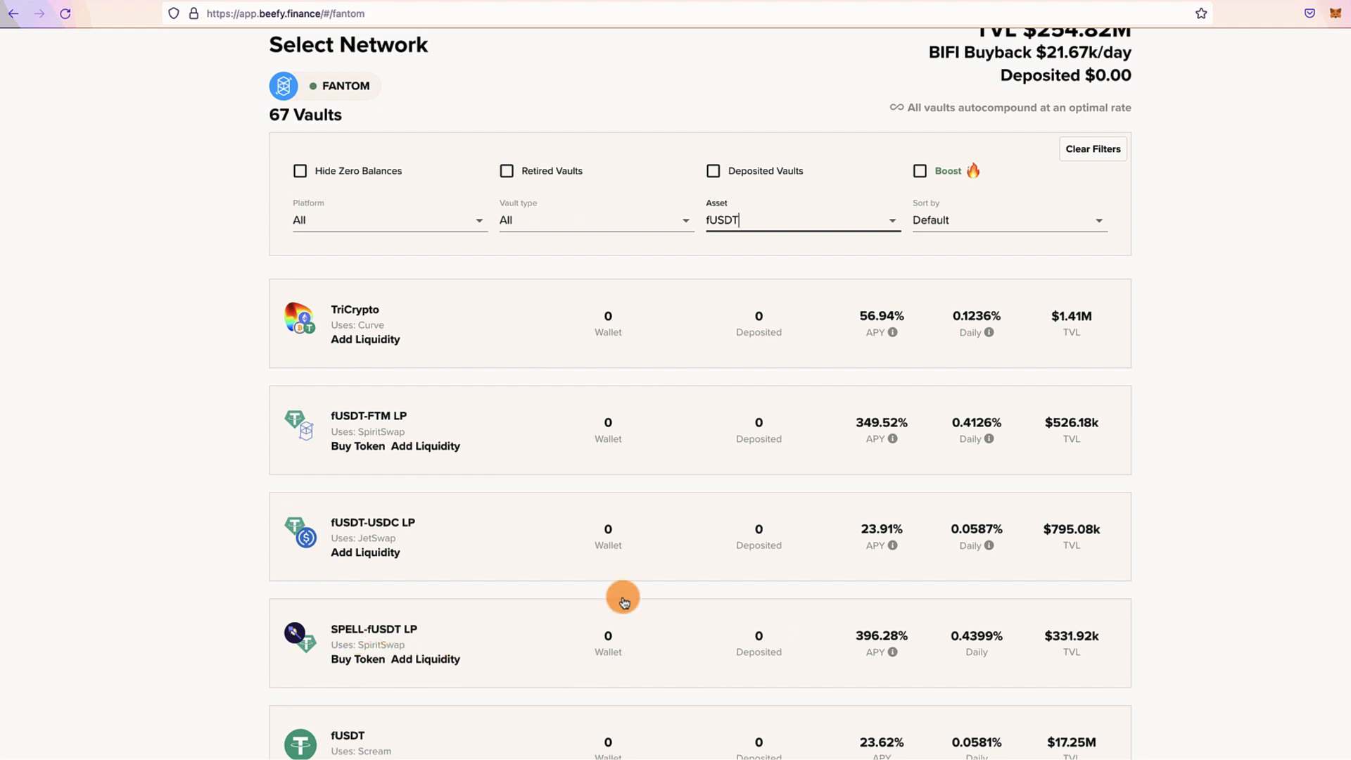
{"action": "mouse_move", "coordinate": [870, 668]}
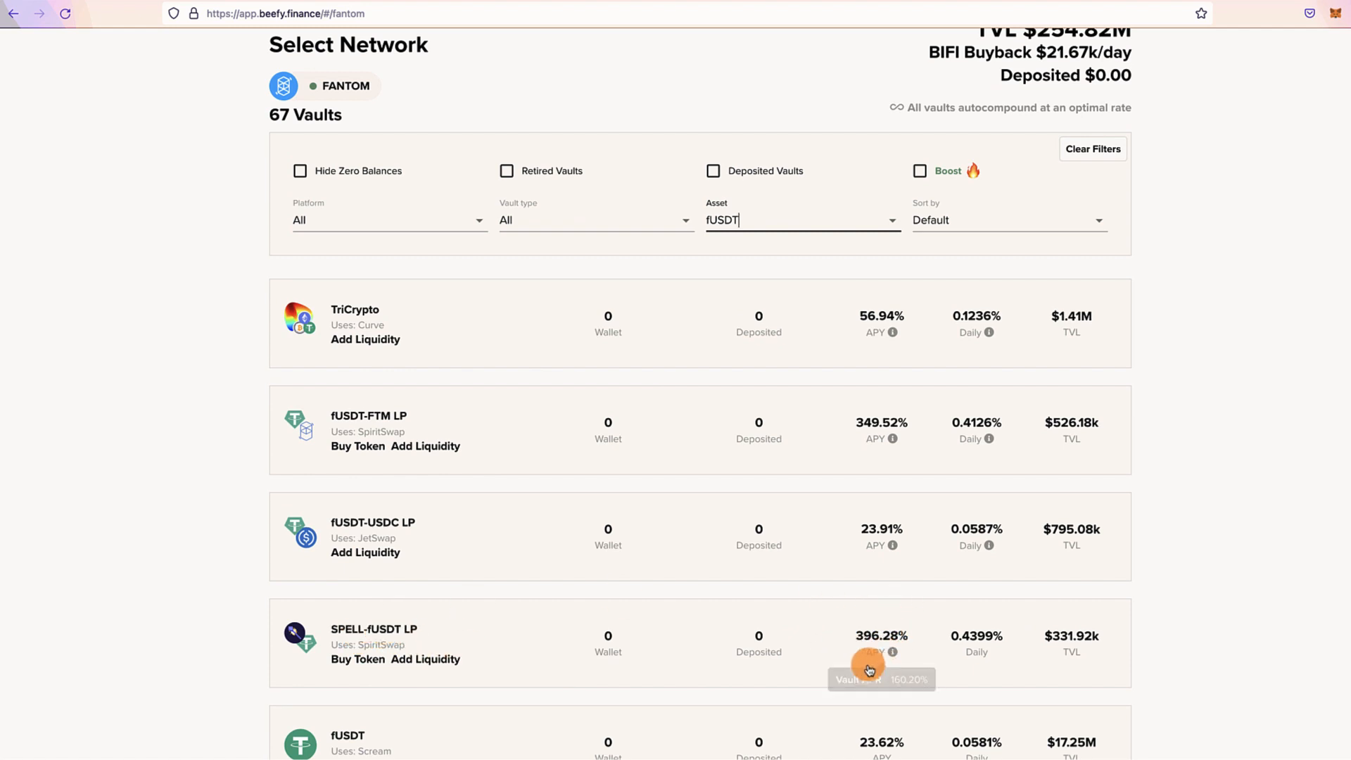
{"action": "mouse_move", "coordinate": [744, 5]}
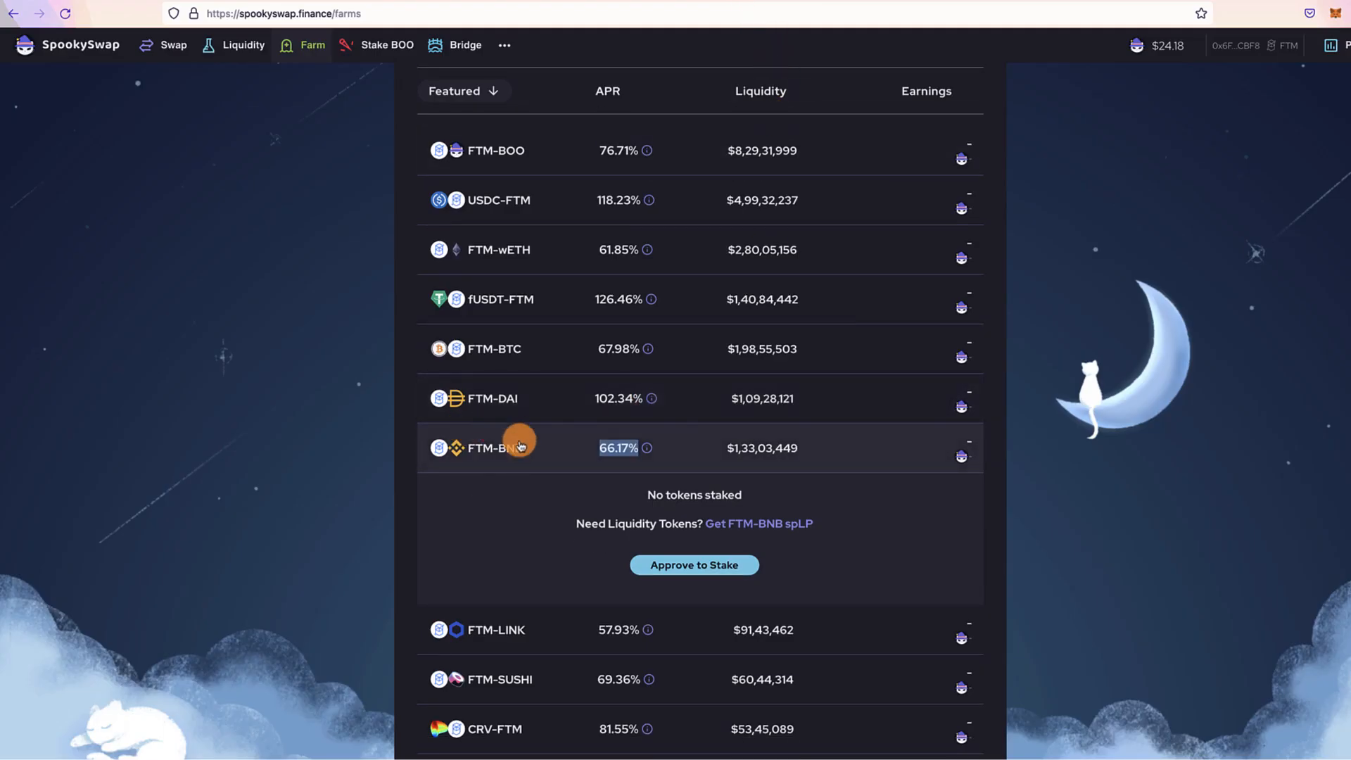
{"action": "mouse_move", "coordinate": [529, 454]}
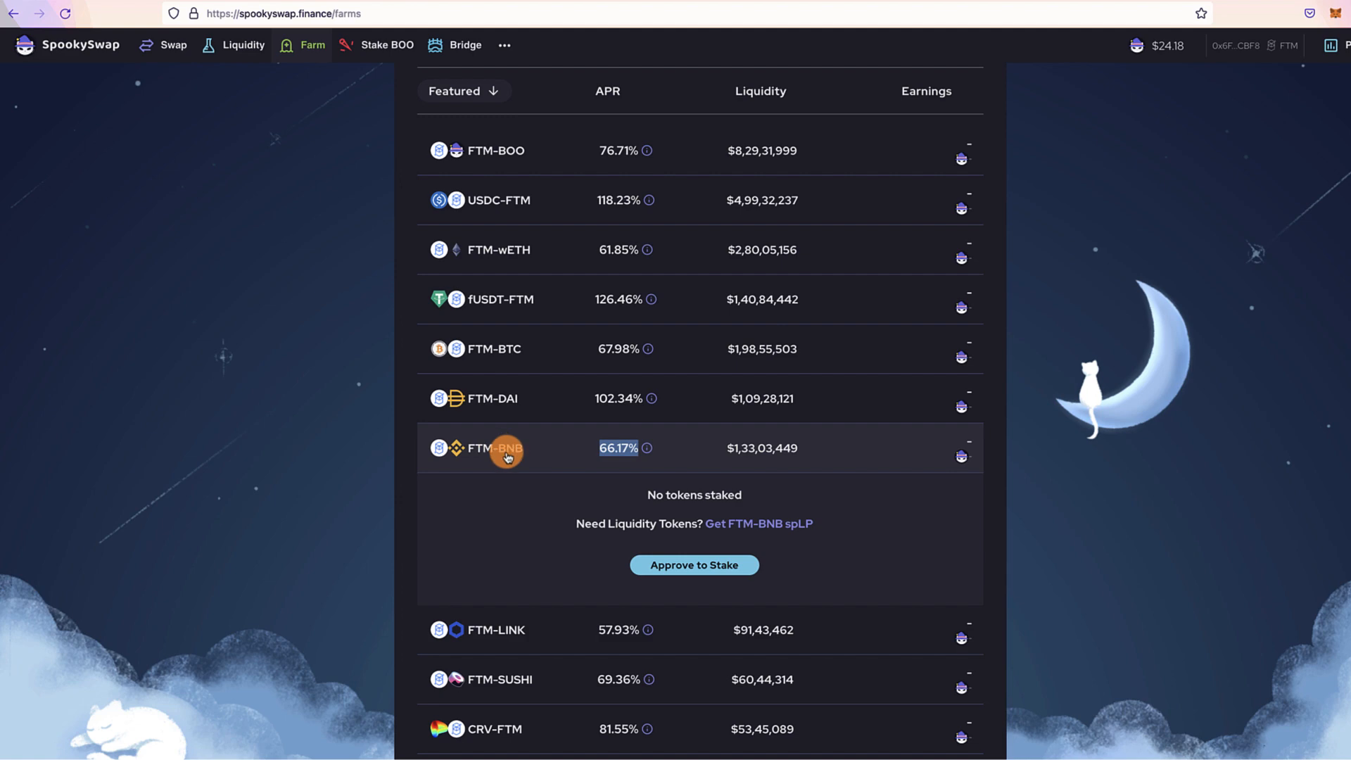
{"action": "mouse_move", "coordinate": [906, 23]}
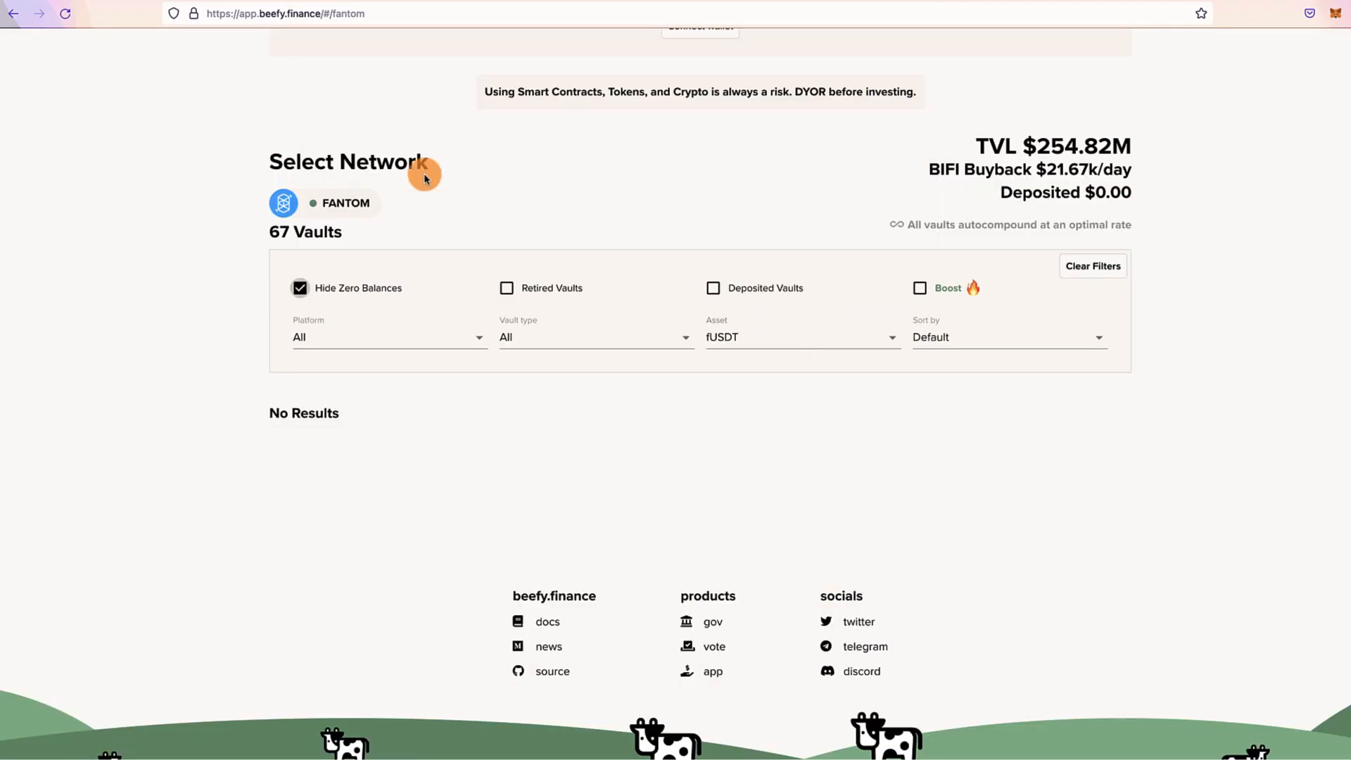
- Set the Asset filter to All, hide zero balances, and expand the BNB-FTM LP vault
{"action": "left_click", "coordinate": [801, 336]}
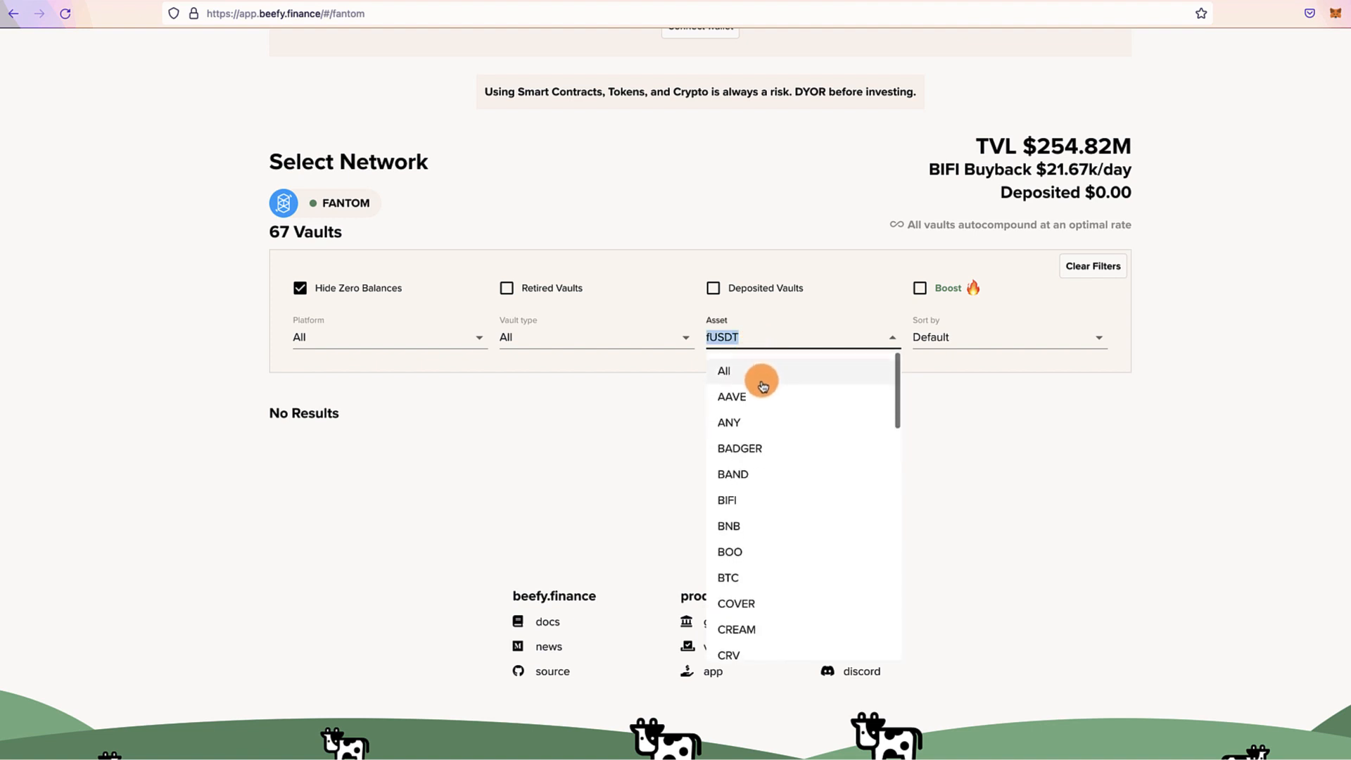
{"action": "left_click", "coordinate": [724, 371]}
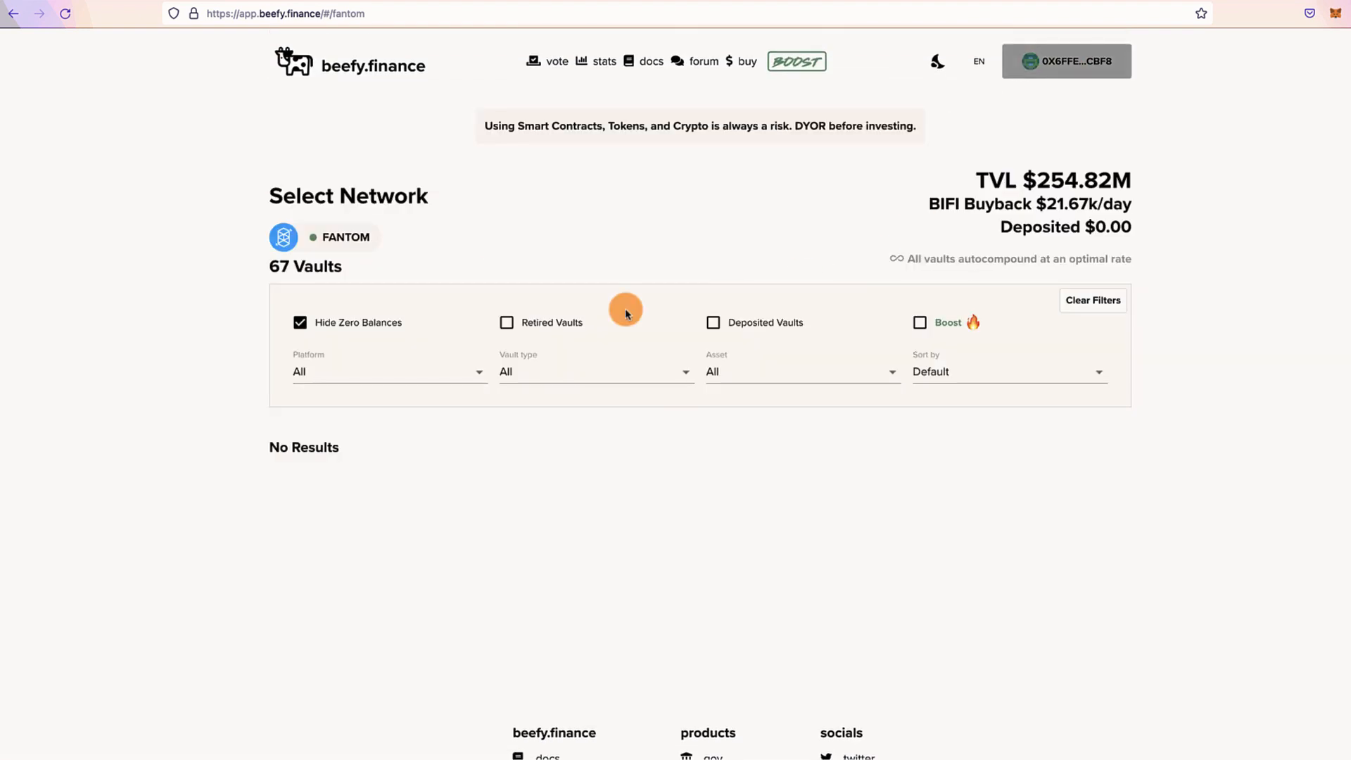
{"action": "left_click", "coordinate": [299, 322]}
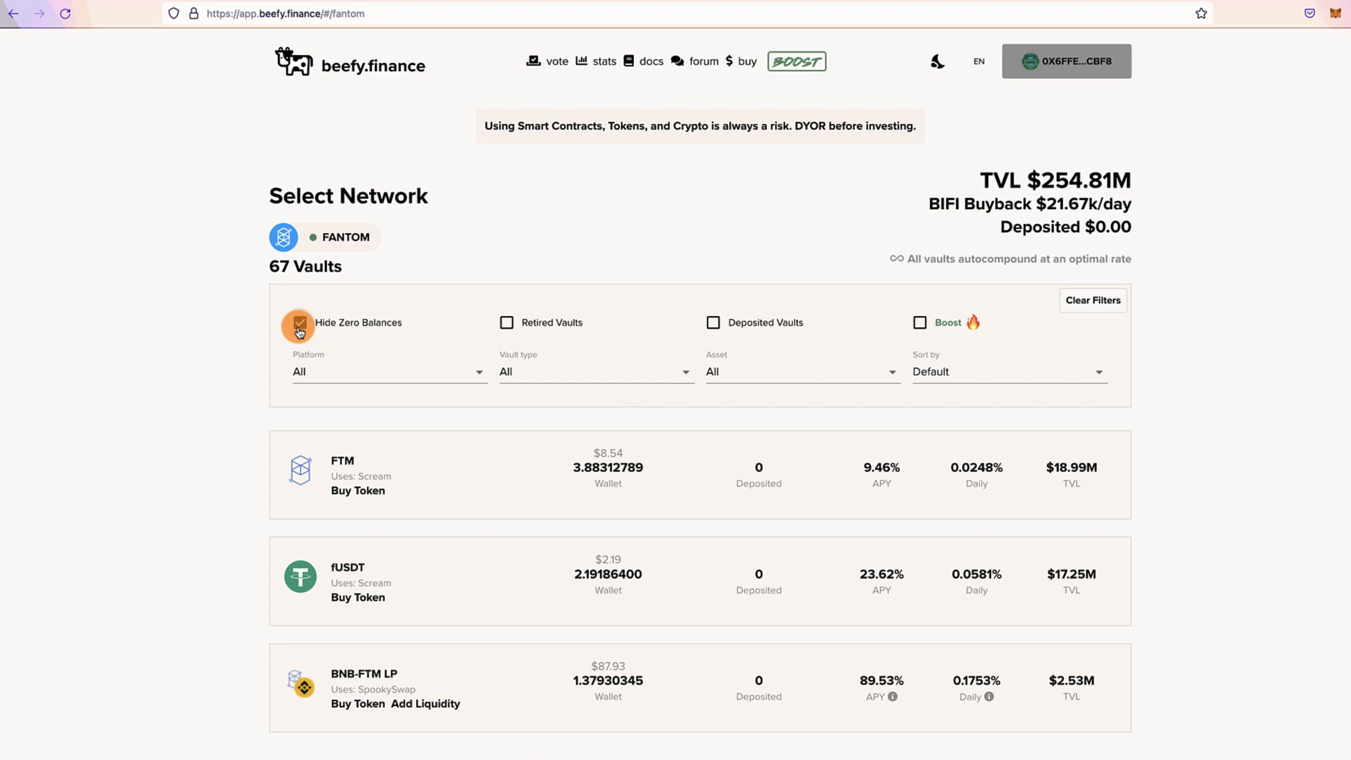
{"action": "scroll", "scroll_direction": "down", "scroll_amount": 3}
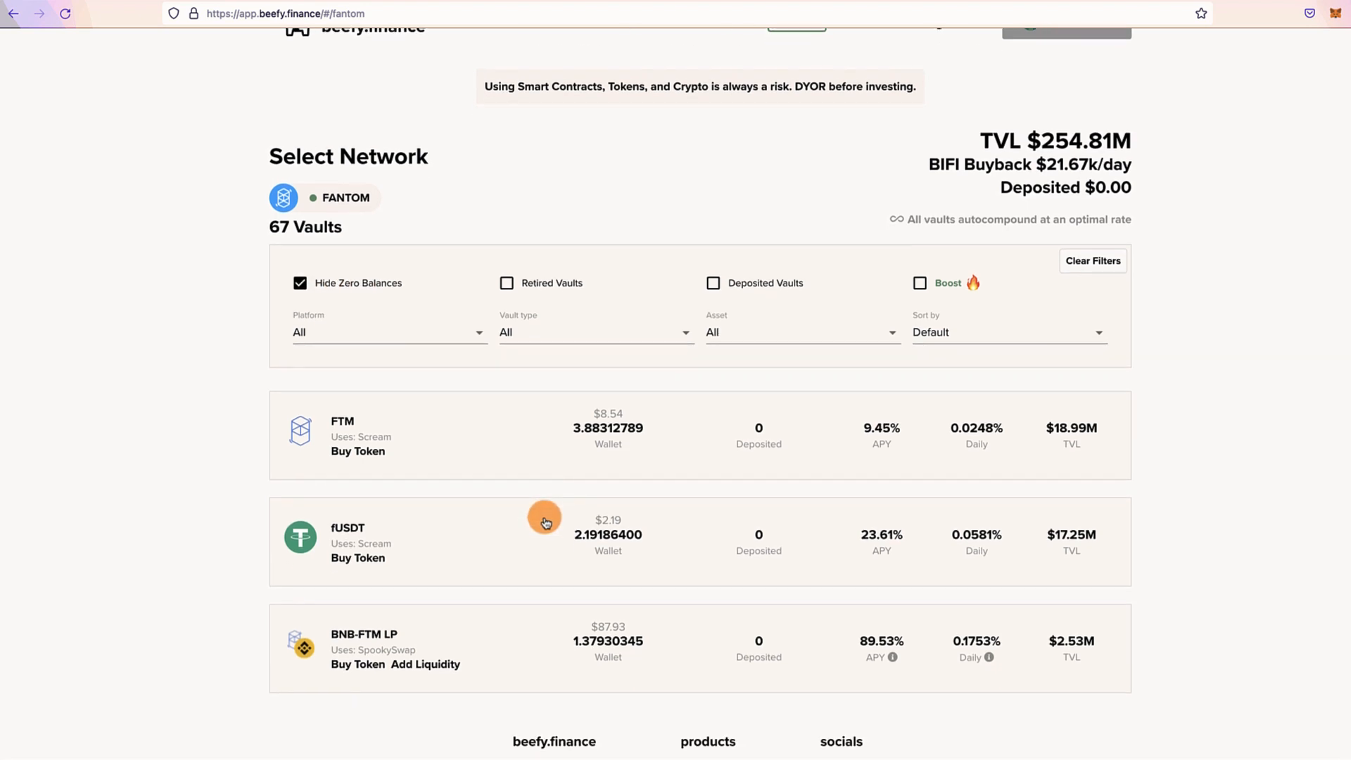
{"action": "scroll", "scroll_direction": "up", "scroll_amount": 3}
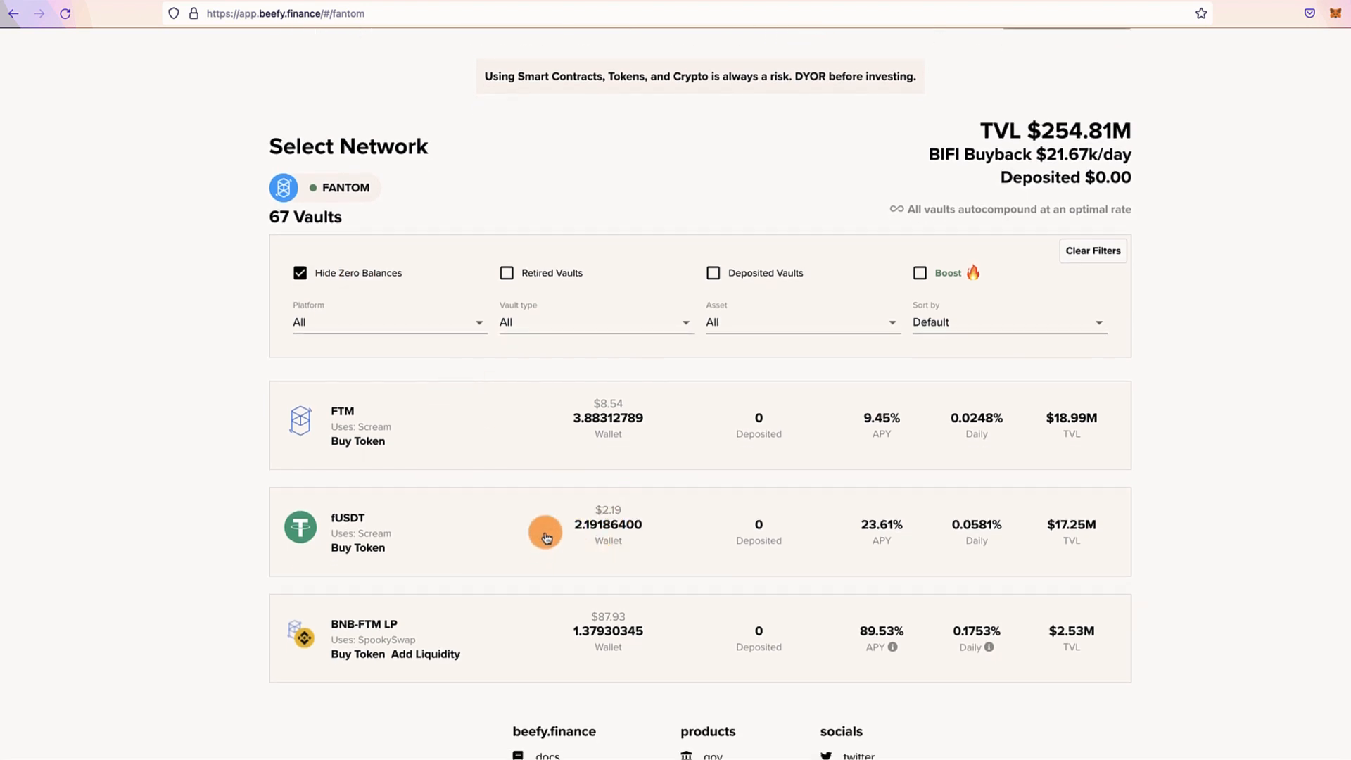
{"action": "mouse_move", "coordinate": [648, 544]}
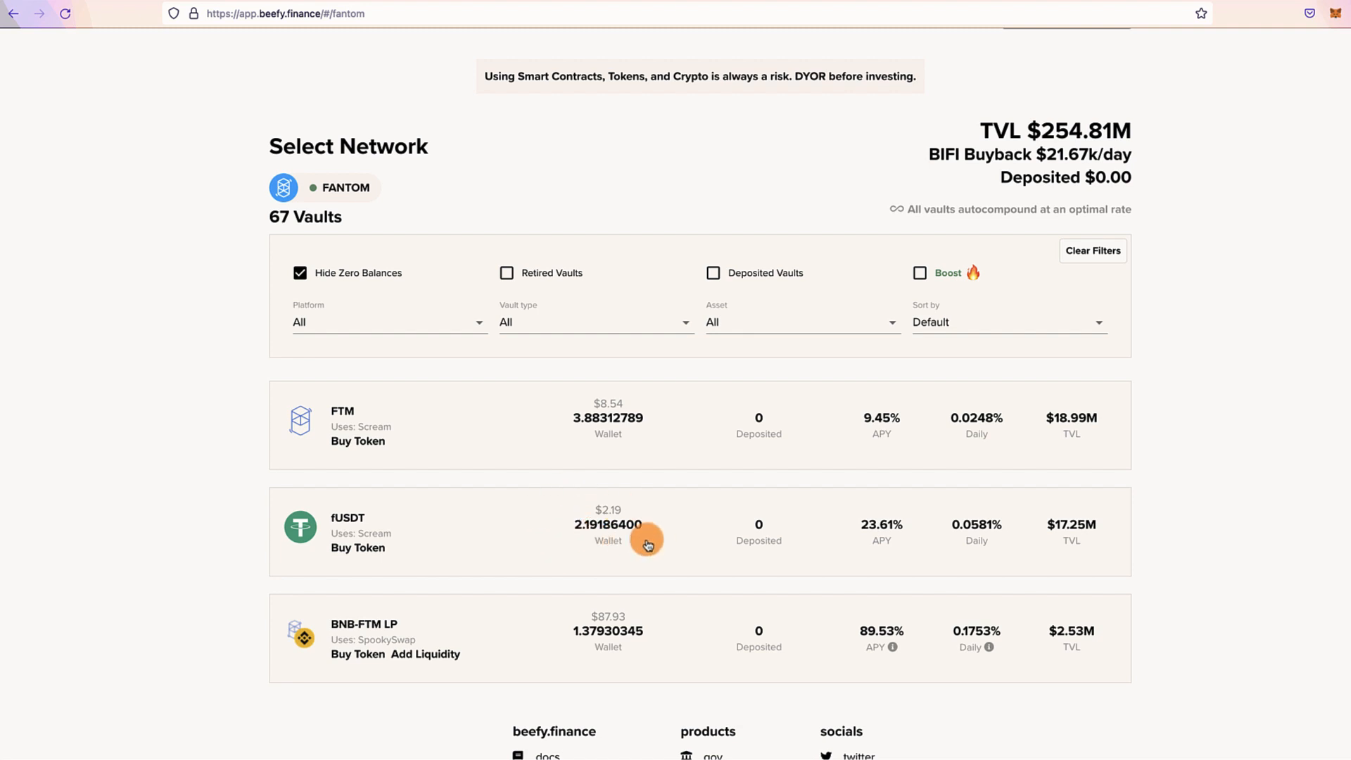
{"action": "mouse_move", "coordinate": [586, 633]}
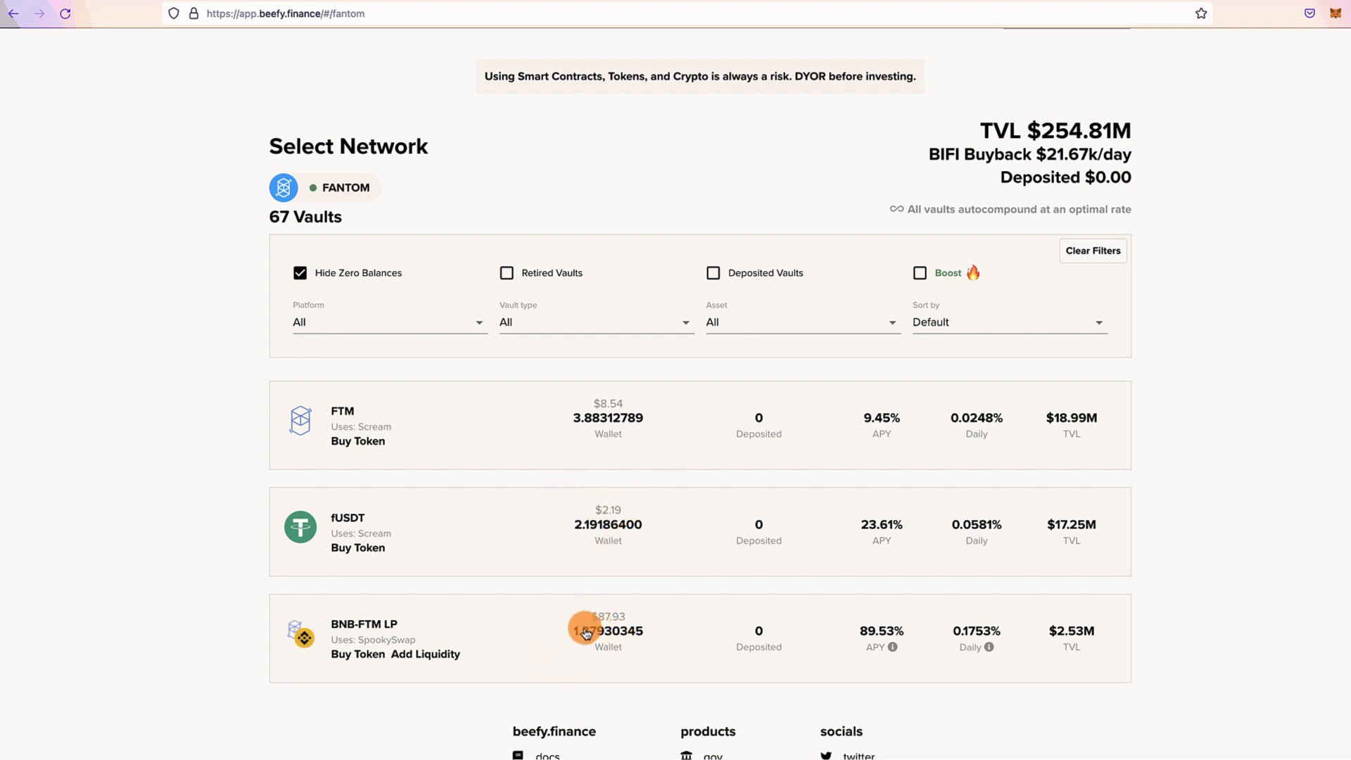
{"action": "mouse_move", "coordinate": [602, 653]}
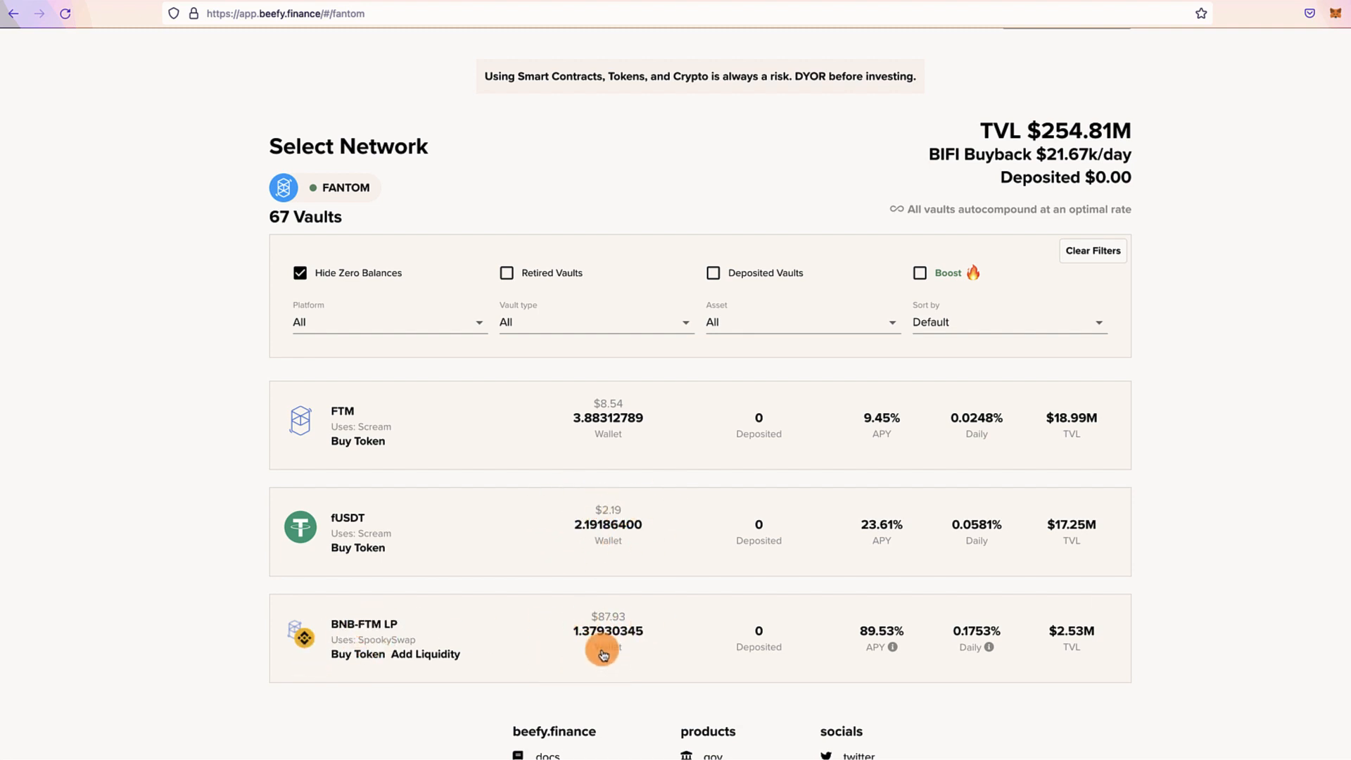
{"action": "left_click", "coordinate": [603, 637]}
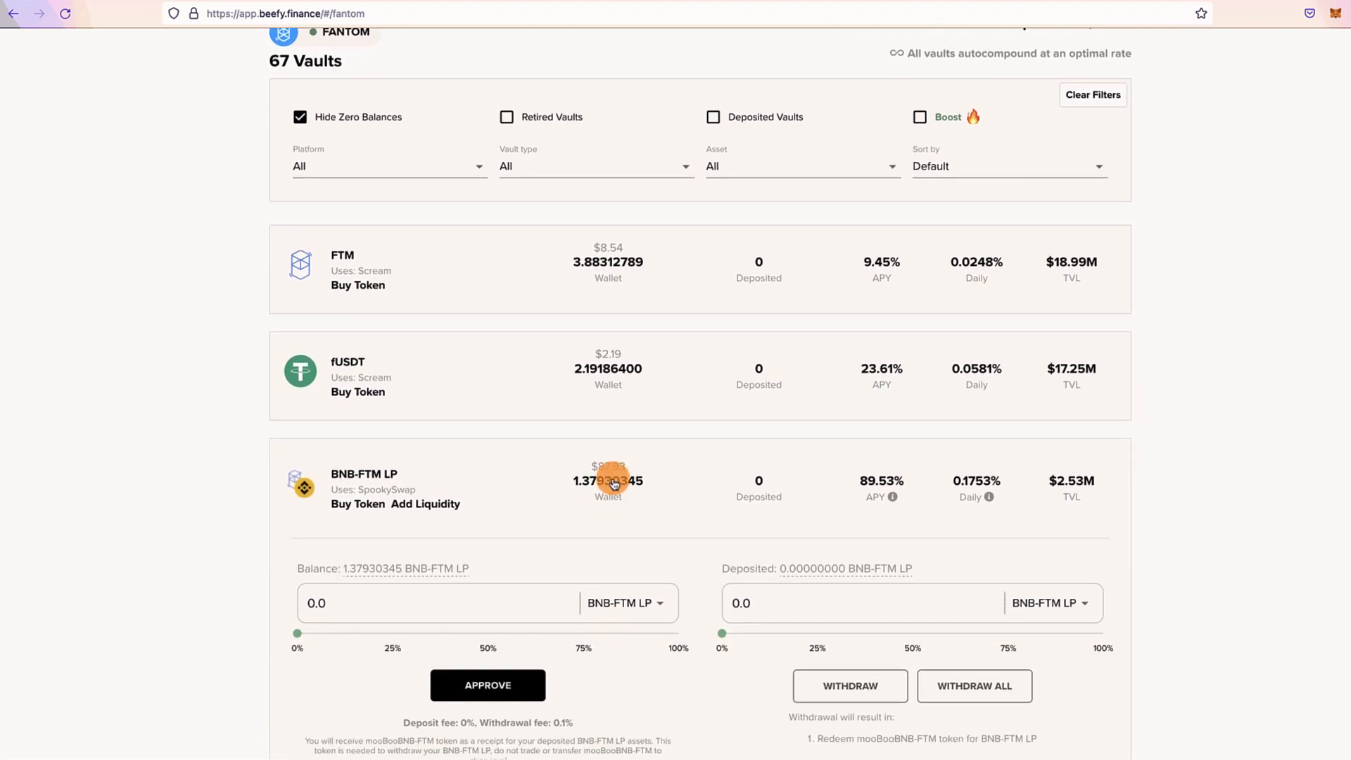
- Approve the vault and deposit all 1.37930345 BNB-FTM LP, then return to SpookySwap
{"action": "scroll", "scroll_direction": "down", "scroll_amount": 3}
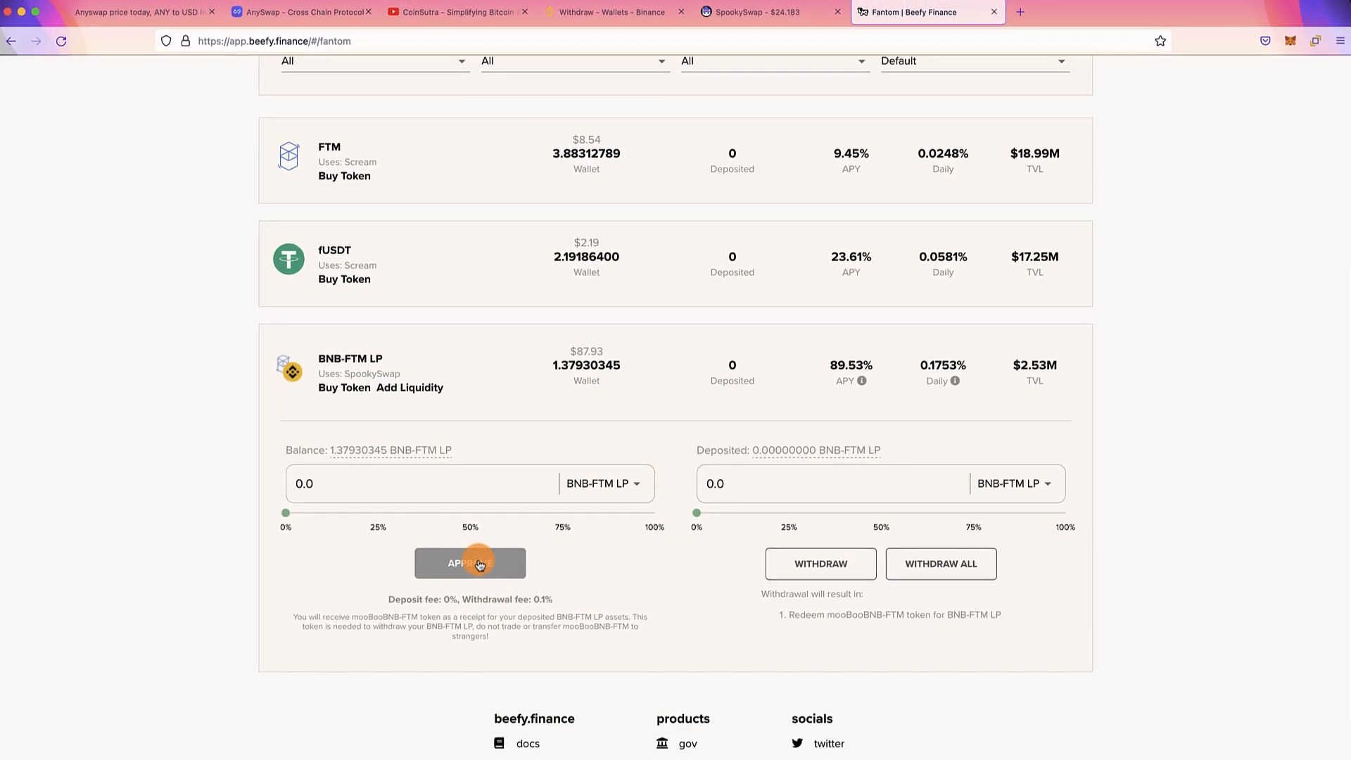
{"action": "left_click", "coordinate": [469, 563]}
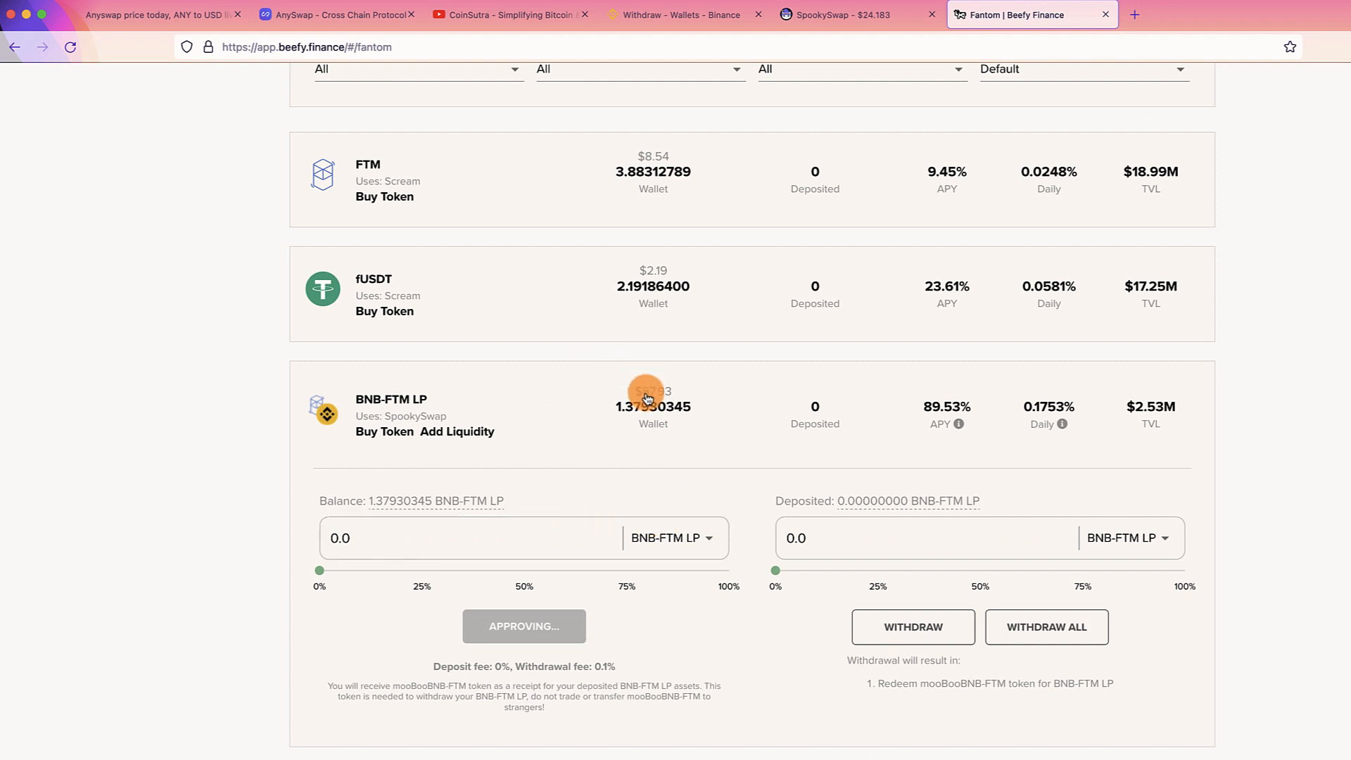
{"action": "mouse_move", "coordinate": [954, 423]}
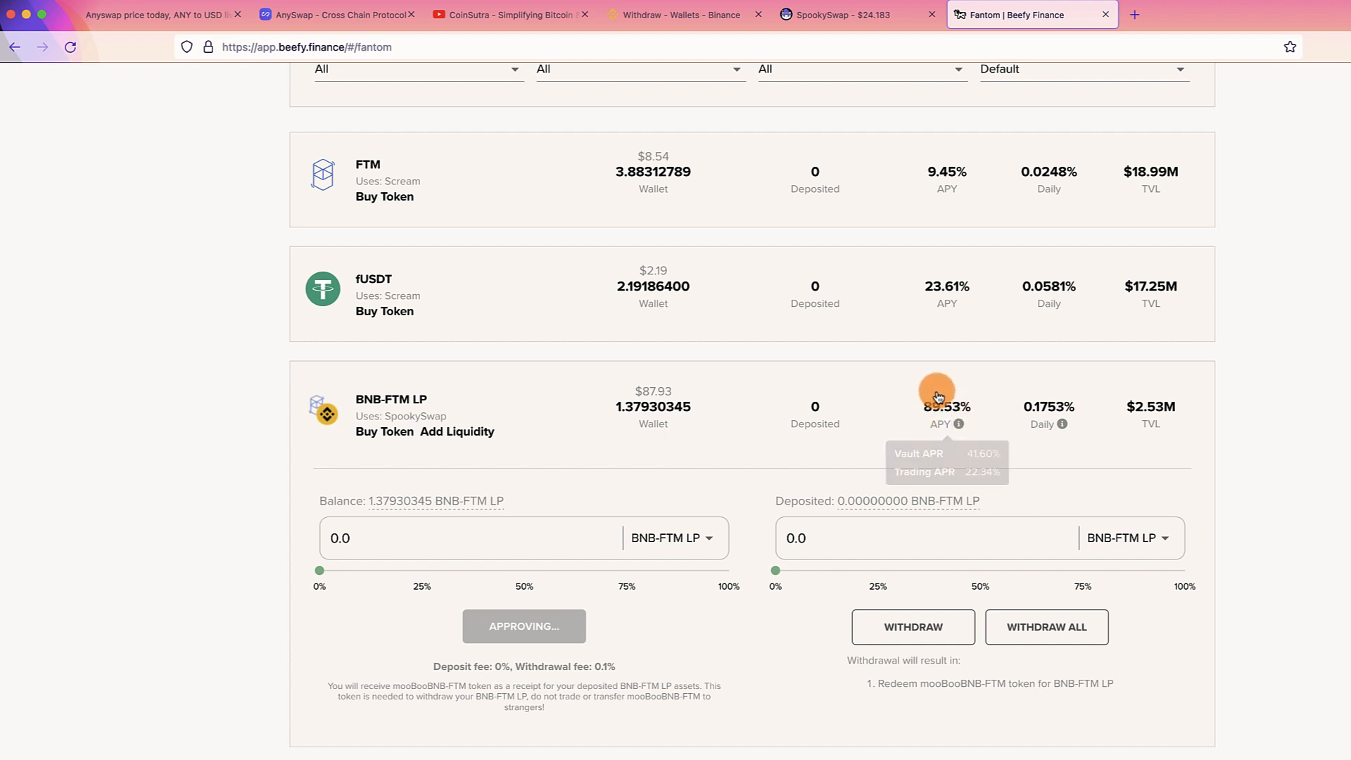
{"action": "mouse_move", "coordinate": [943, 392]}
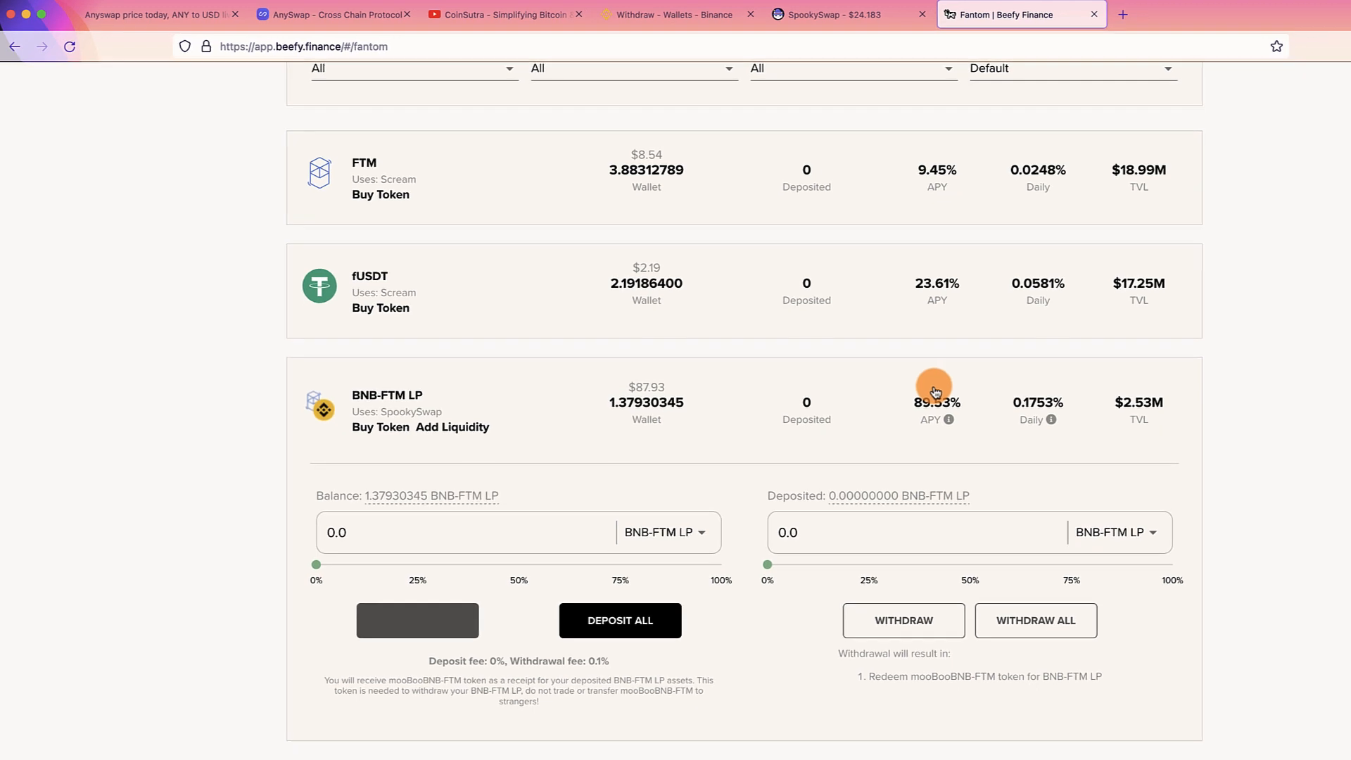
{"action": "left_click", "coordinate": [619, 620]}
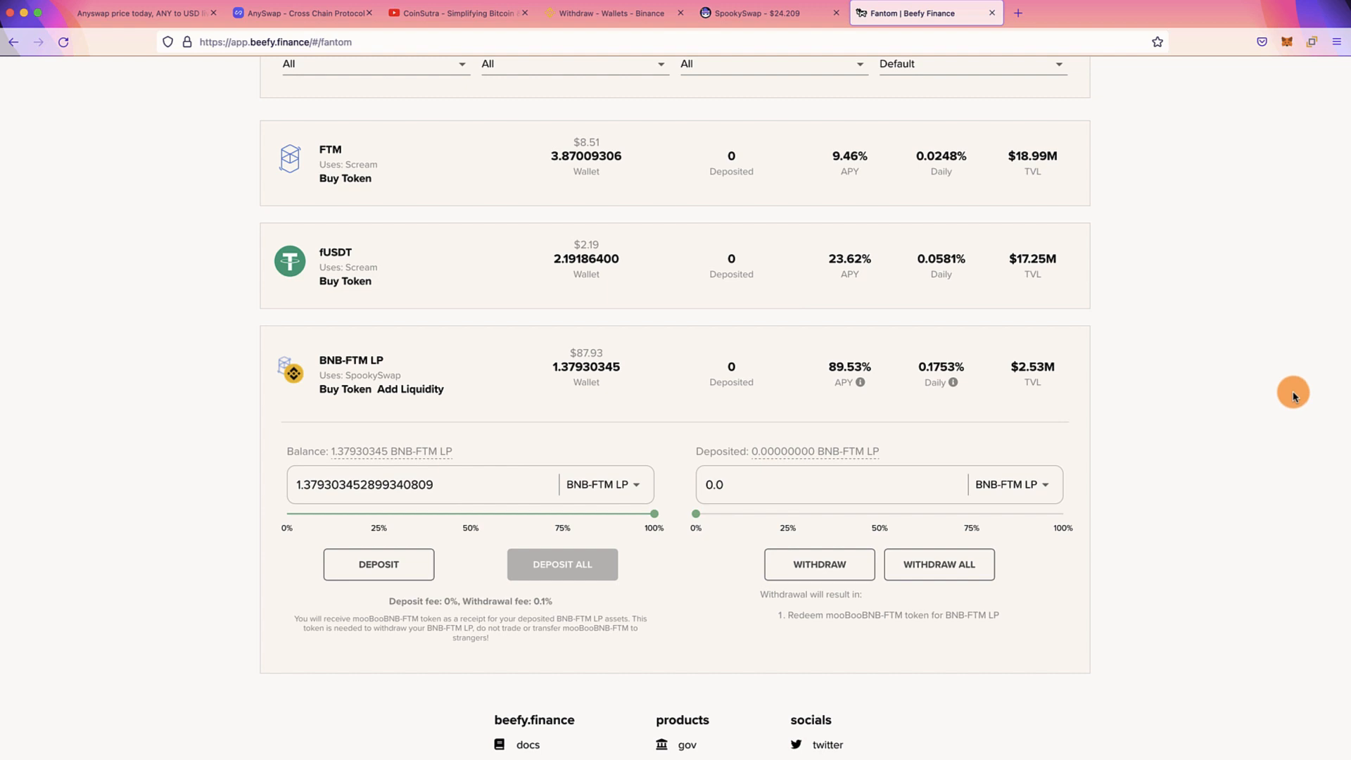
{"action": "scroll", "scroll_direction": "up", "scroll_amount": 3}
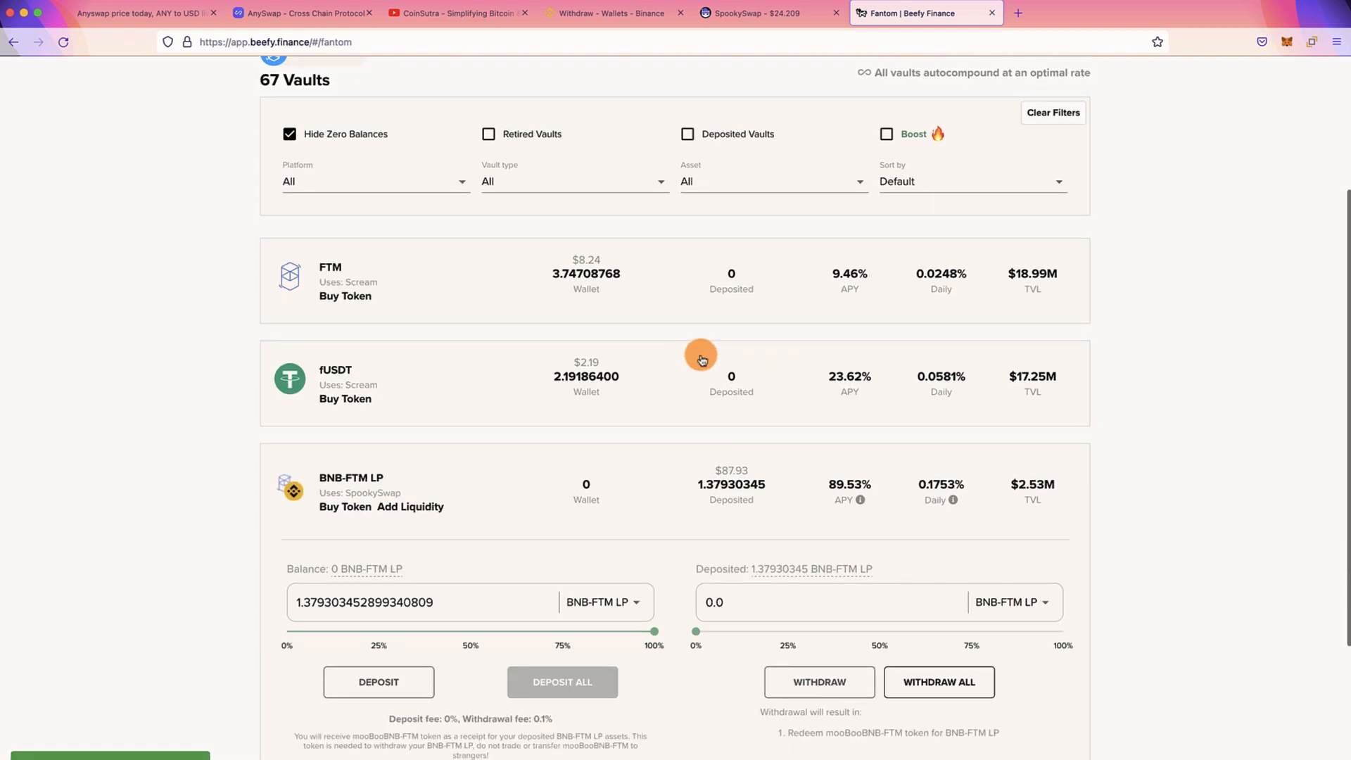
{"action": "left_click", "coordinate": [753, 12]}
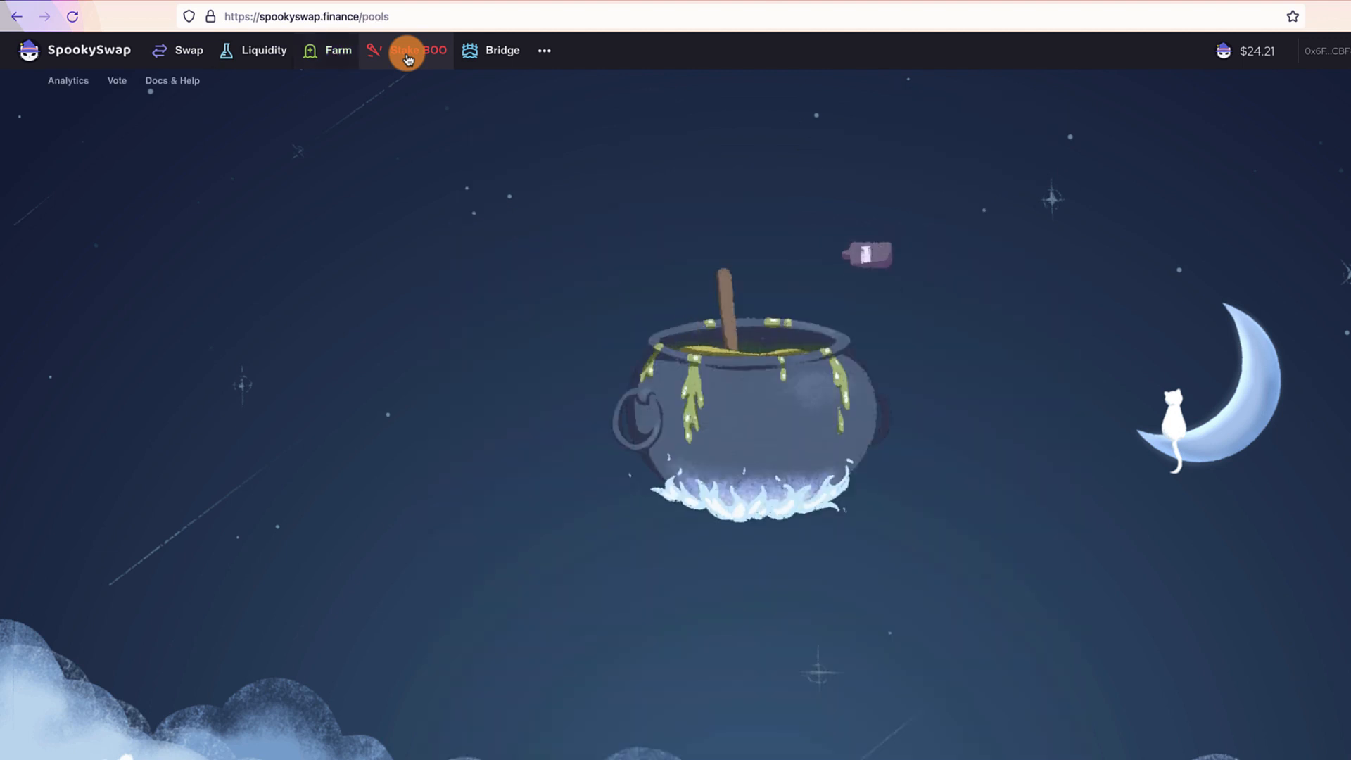
- Visit the Stake BOO page, then move on to the Ethereum-to-Fantom bridge page
{"action": "left_click", "coordinate": [416, 50]}
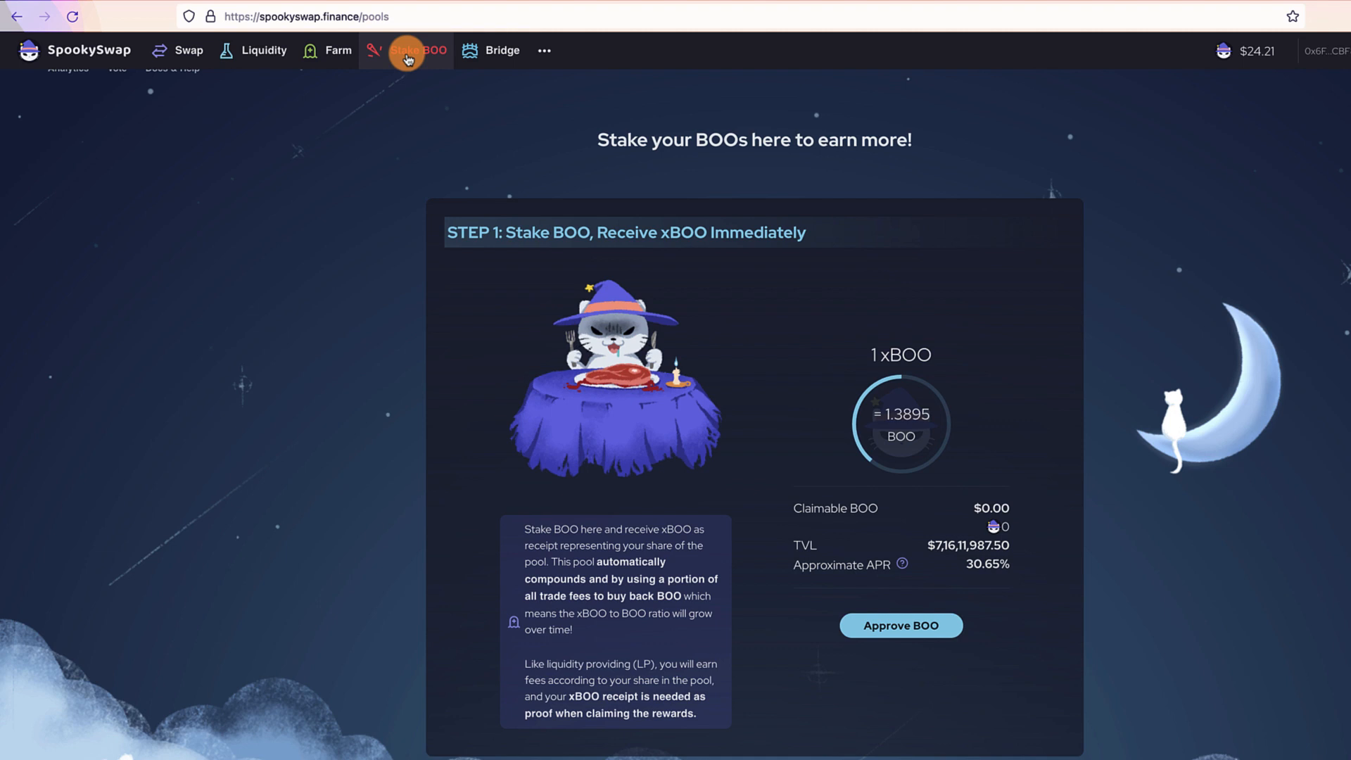
{"action": "left_click", "coordinate": [502, 50]}
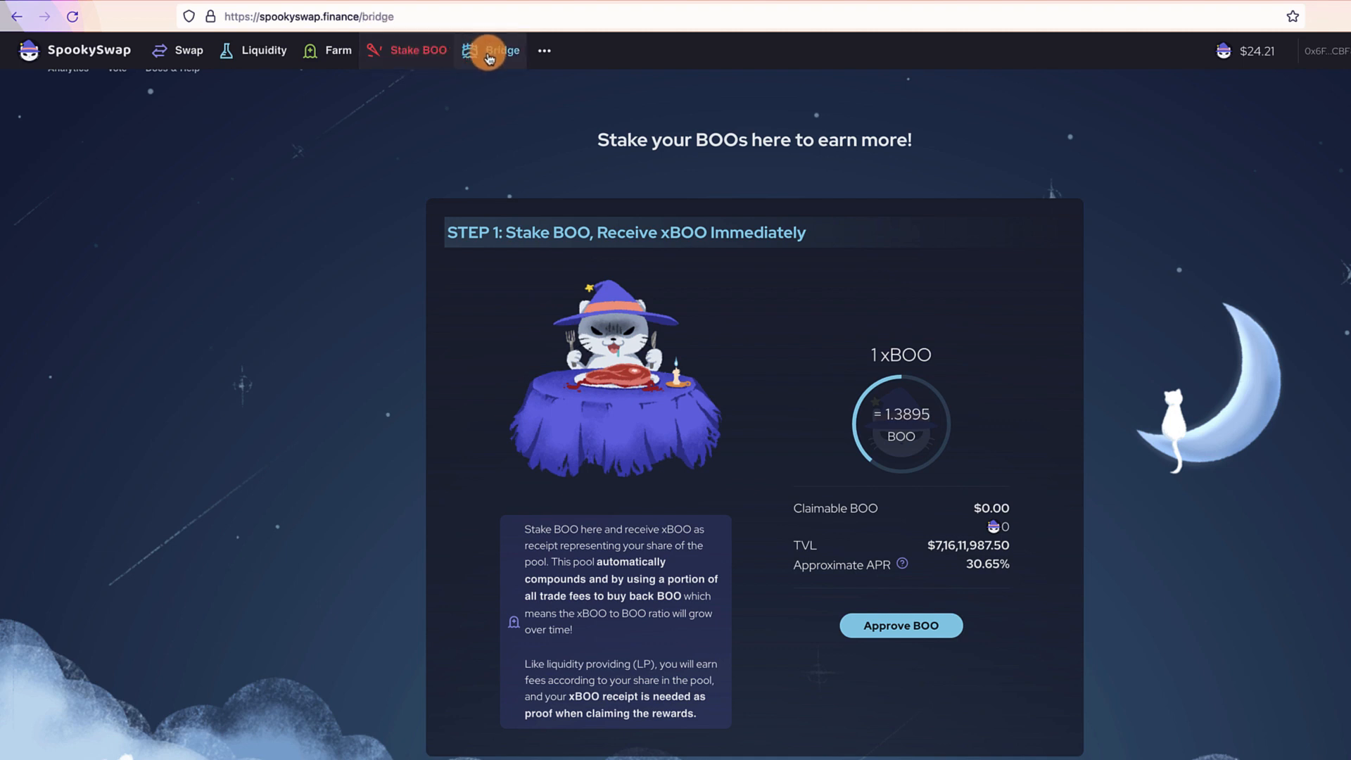
{"action": "left_click", "coordinate": [502, 50]}
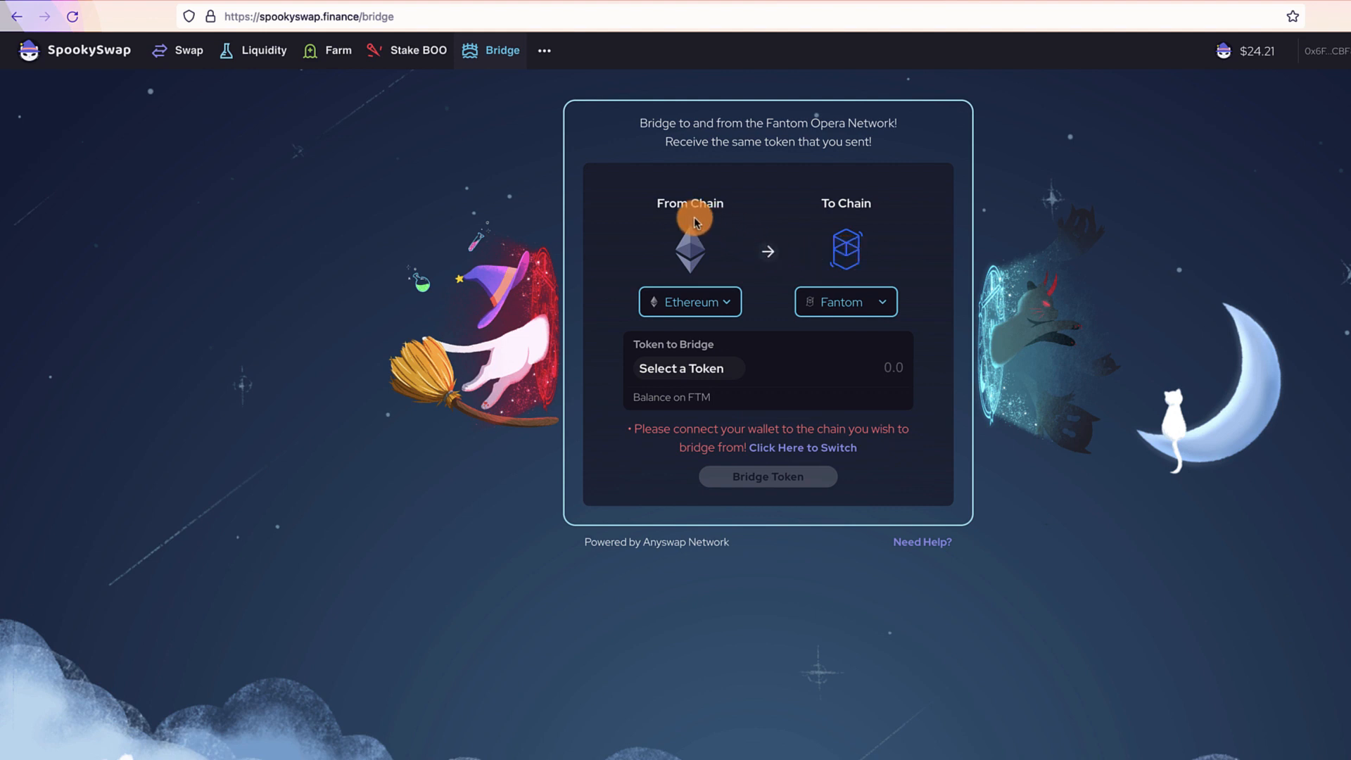
{"action": "mouse_move", "coordinate": [677, 219]}
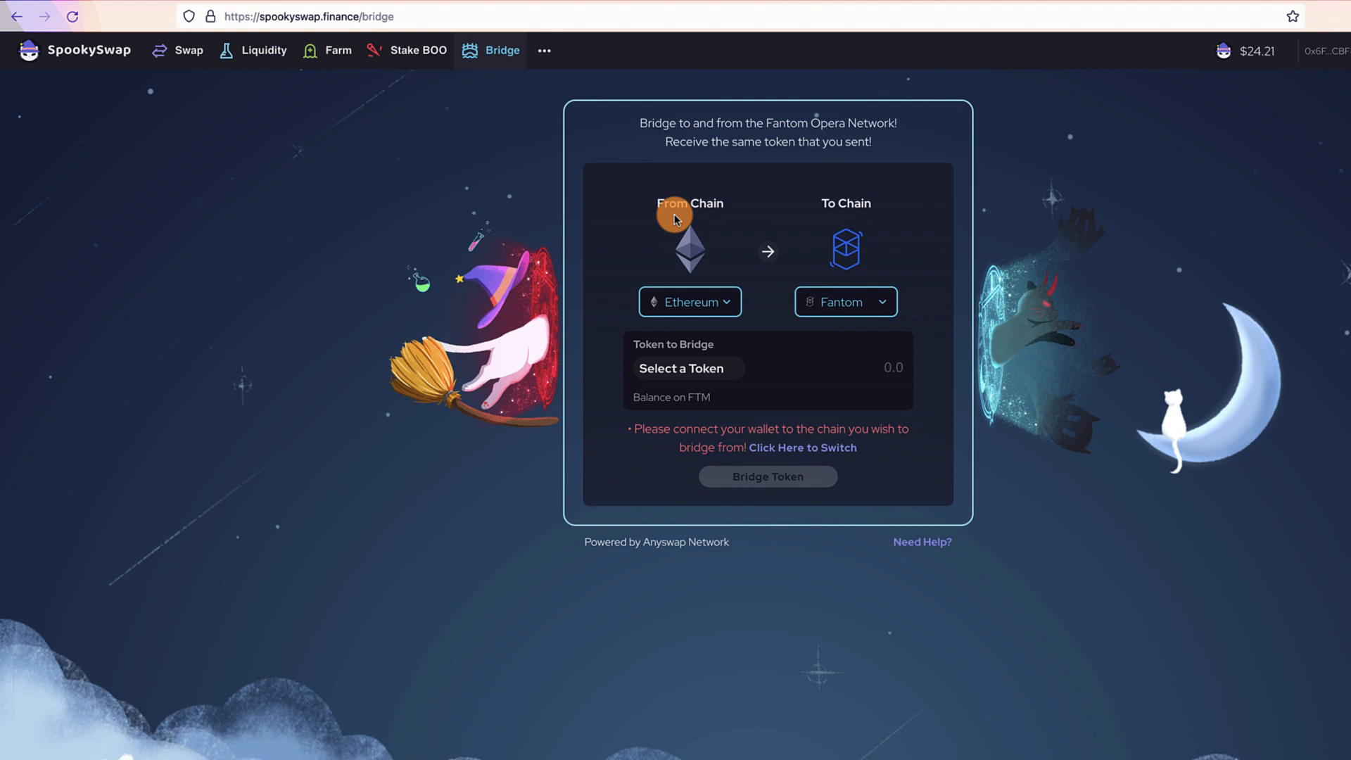
- Leave the bridge form and return to the FTM-to-fUSDT swap page
{"action": "left_click", "coordinate": [188, 50]}
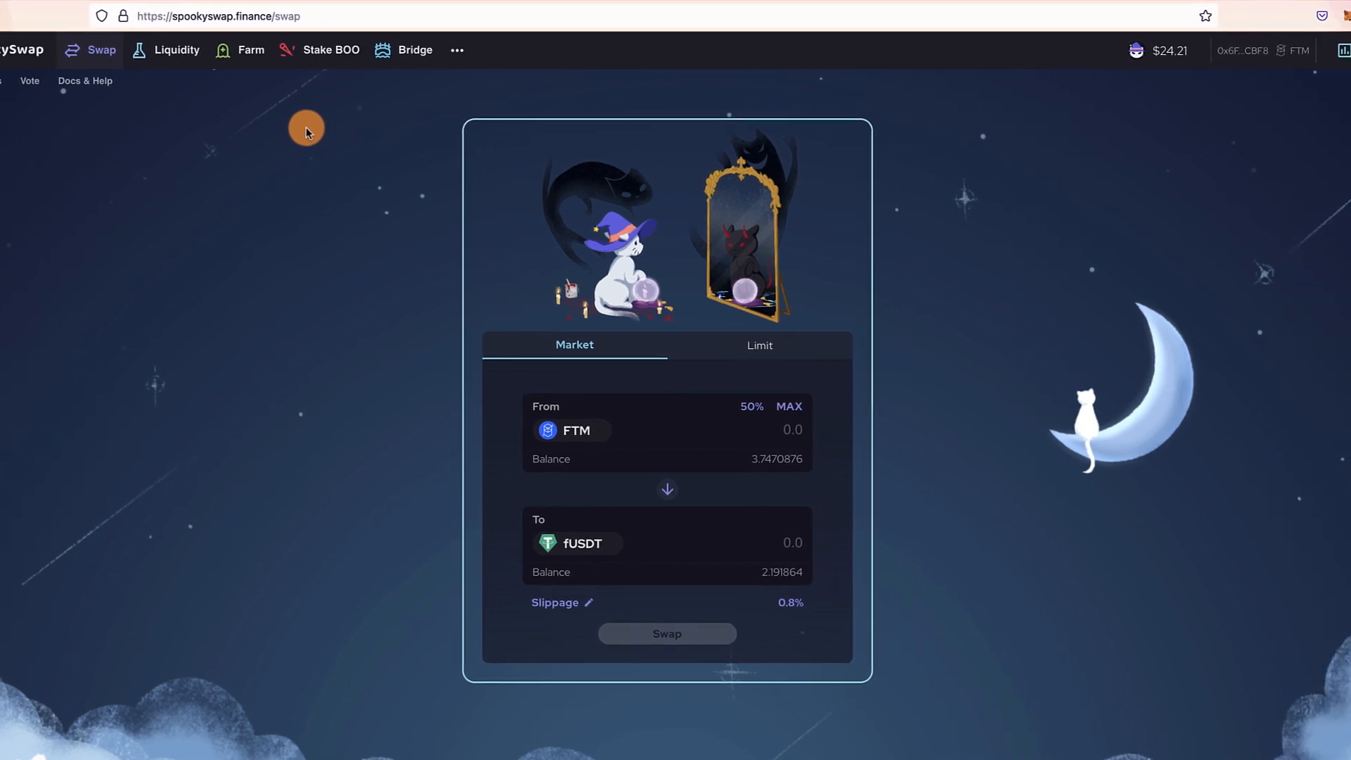
{"action": "left_click", "coordinate": [1317, 49]}
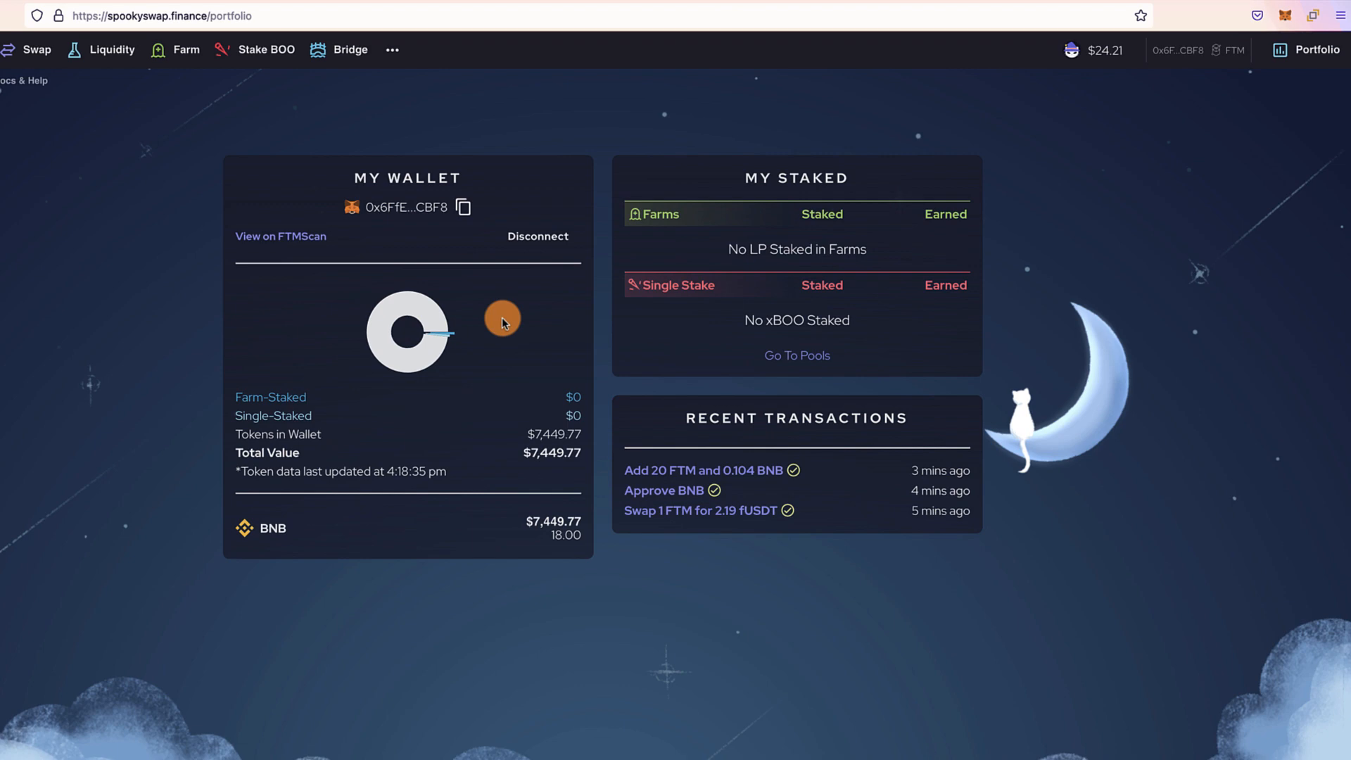
{"action": "mouse_move", "coordinate": [848, 238]}
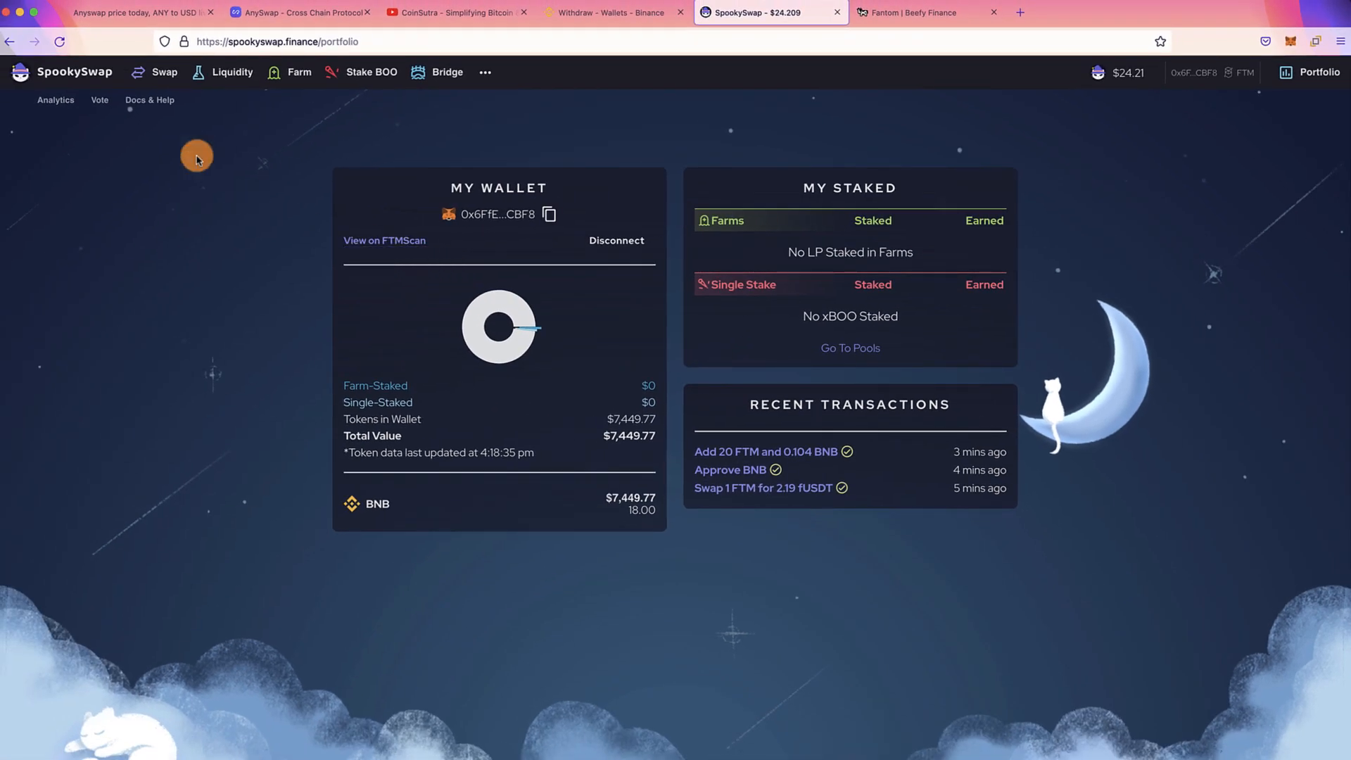
{"action": "left_click", "coordinate": [164, 72]}
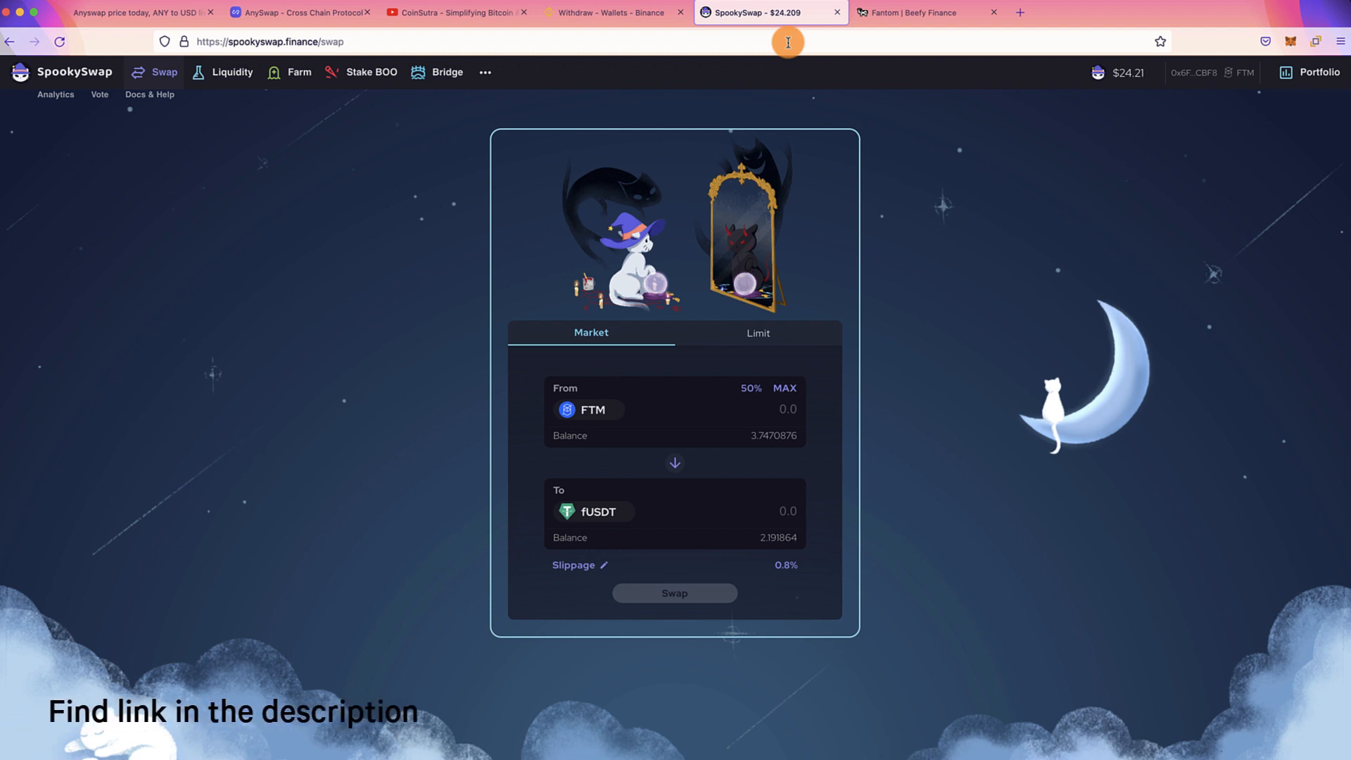
{"action": "mouse_move", "coordinate": [786, 45]}
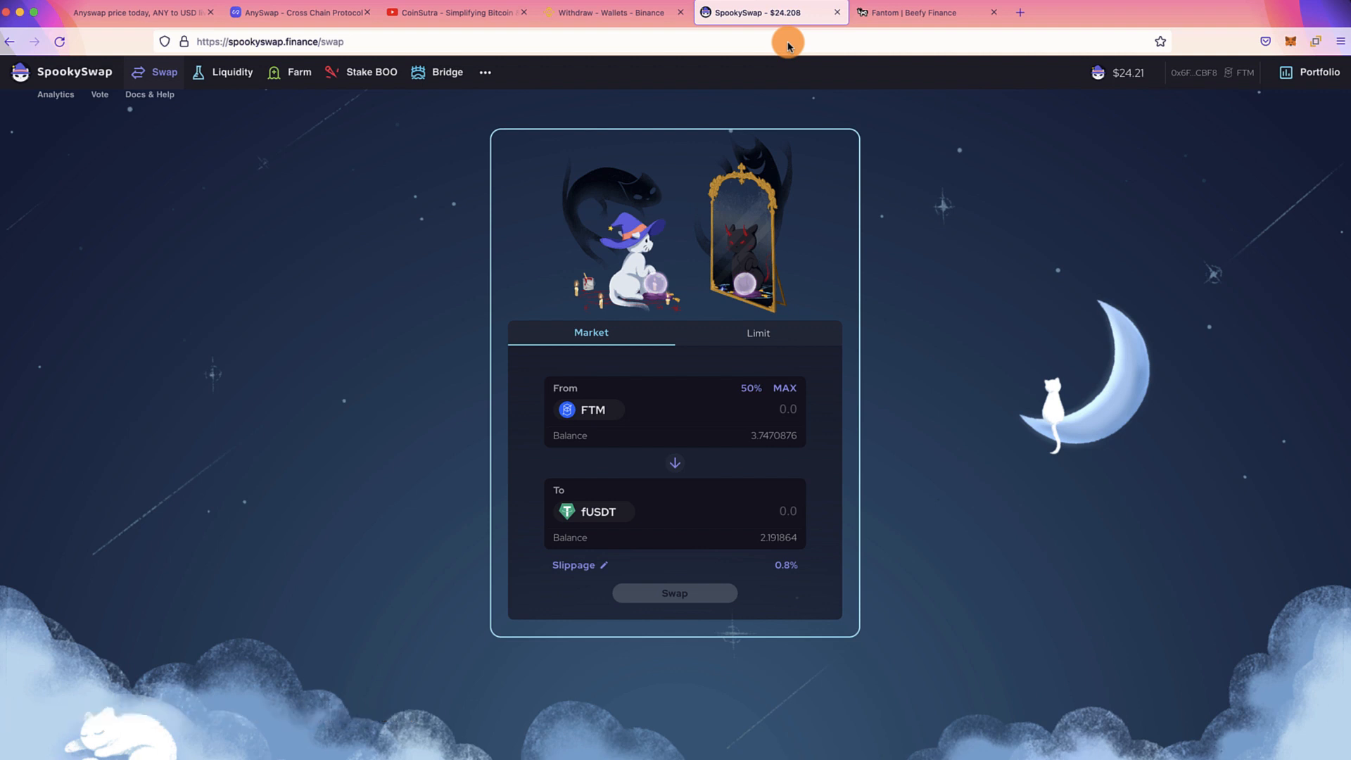
{"action": "mouse_move", "coordinate": [766, 24]}
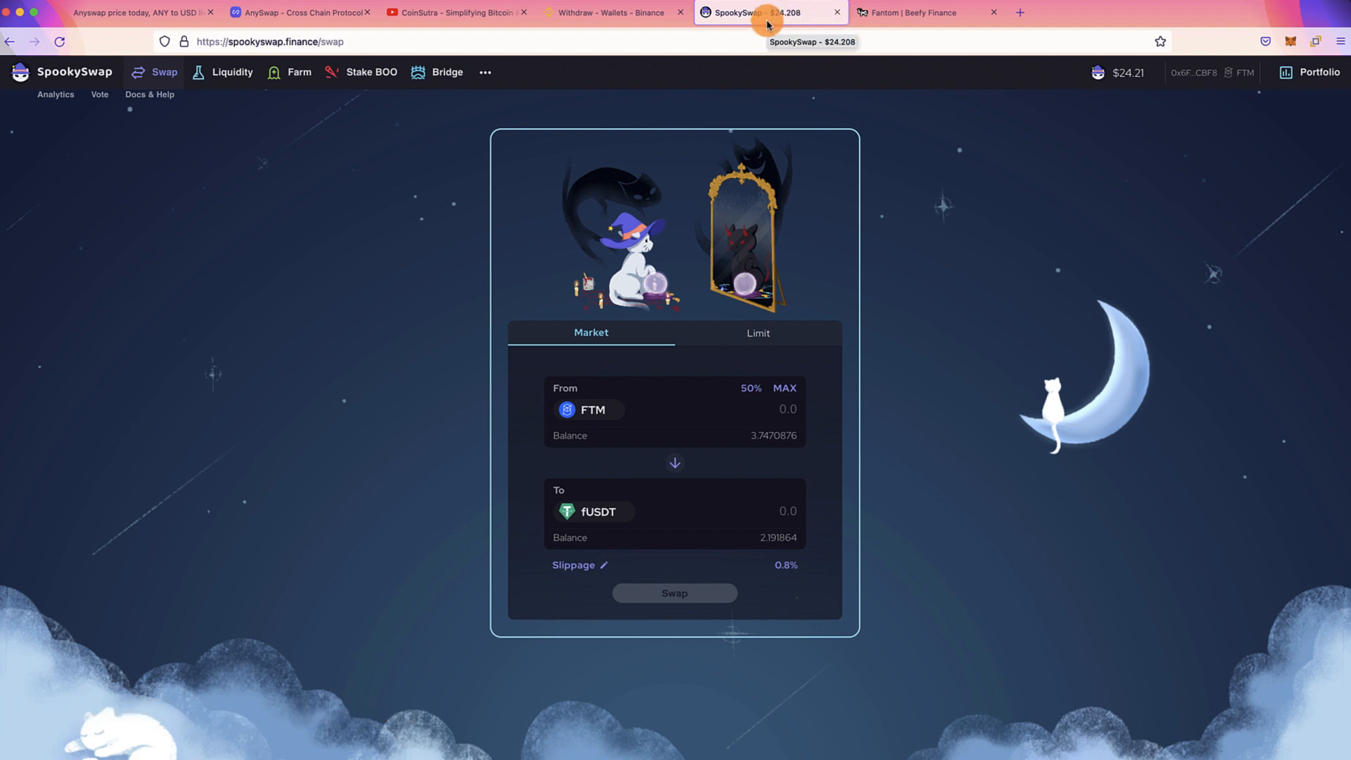
{"action": "left_click", "coordinate": [926, 12]}
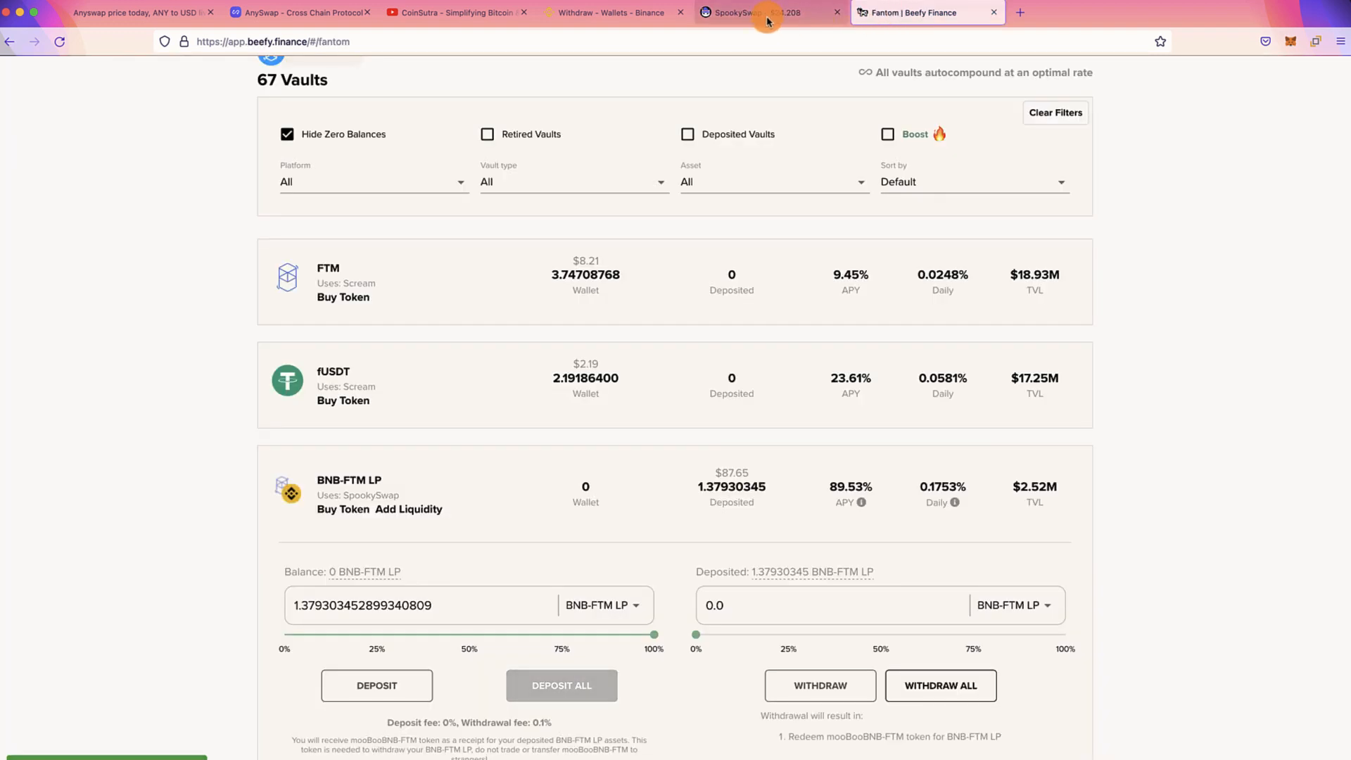
{"action": "left_click", "coordinate": [741, 12]}
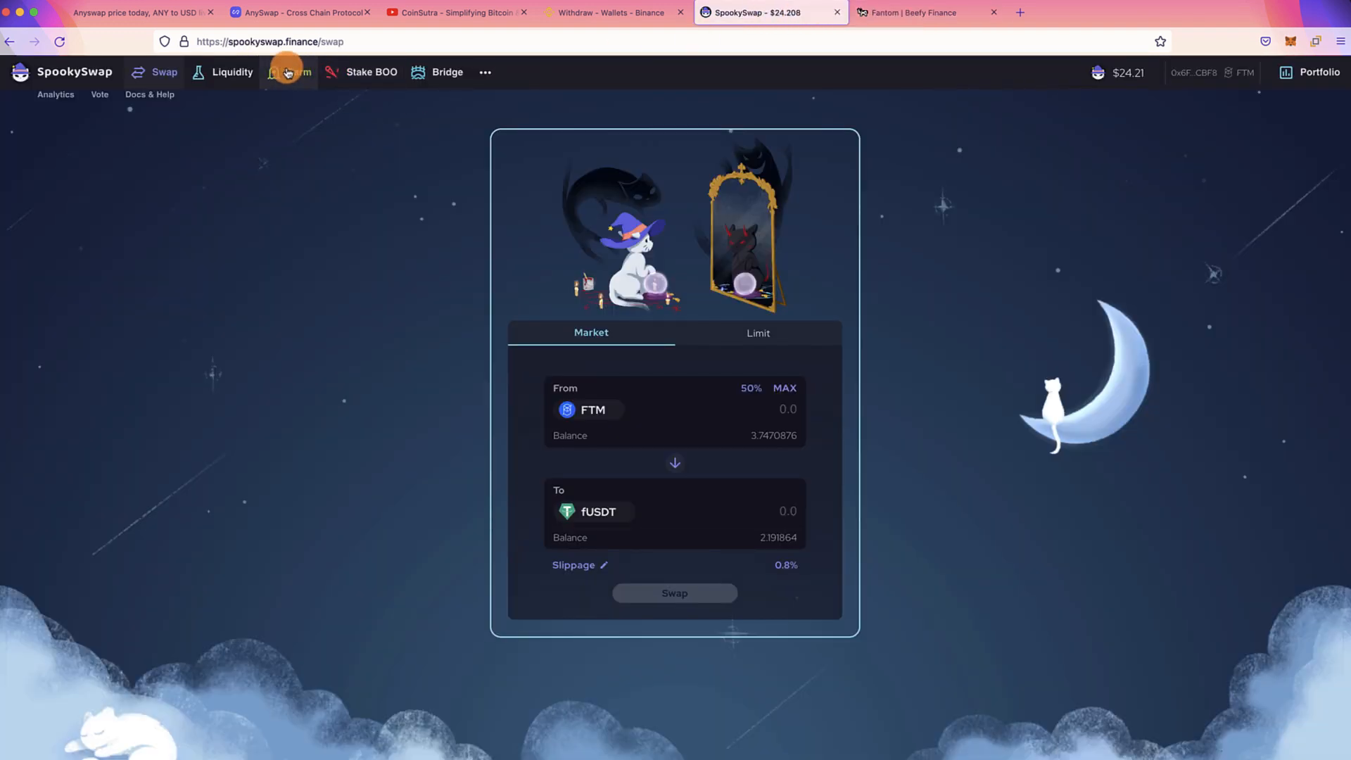
- Browse the active farms list, including fUSDT-FTM at 126.48% APR, FTM-LINK and FTM-SUSHI
{"action": "left_click", "coordinate": [299, 72]}
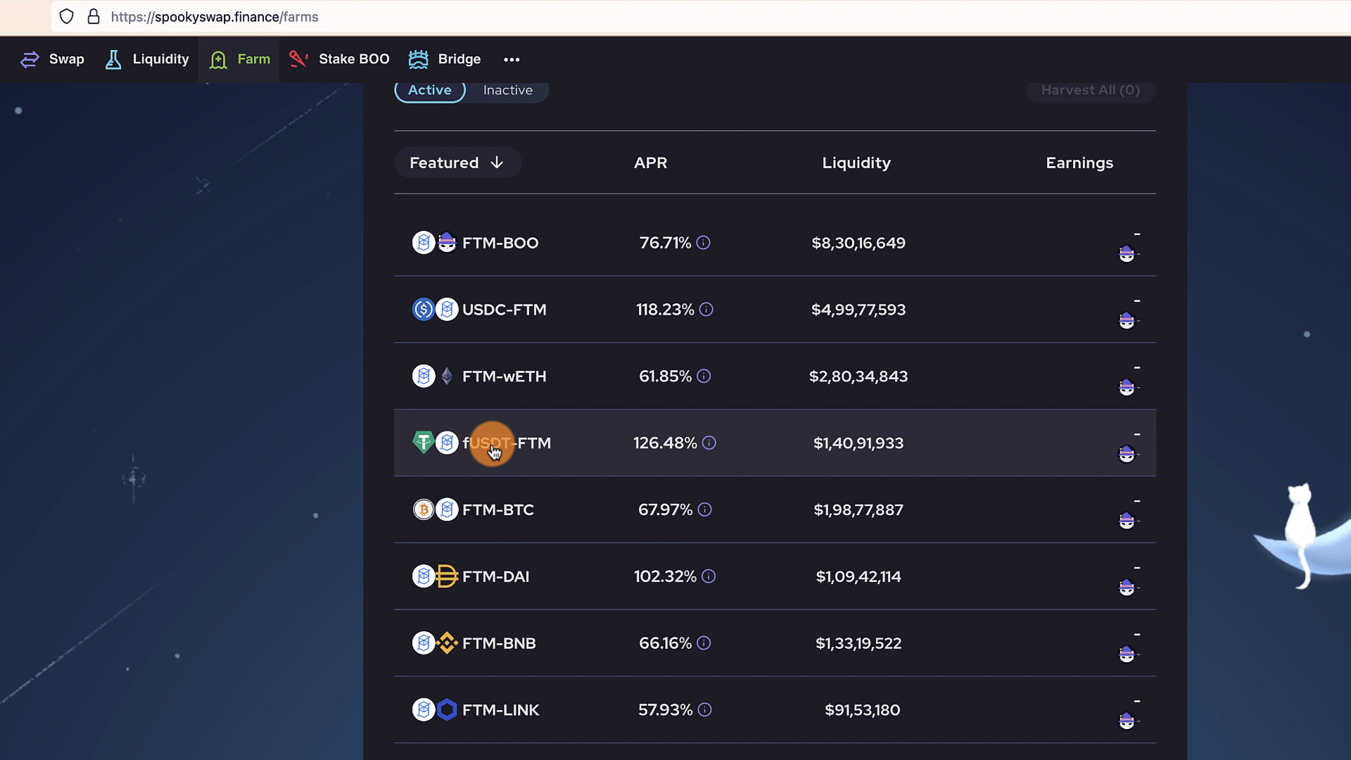
{"action": "scroll", "scroll_direction": "down", "scroll_amount": 3}
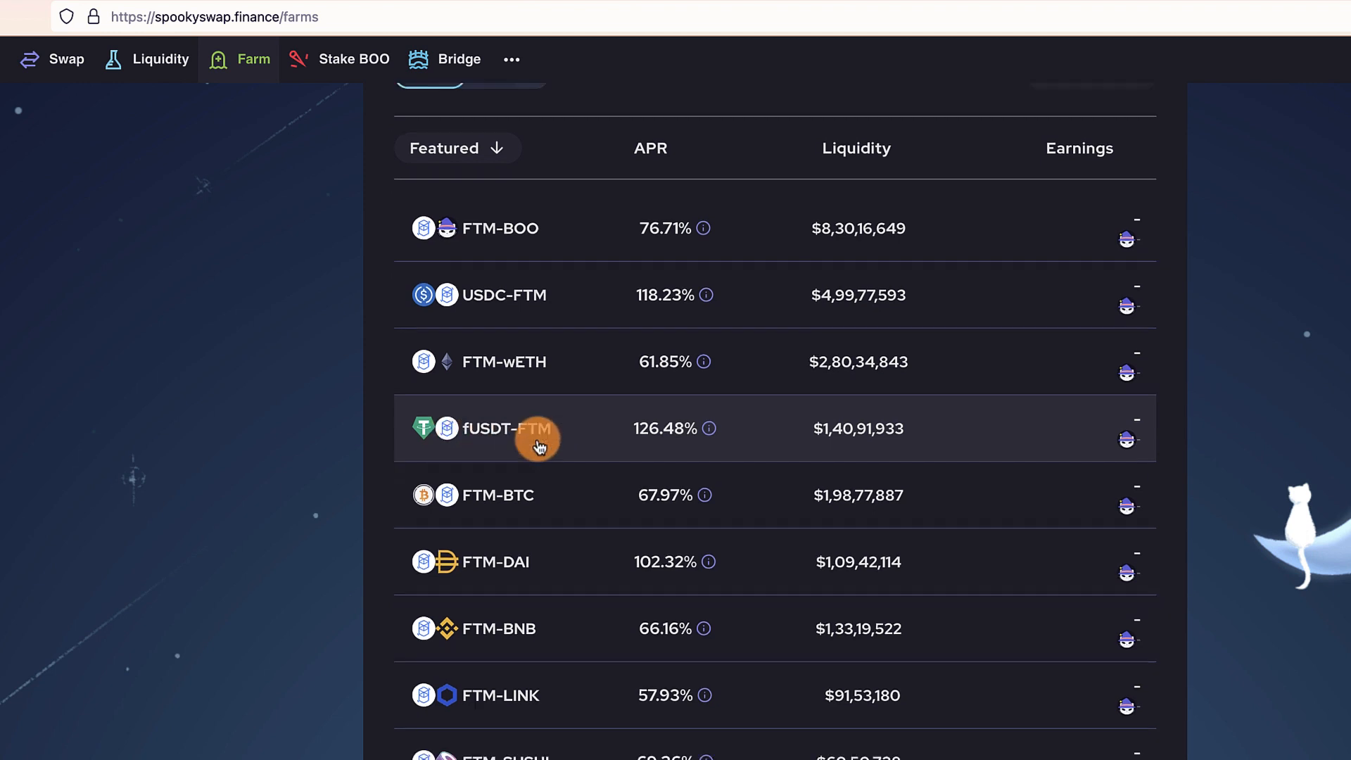
{"action": "scroll", "scroll_direction": "down", "scroll_amount": 3}
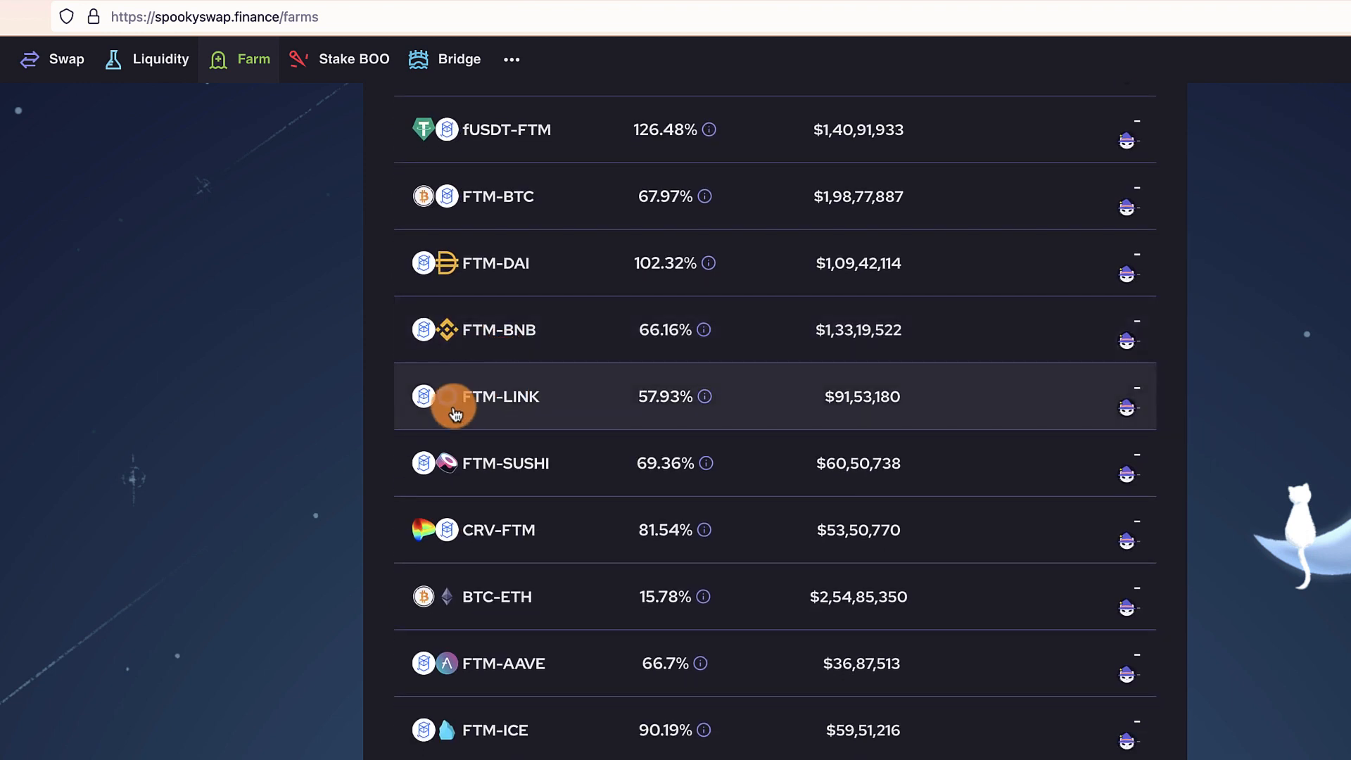